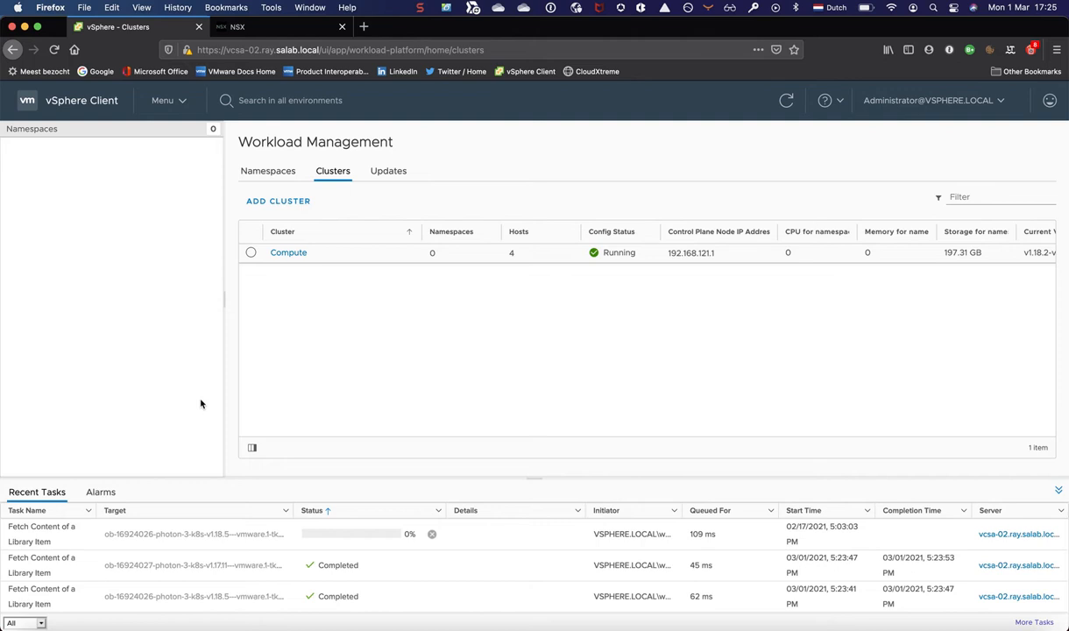
mouse_move(663, 203)
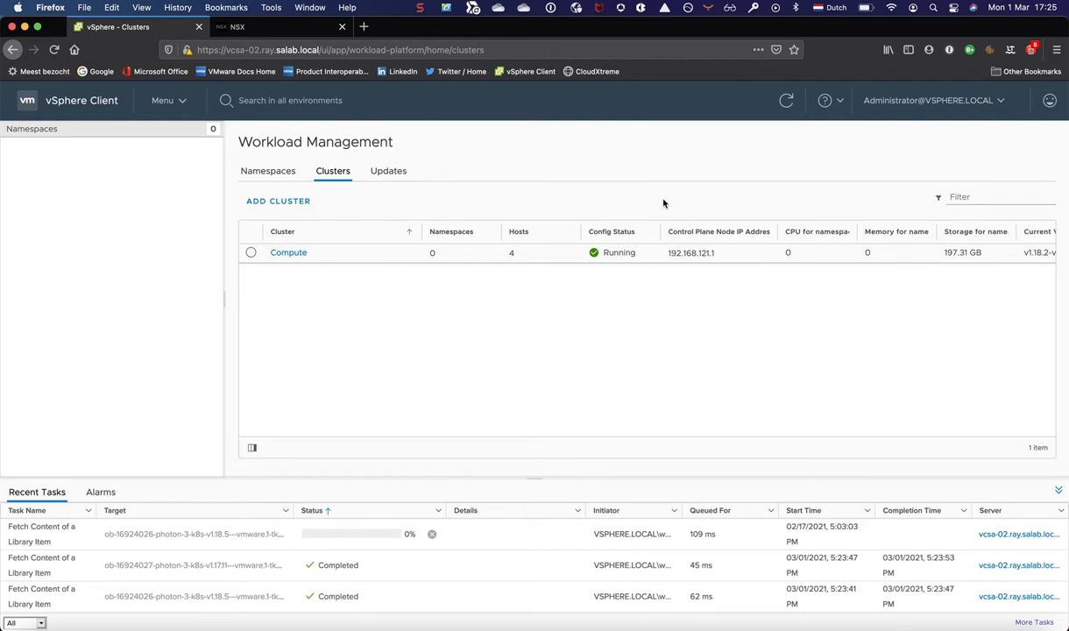
mouse_move(161, 105)
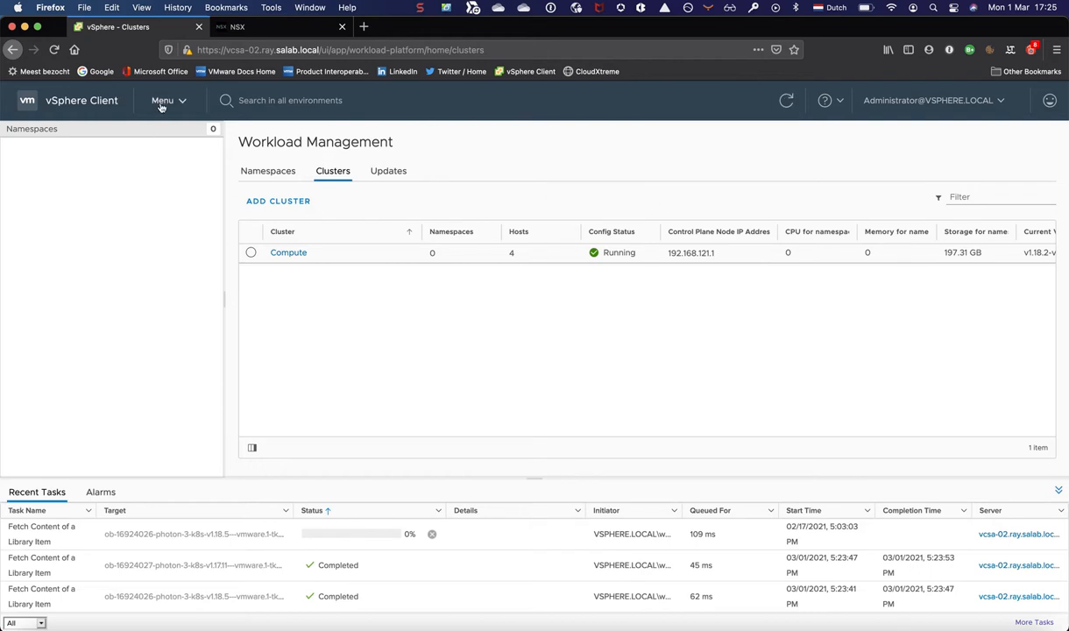
Bring up the vSphere Client's main Menu navigation list
click(161, 100)
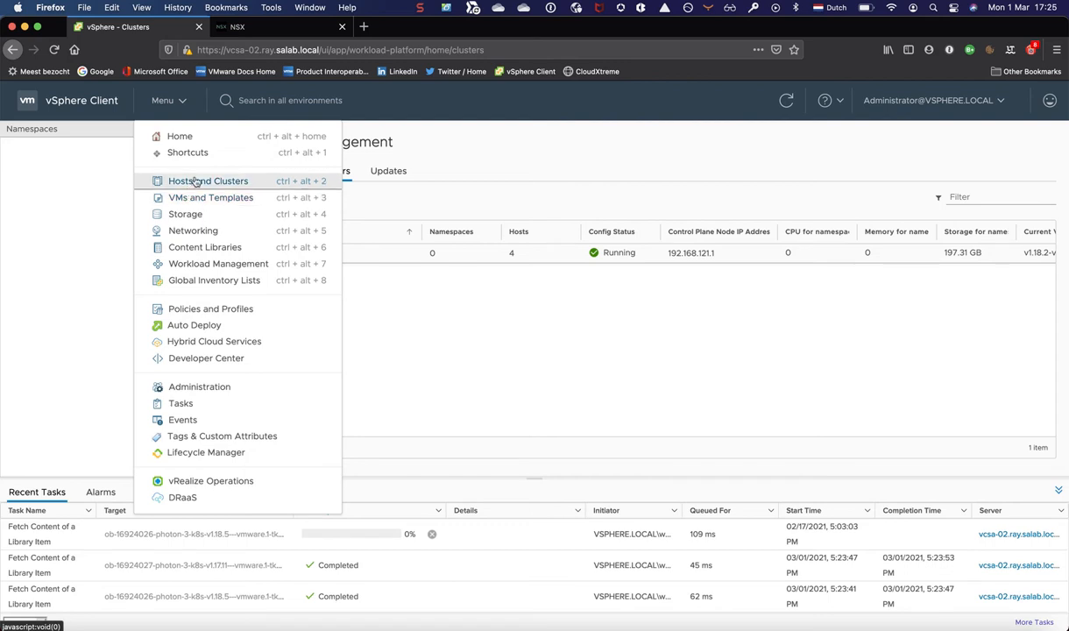
Show Hosts and Clusters and review SupervisorControlPlaneVM (1)'s summary and related objects
click(207, 181)
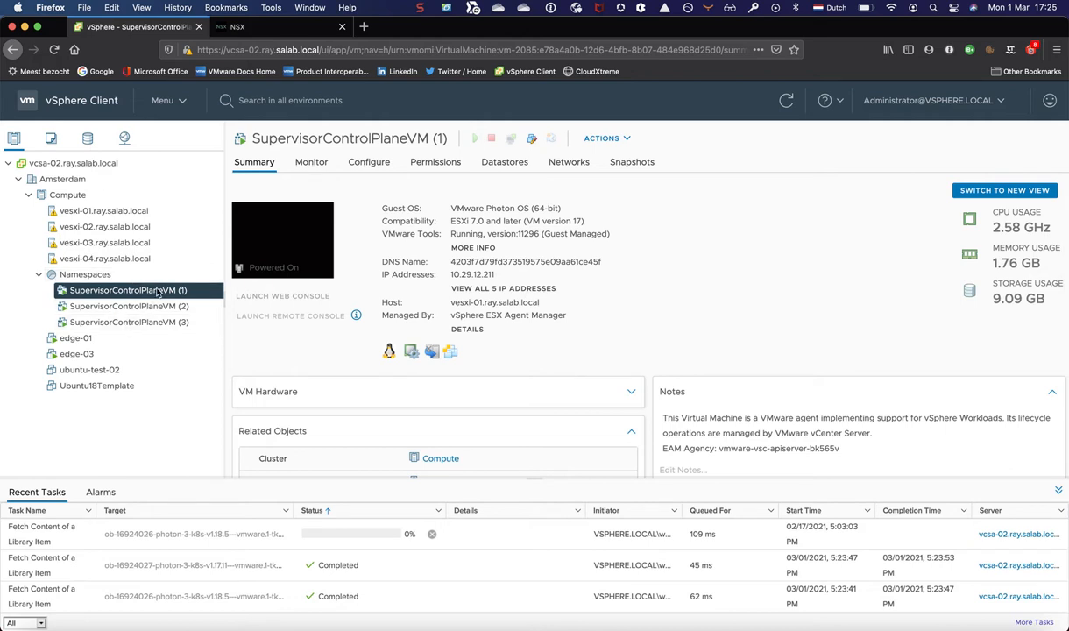
scroll(down, 3)
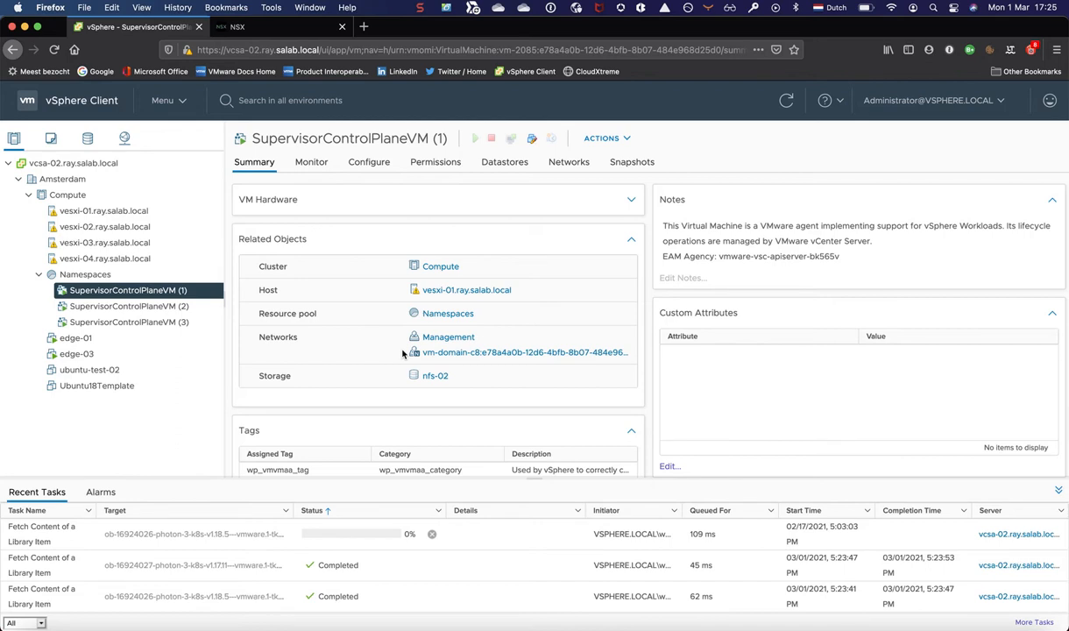
mouse_move(449, 336)
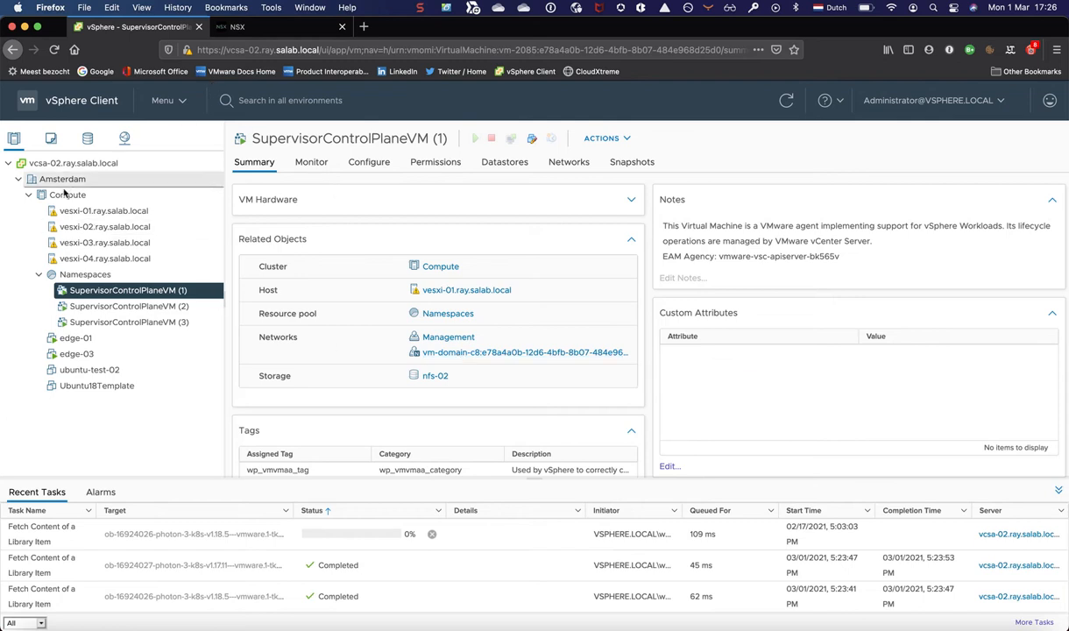
Review the Compute cluster's namespace General and Network settings, with Workload Network details expanded
click(69, 195)
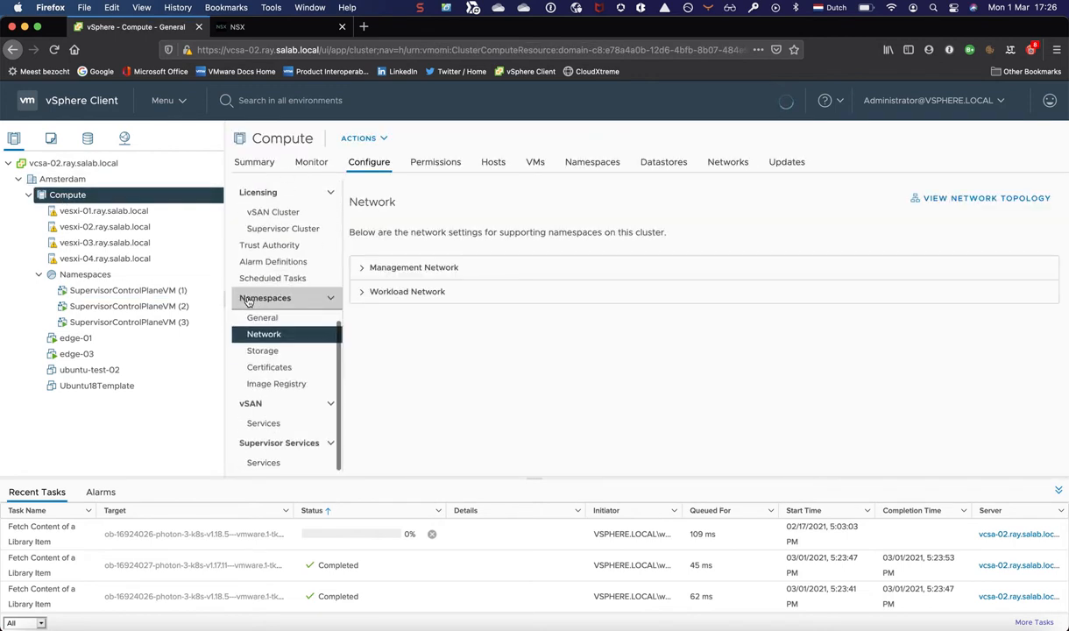
click(263, 318)
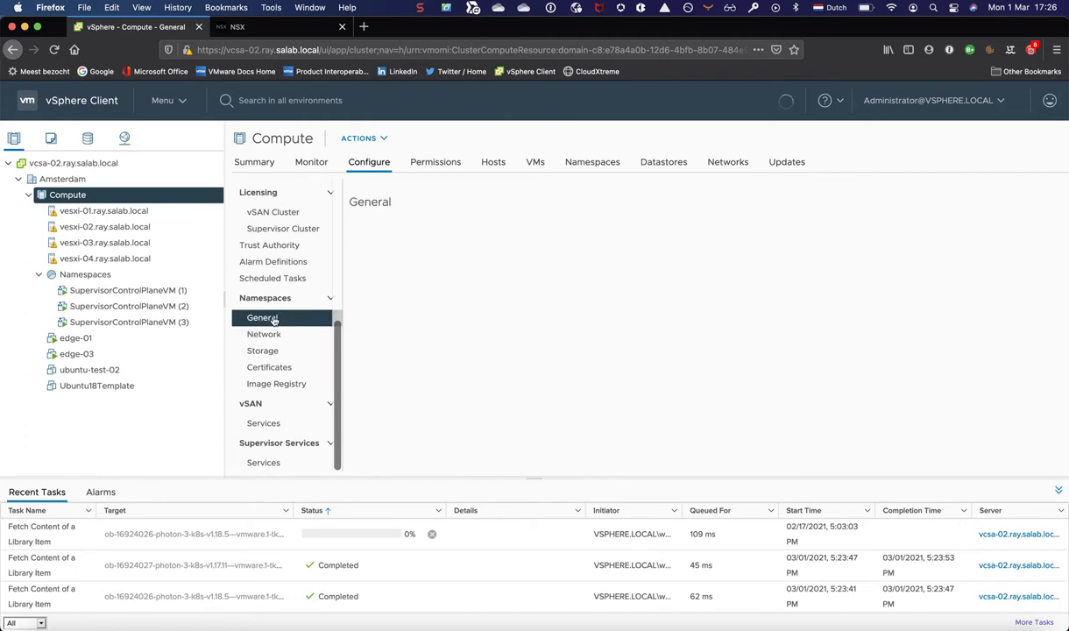
click(263, 317)
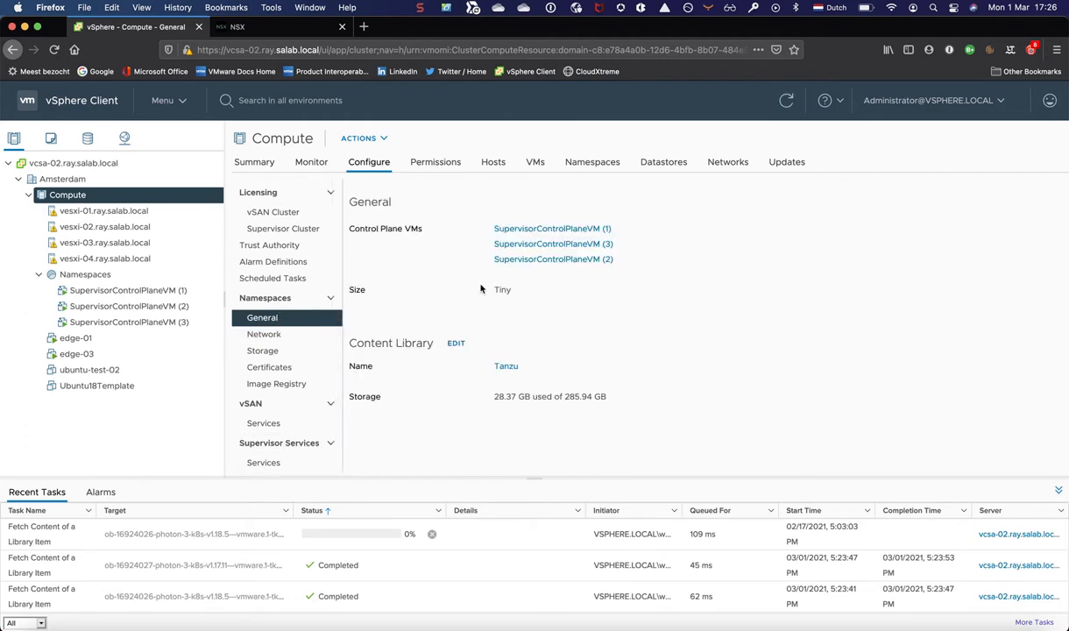
mouse_move(541, 315)
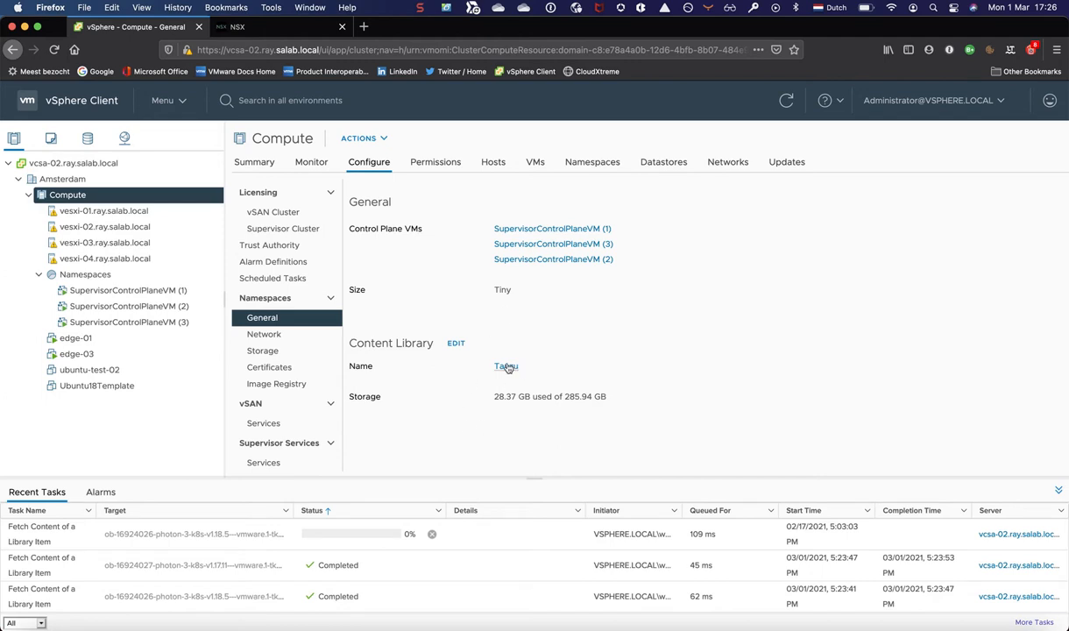
mouse_move(263, 333)
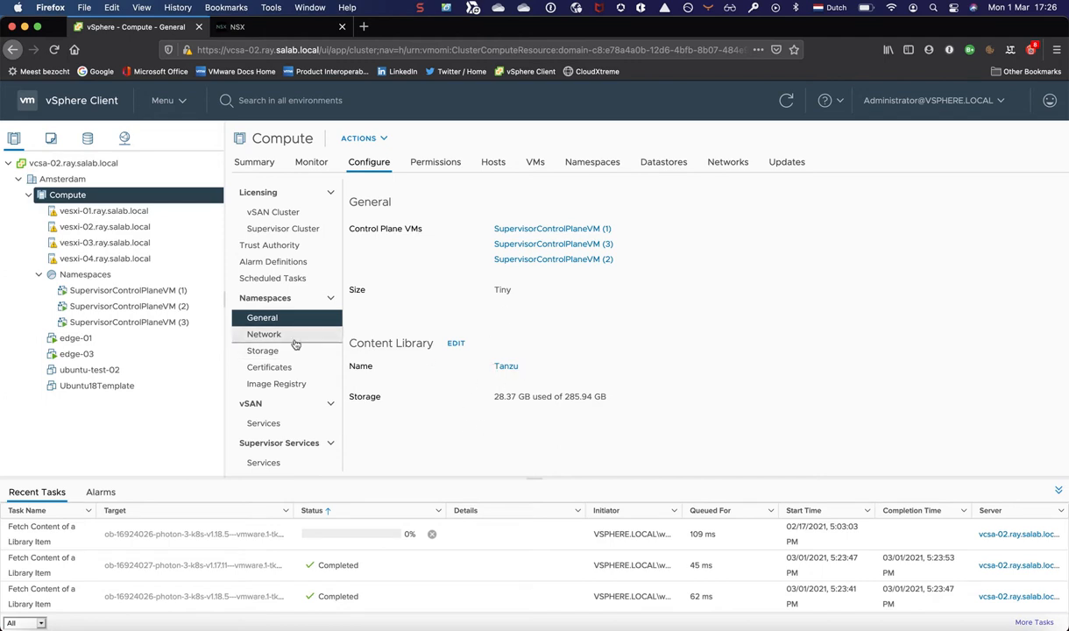
click(263, 333)
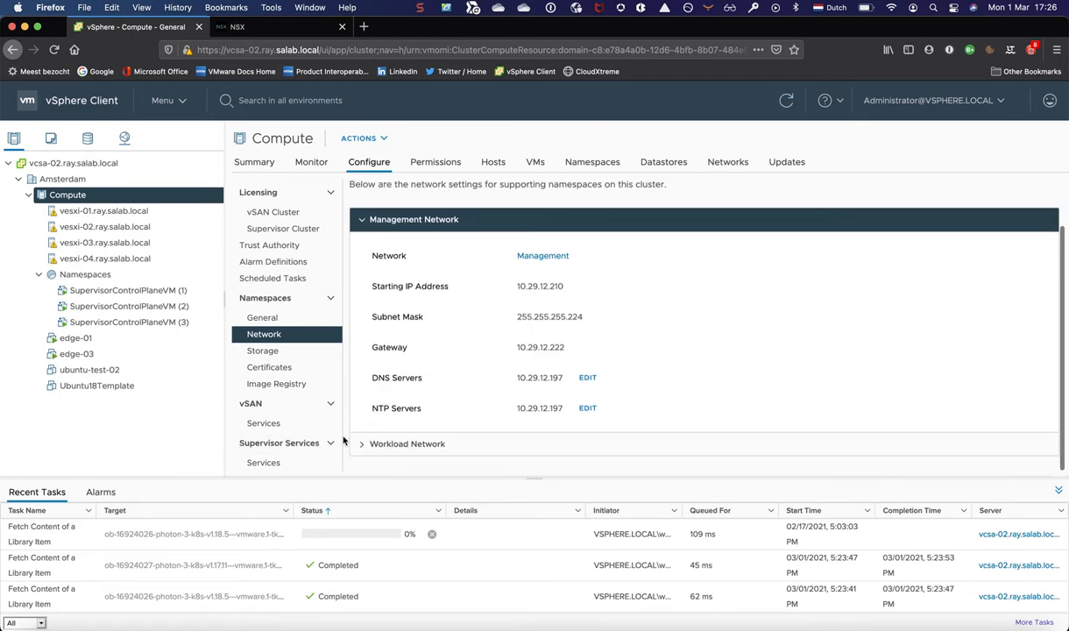
click(406, 444)
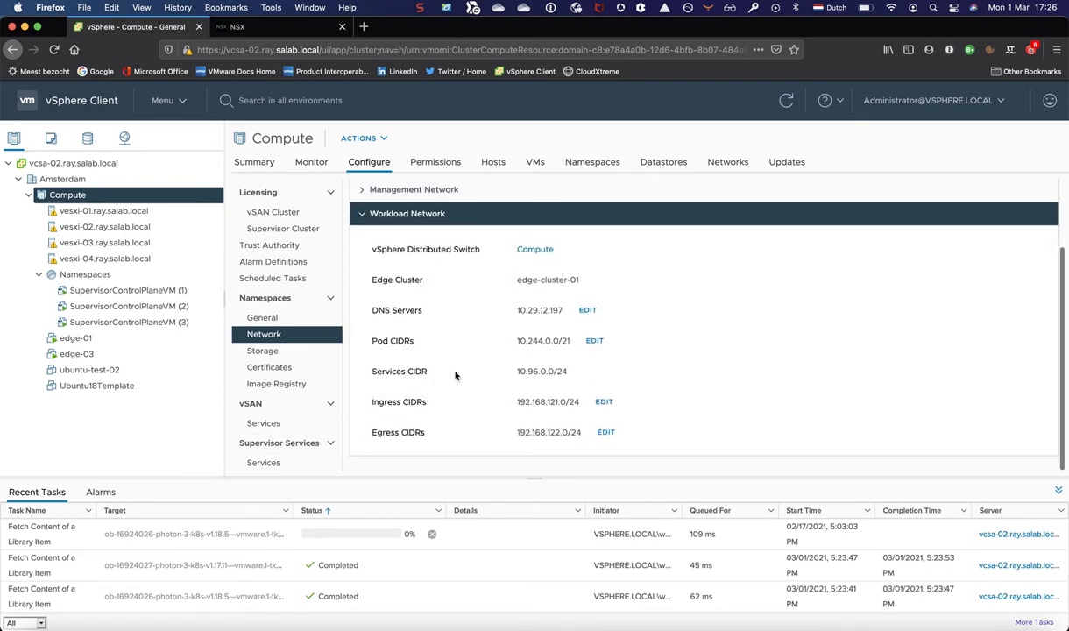
mouse_move(438, 273)
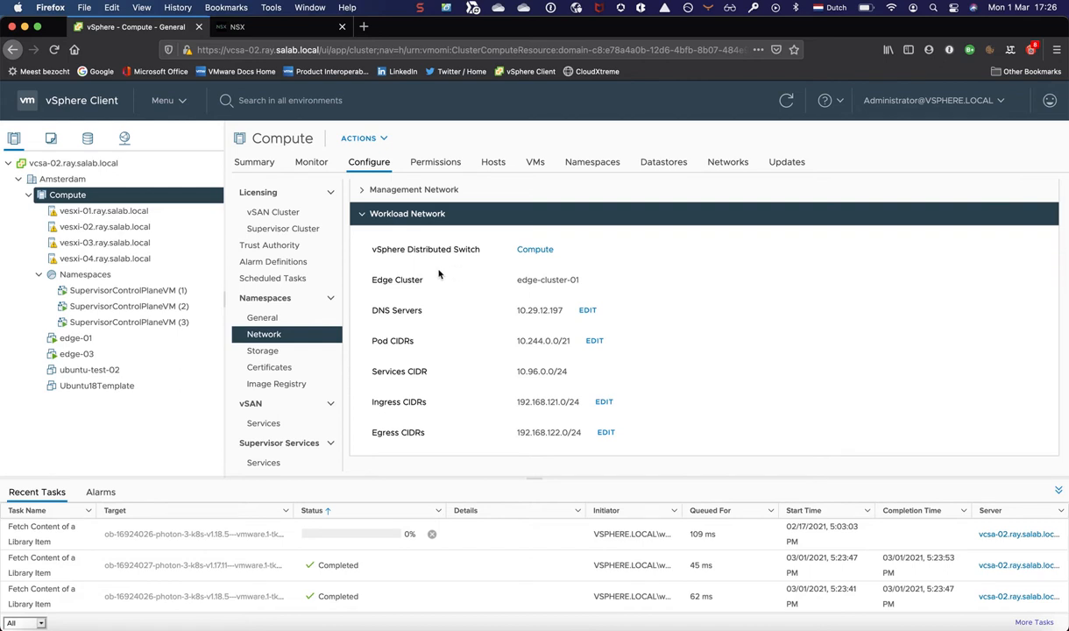
mouse_move(262, 350)
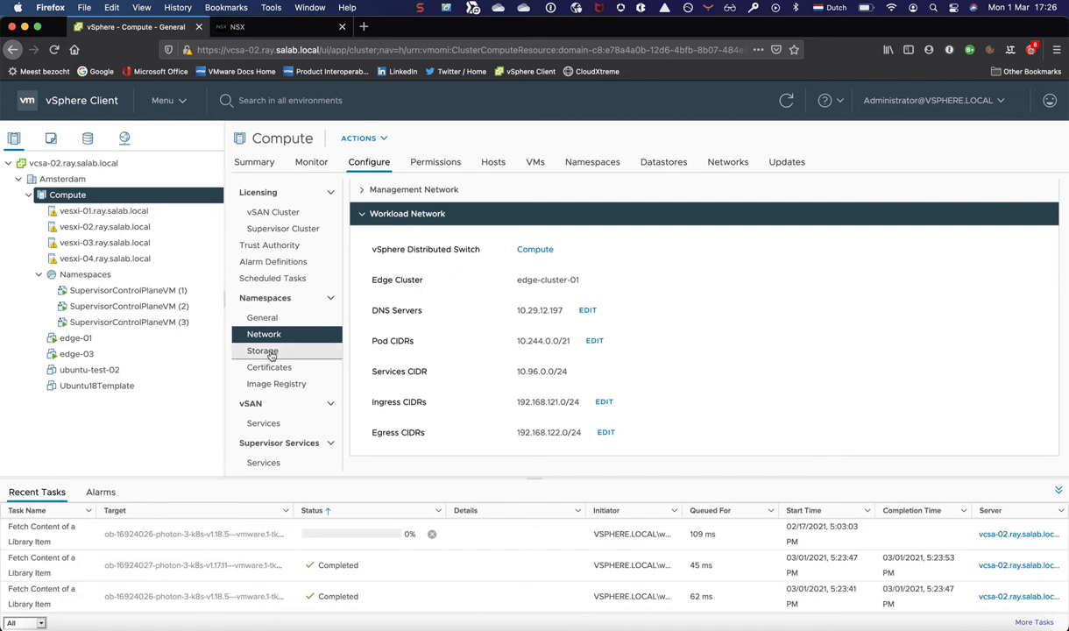
Review the namespace Storage, Certificates and Image Registry pages, Harbor not yet enabled
click(263, 350)
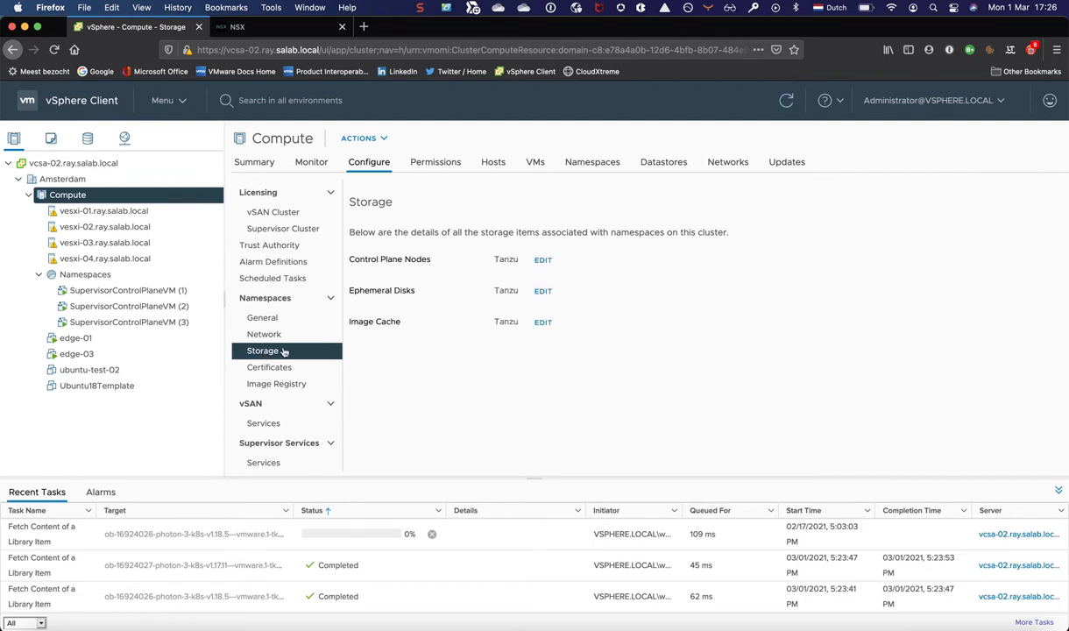
click(269, 368)
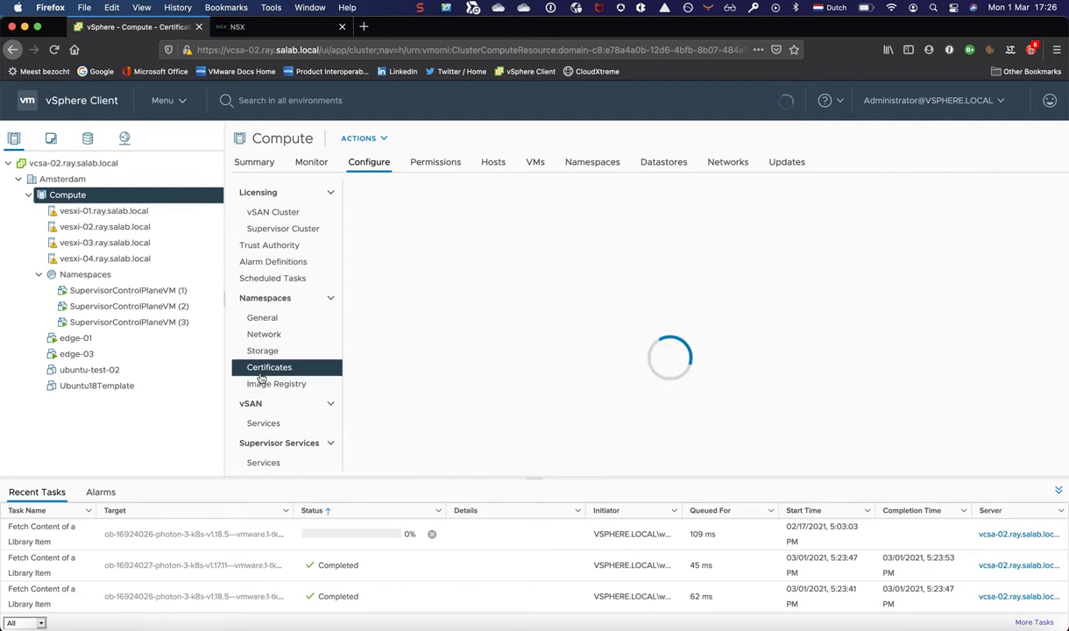
click(277, 383)
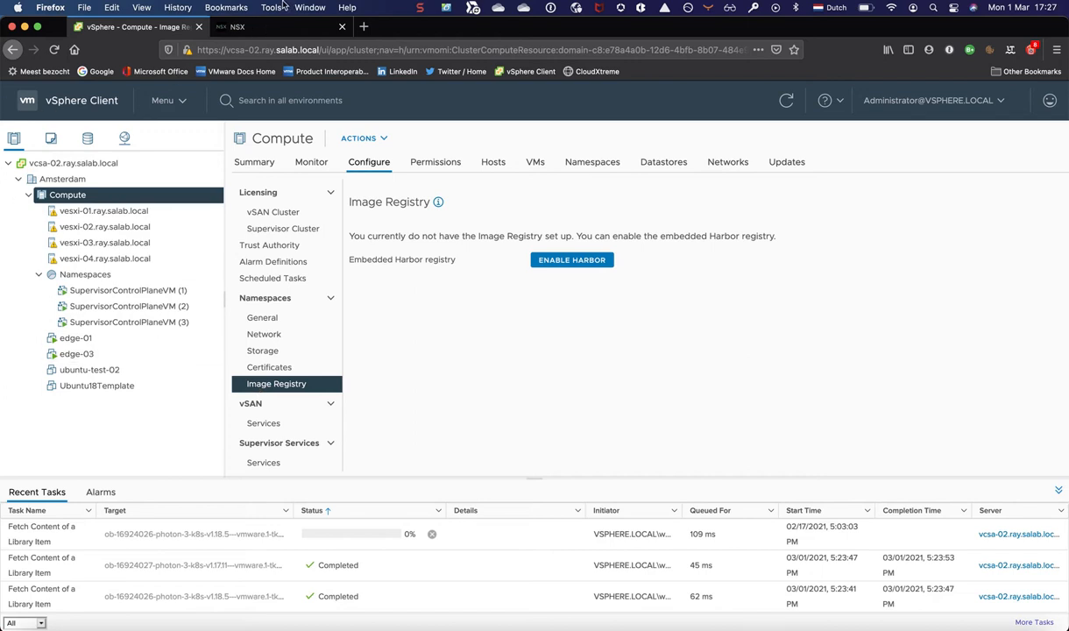
In NSX-T Manager, list the Tier-1 gateways showing the domain gateway linked to Tanzu-Tier-0
click(263, 26)
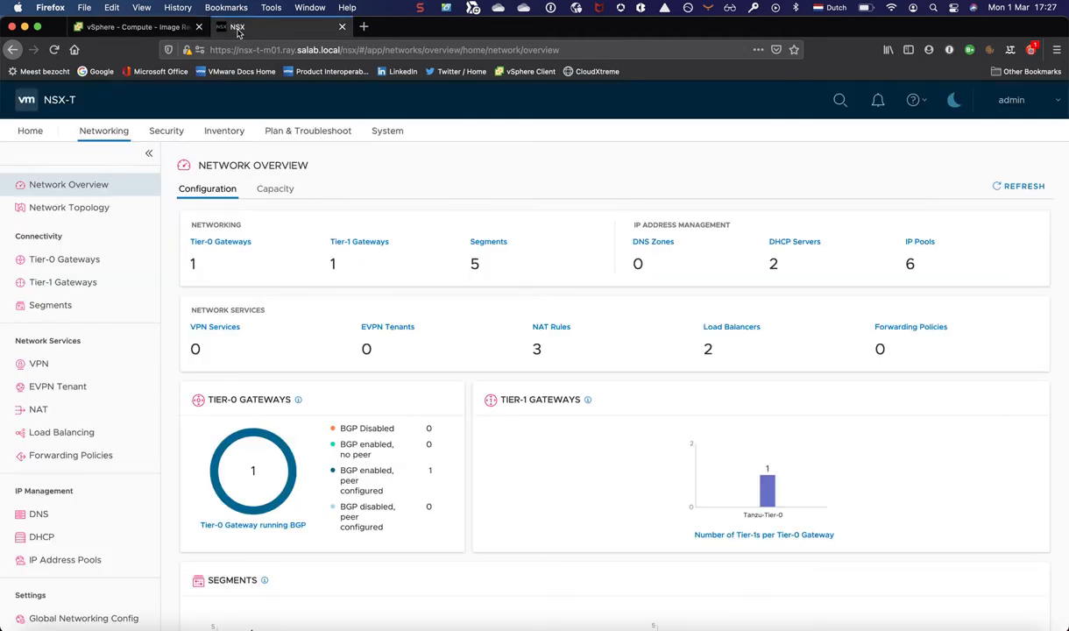
mouse_move(63, 280)
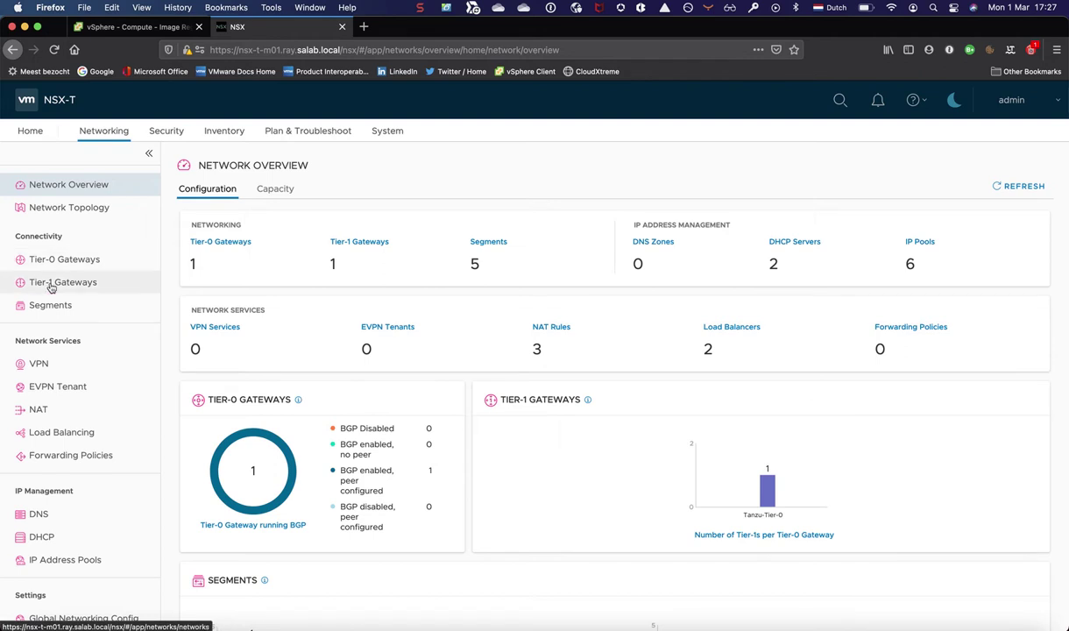
click(63, 281)
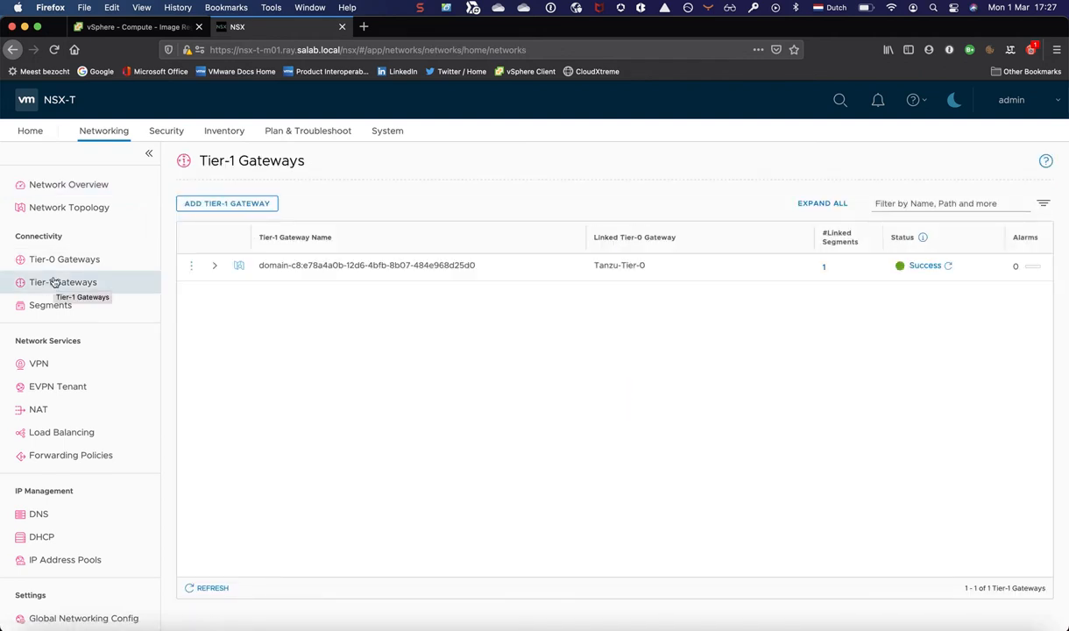
mouse_move(95, 280)
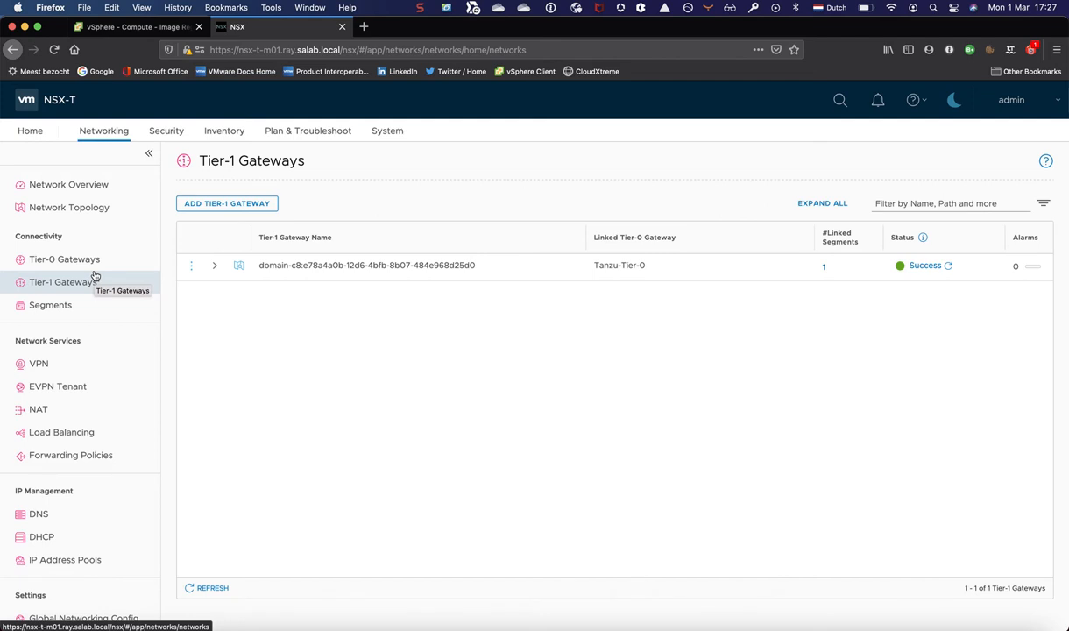
mouse_move(217, 269)
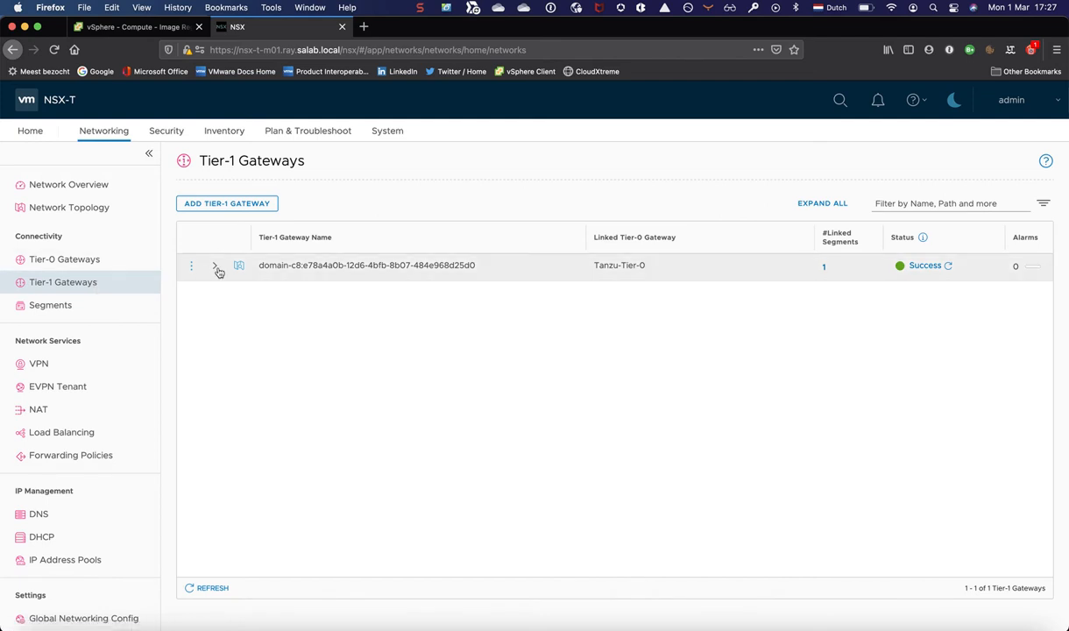
Expand the domain Tier-1 gateway to show edge-cluster-01, non-preemptive failover and small load balancer allocation
click(217, 266)
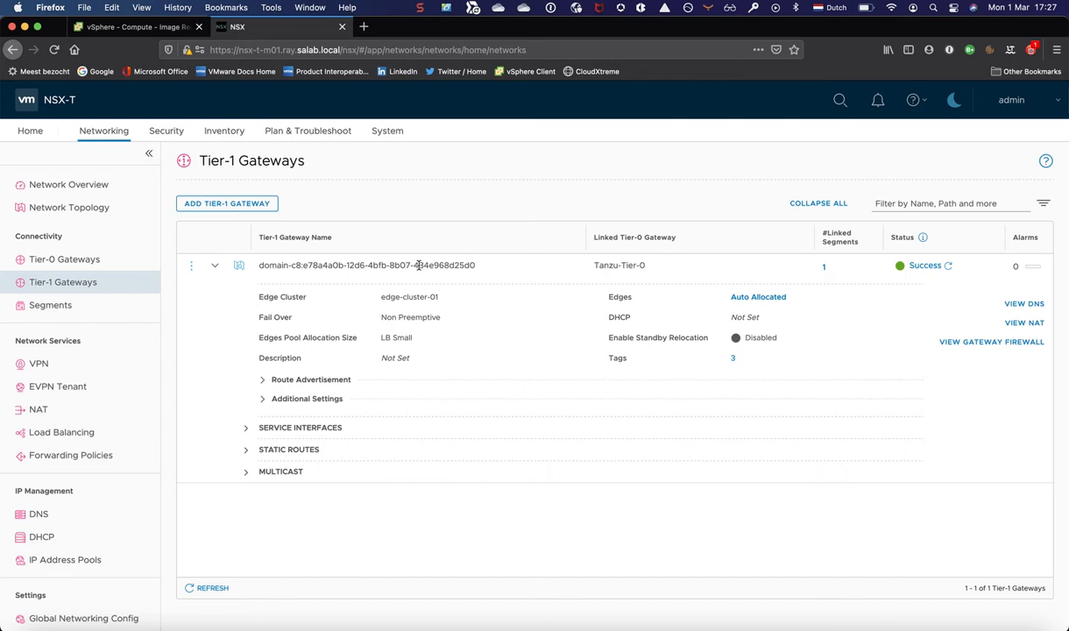
mouse_move(820, 279)
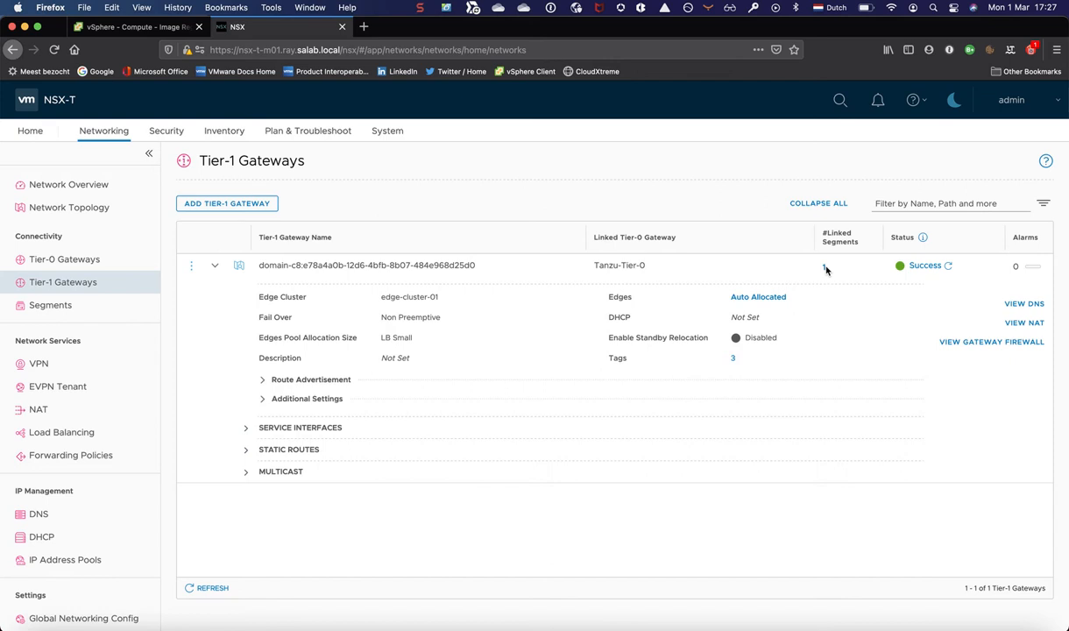
mouse_move(503, 182)
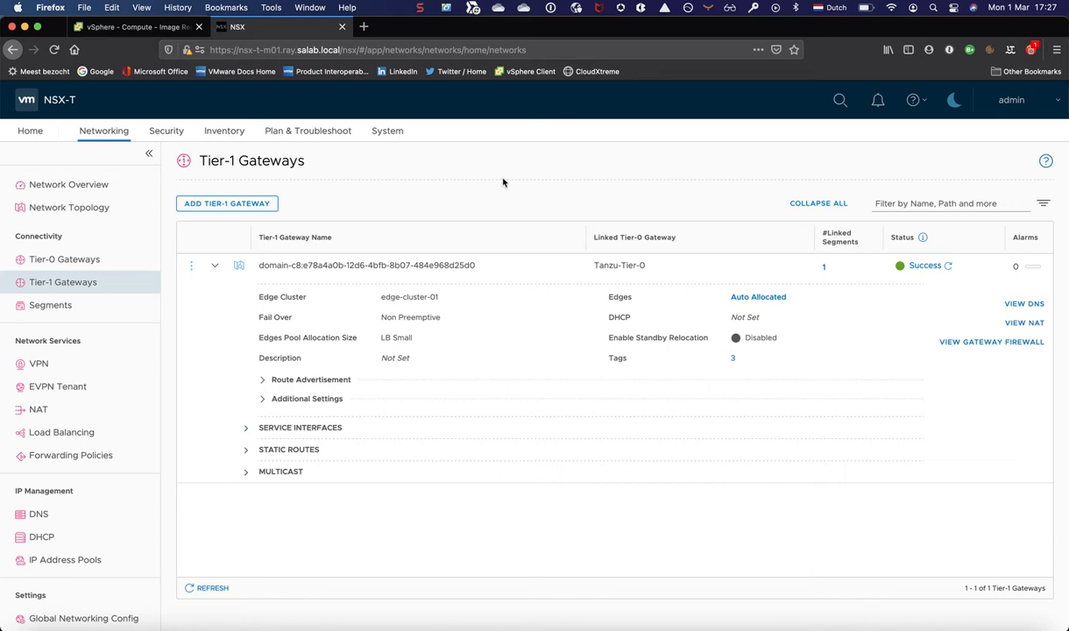
mouse_move(792, 279)
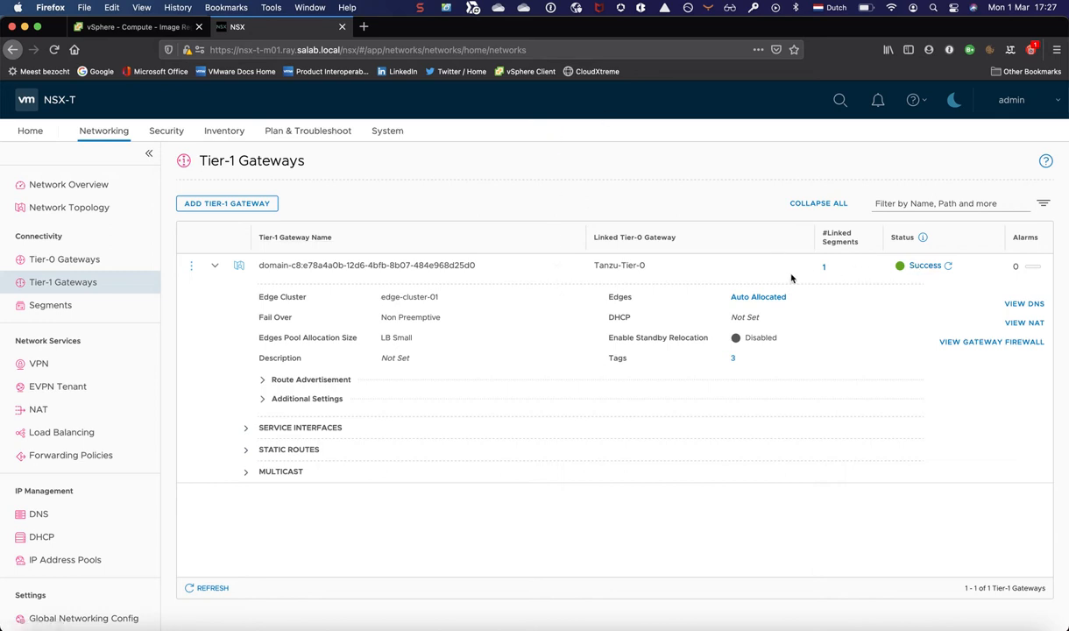
mouse_move(785, 214)
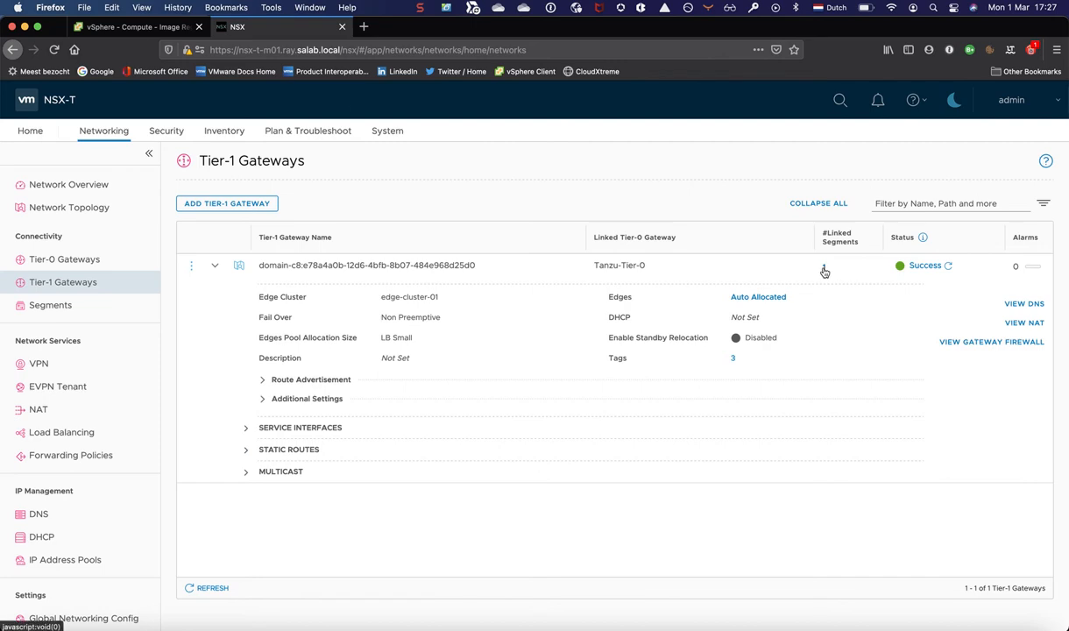
Review the gateway's single linked segment with address 10.244.0.1/28, then dismiss the list
click(824, 270)
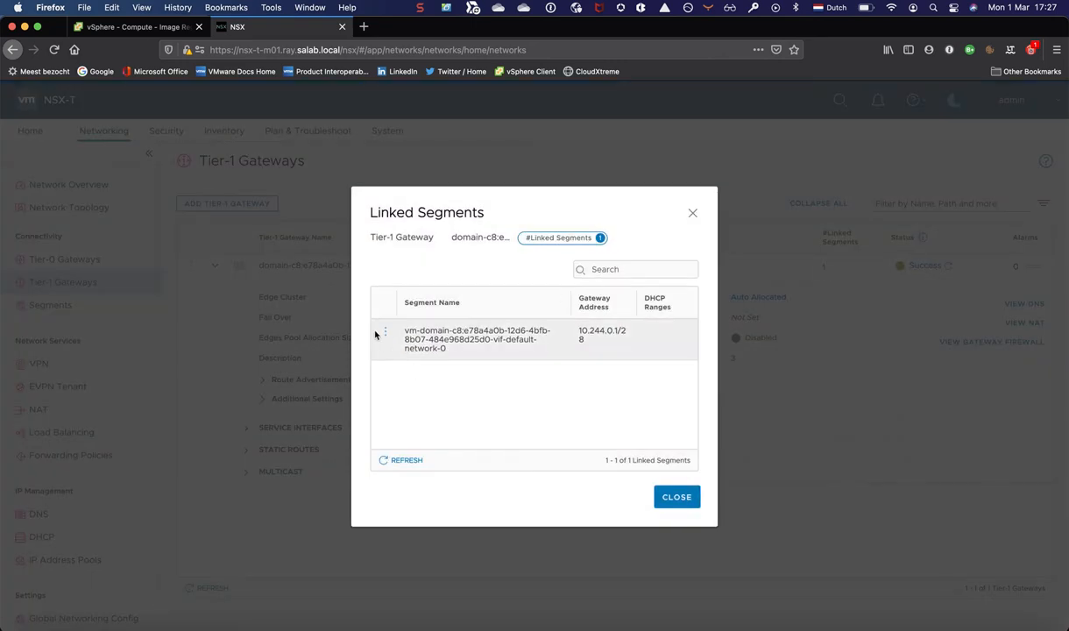
mouse_move(438, 330)
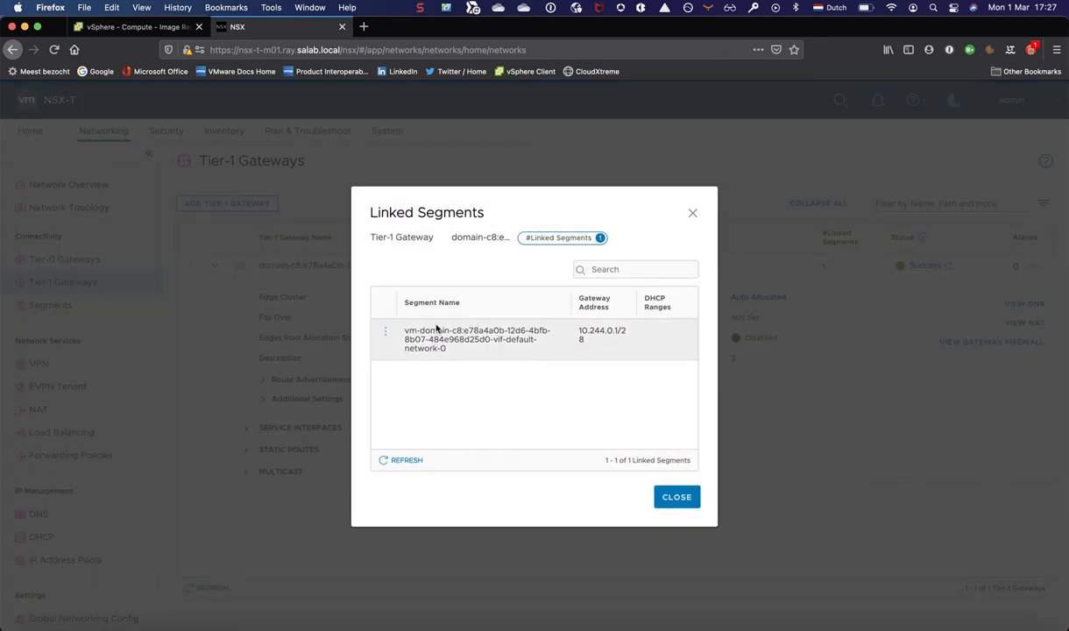
mouse_move(589, 344)
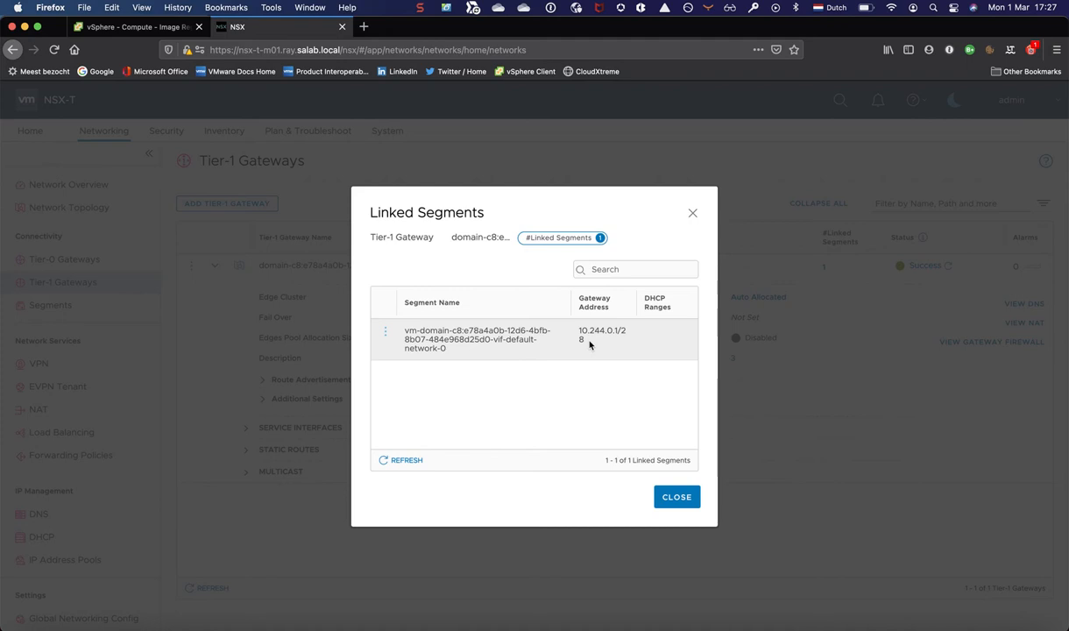
mouse_move(610, 368)
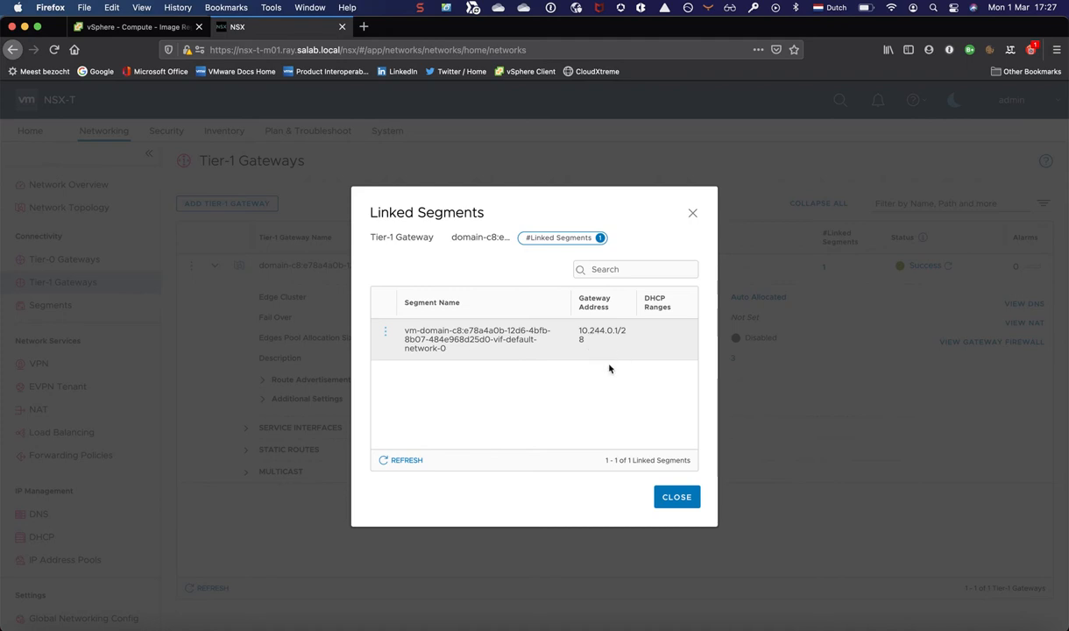
click(676, 498)
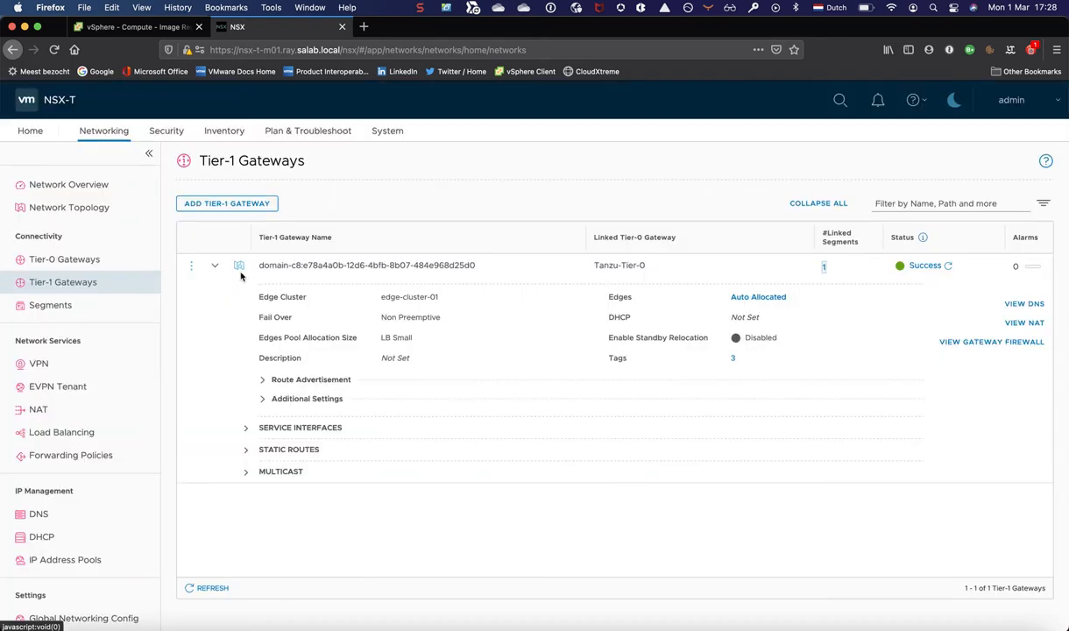
mouse_move(203, 305)
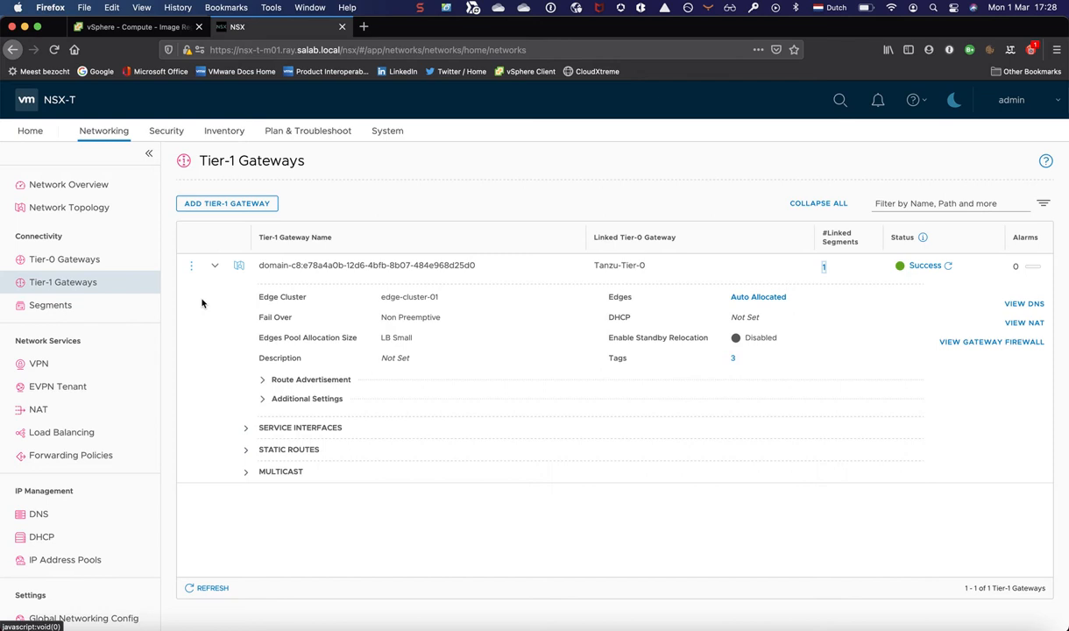
mouse_move(109, 327)
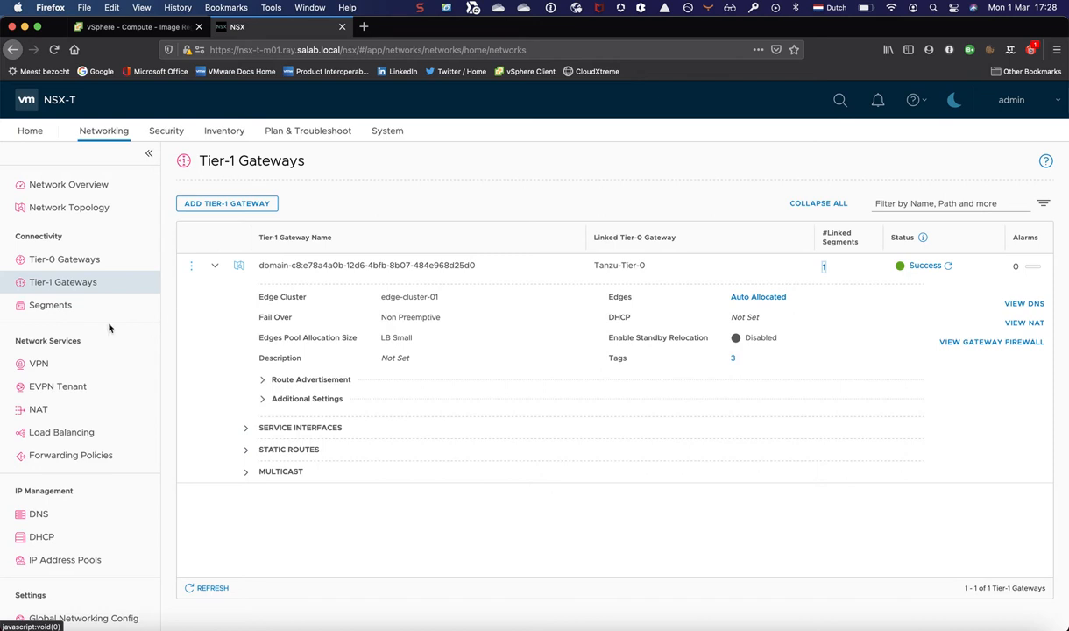
Show the domain Tier-1 gateway's three NAT rules with the SNAT rule expanded
click(49, 305)
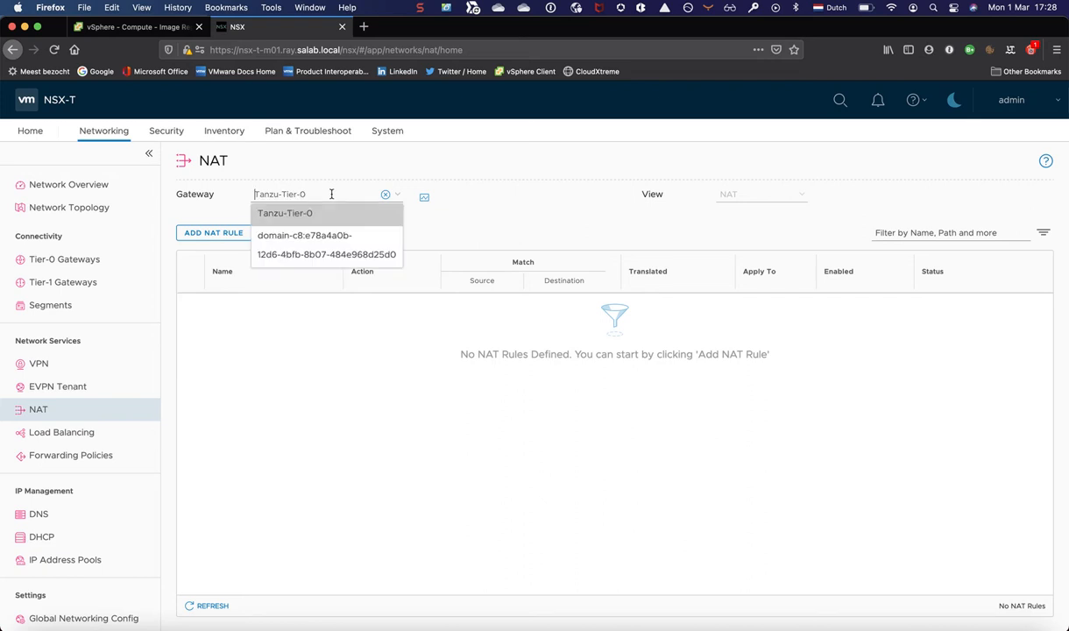
mouse_move(314, 247)
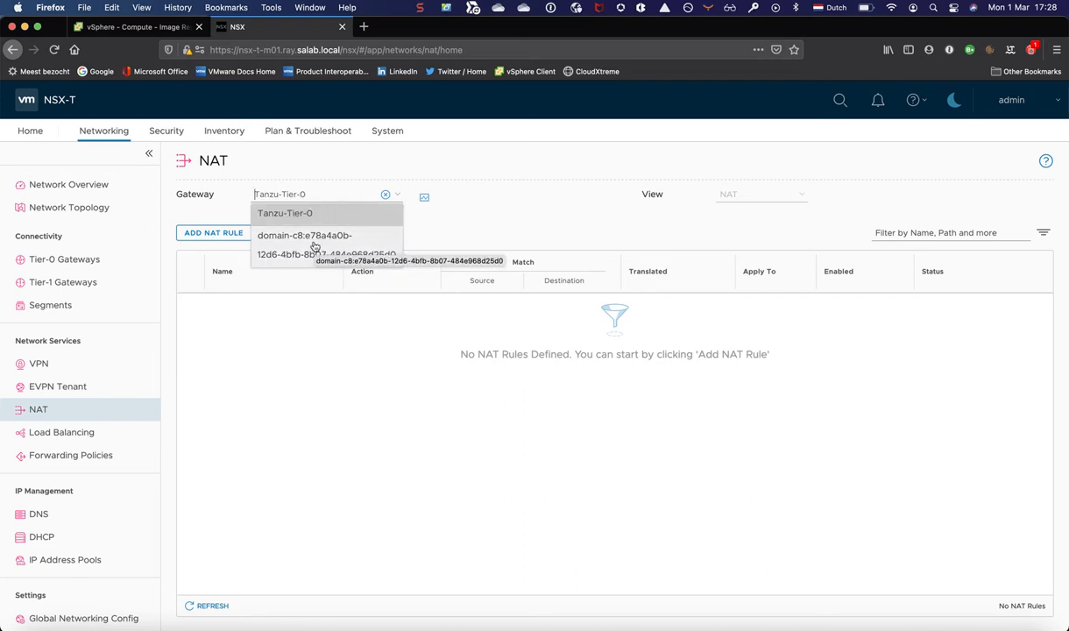
click(305, 235)
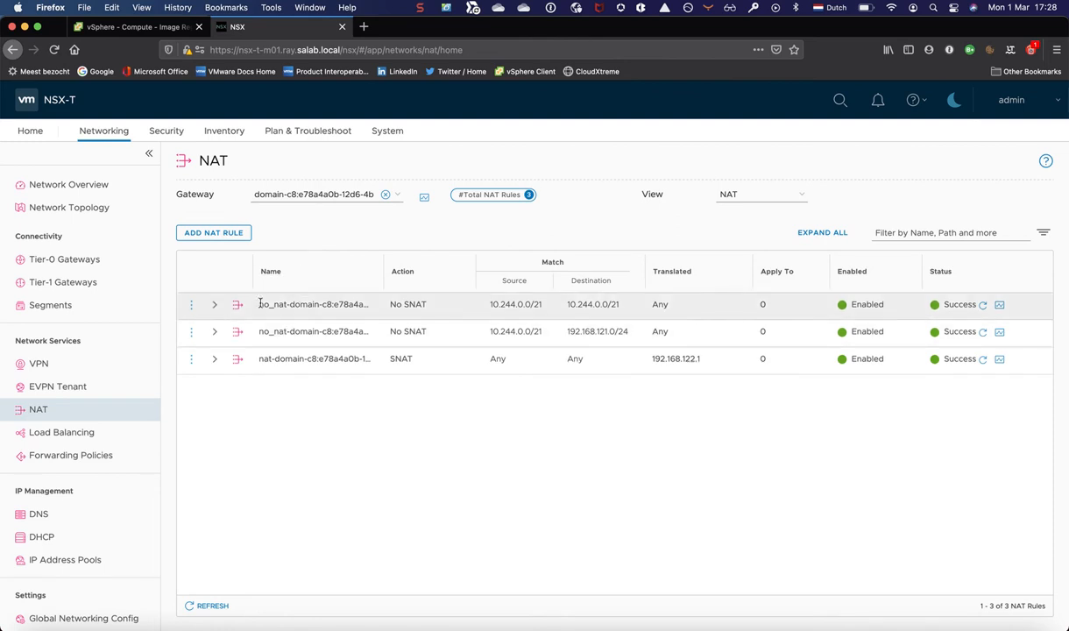
mouse_move(214, 305)
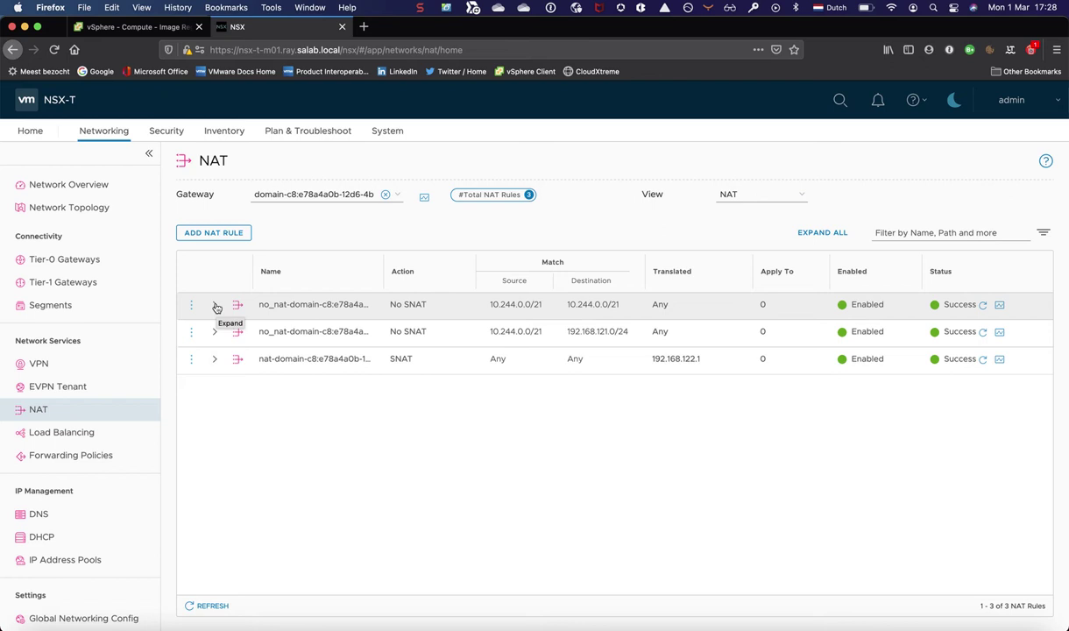
mouse_move(207, 351)
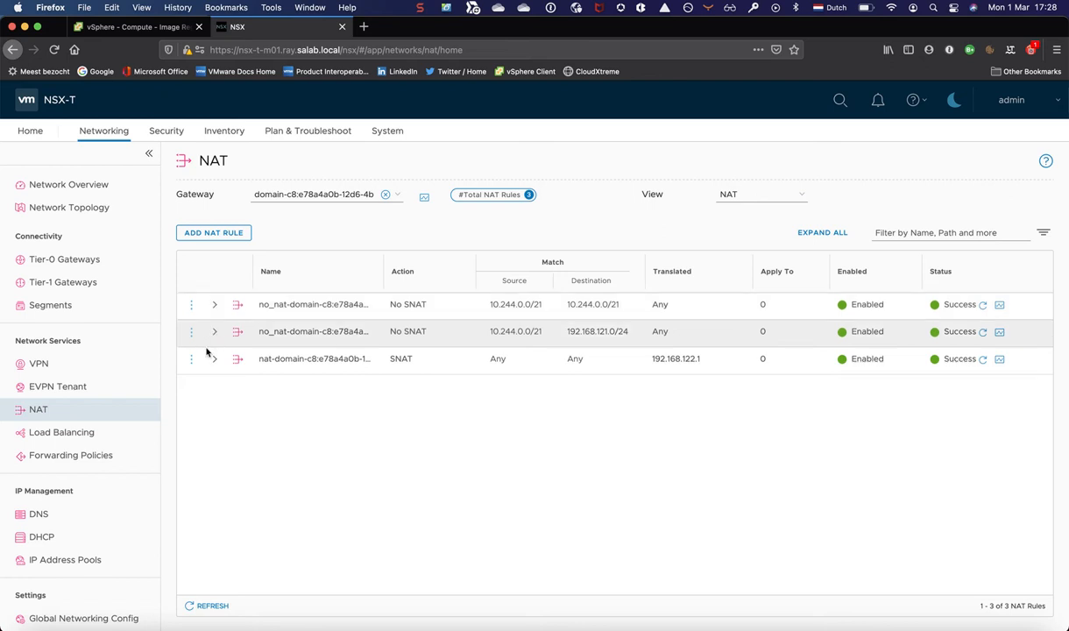
mouse_move(432, 357)
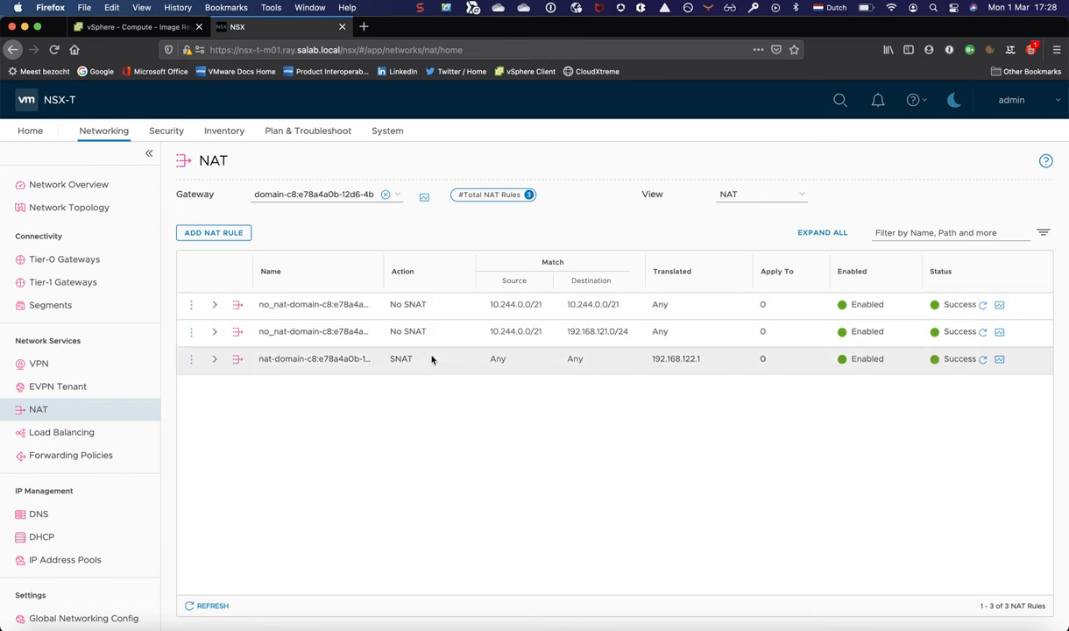
mouse_move(652, 305)
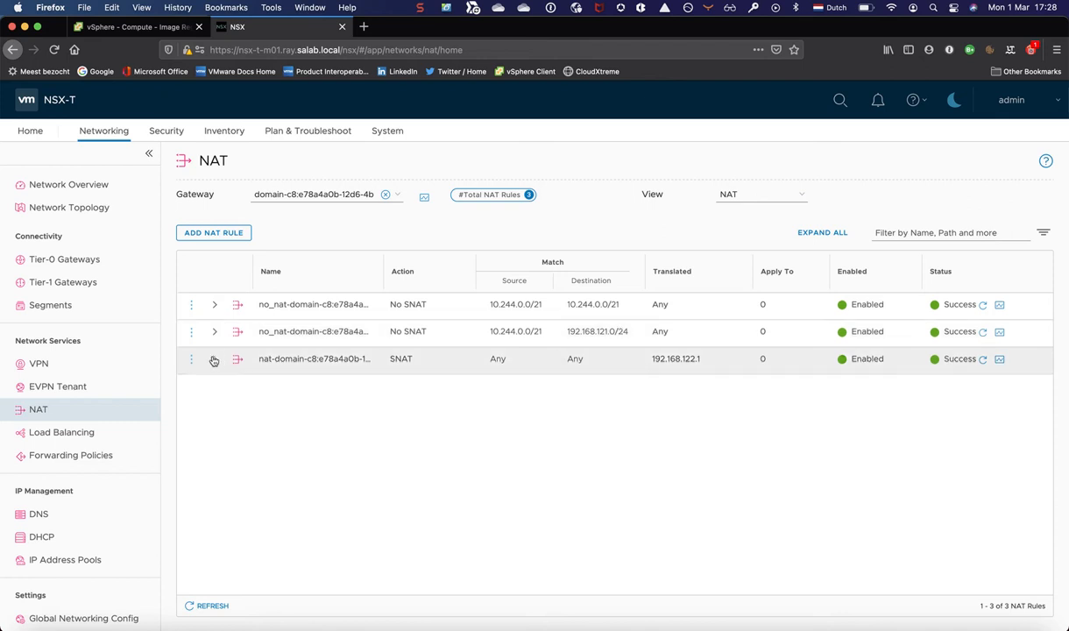
click(213, 357)
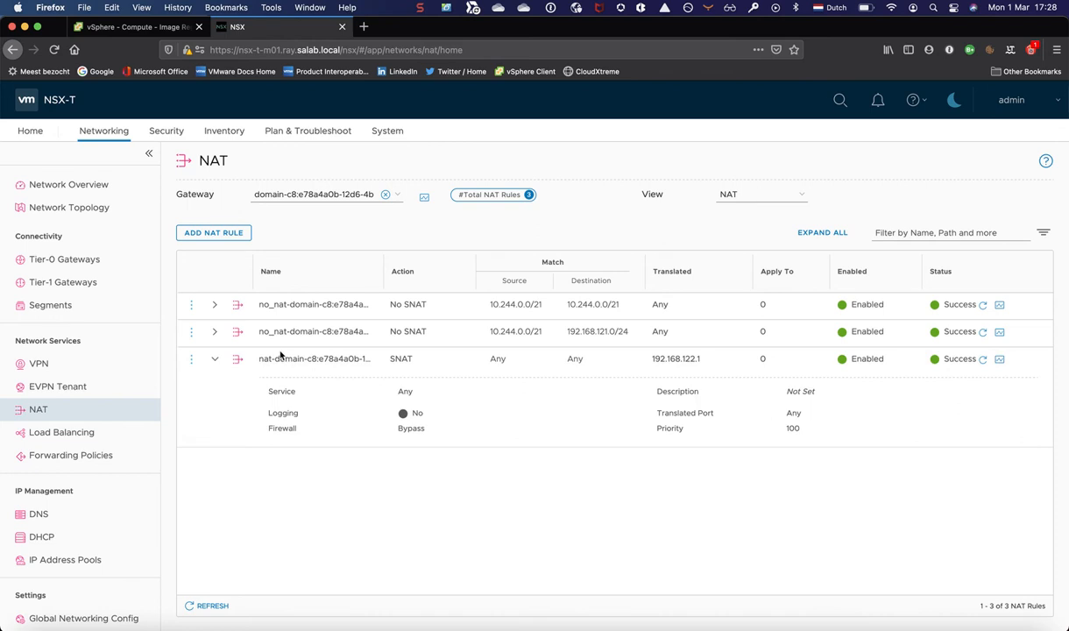
mouse_move(393, 367)
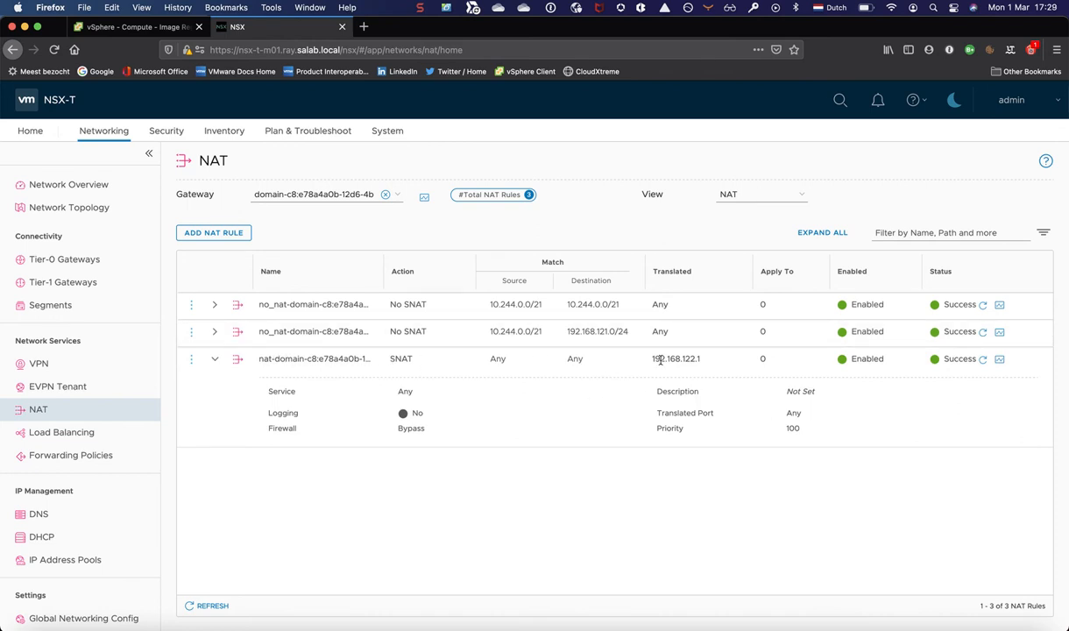
mouse_move(308, 381)
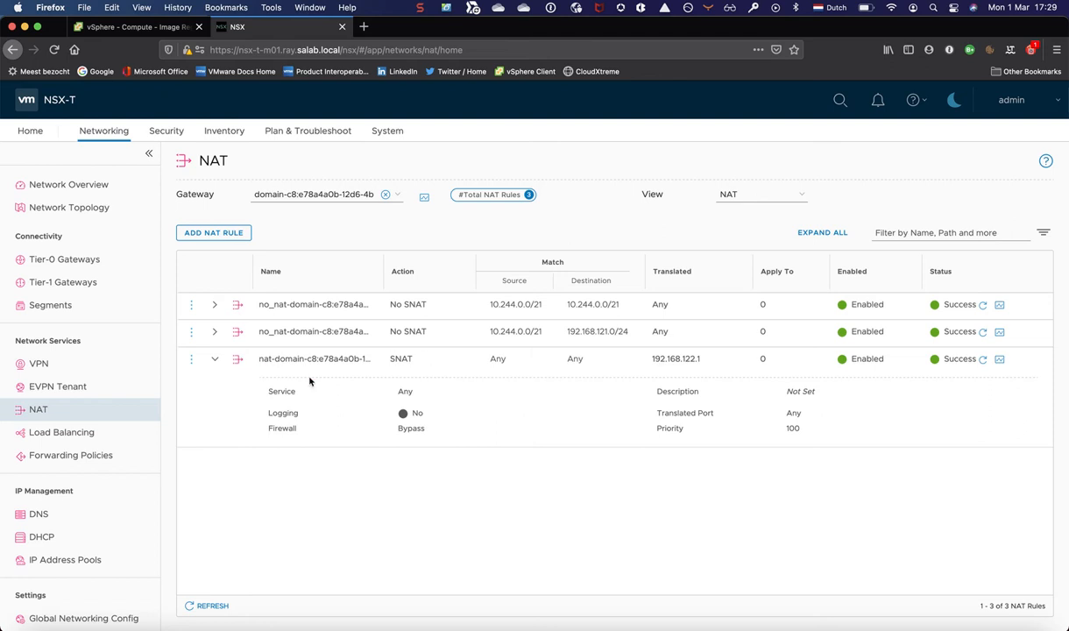
mouse_move(557, 427)
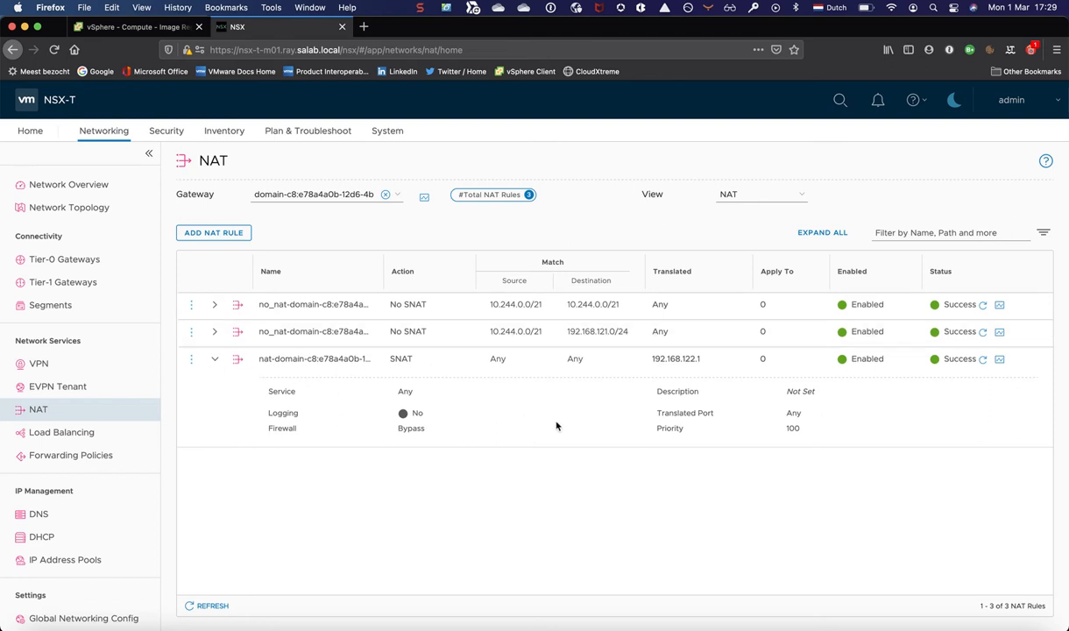
mouse_move(659, 368)
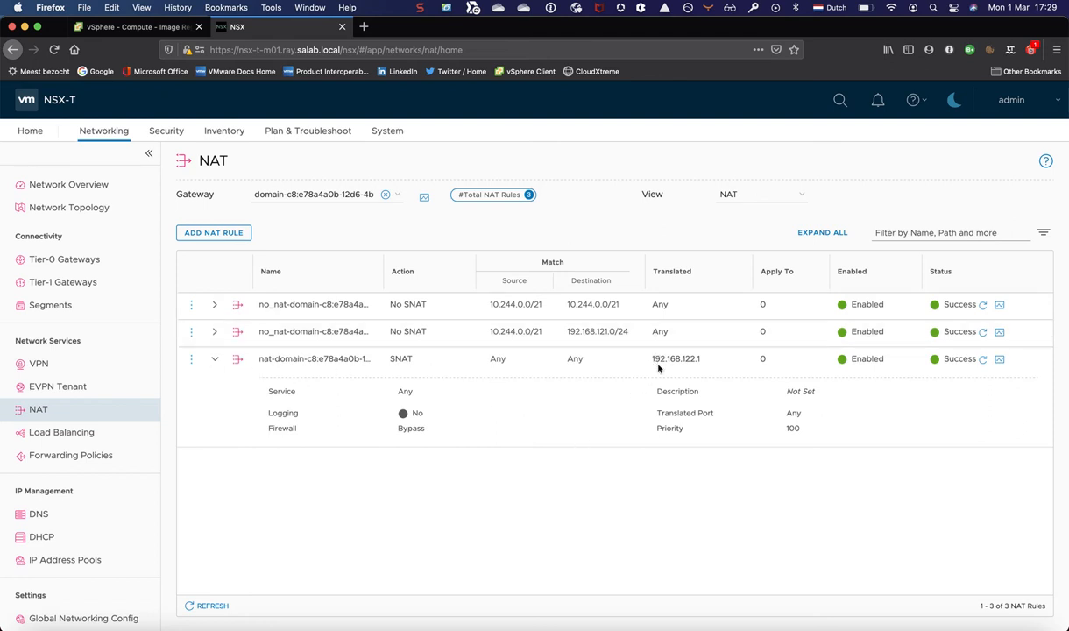
mouse_move(708, 366)
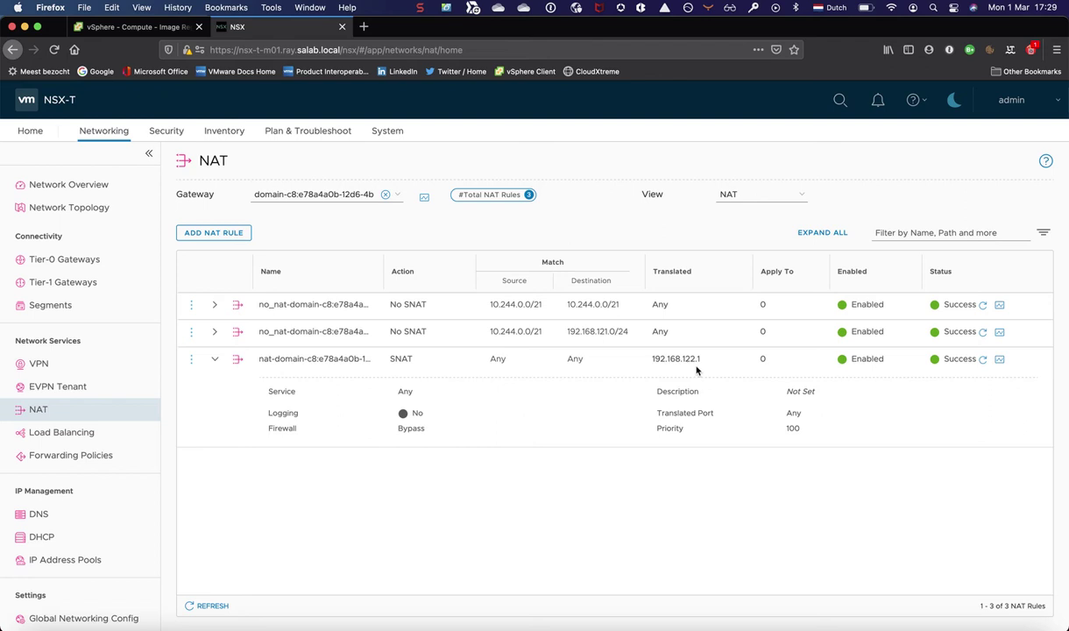
mouse_move(703, 363)
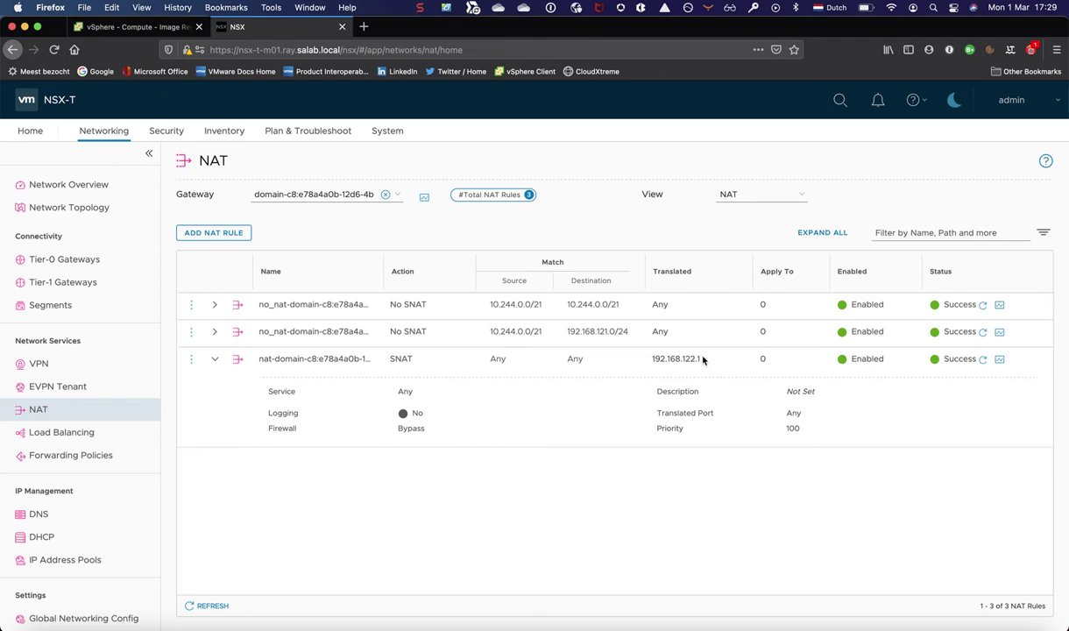
mouse_move(67, 431)
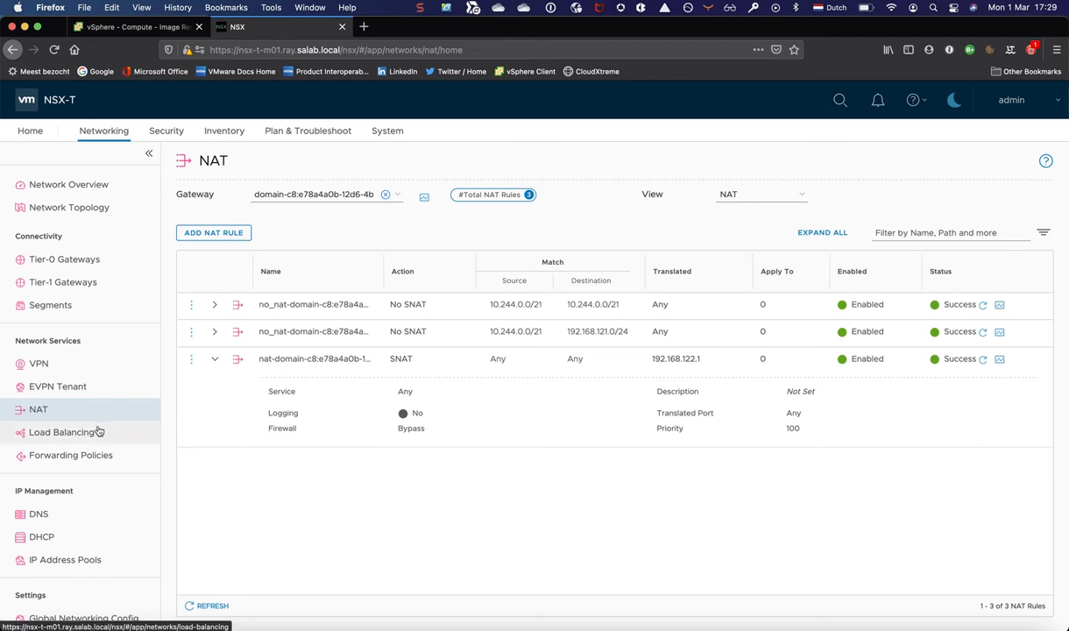
Show the load balancers and the server load balancer's virtual servers on ports 6443 and 443
click(63, 431)
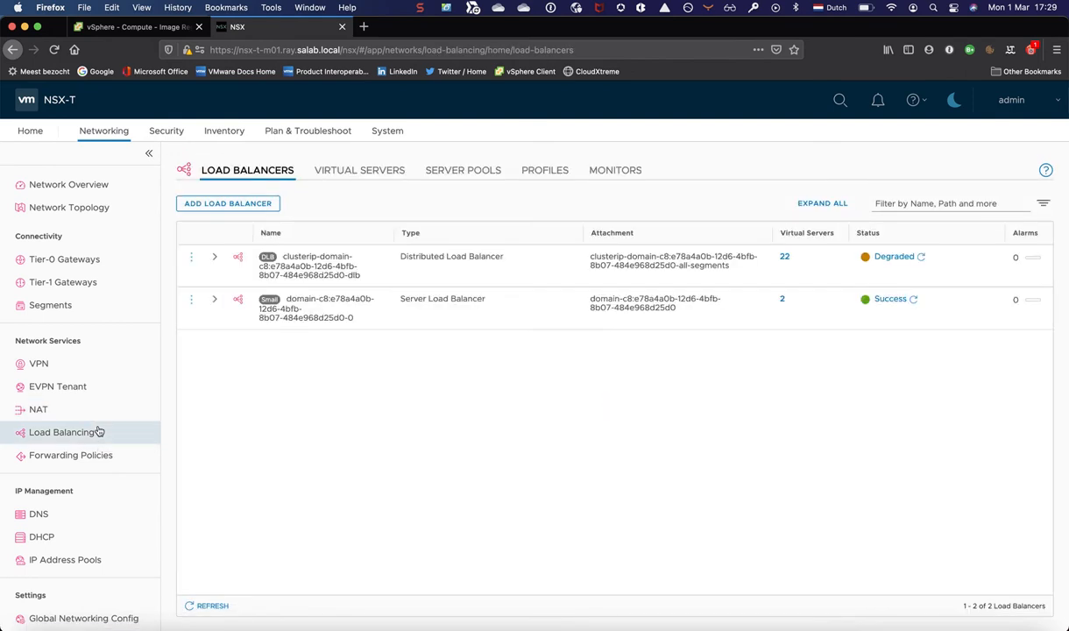
mouse_move(263, 170)
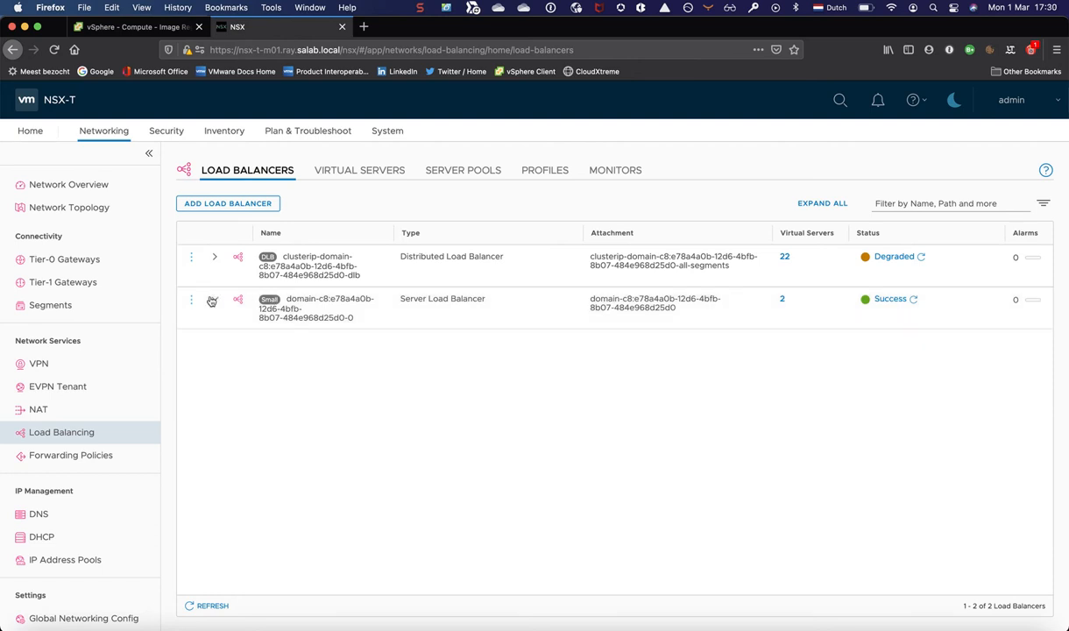
click(214, 298)
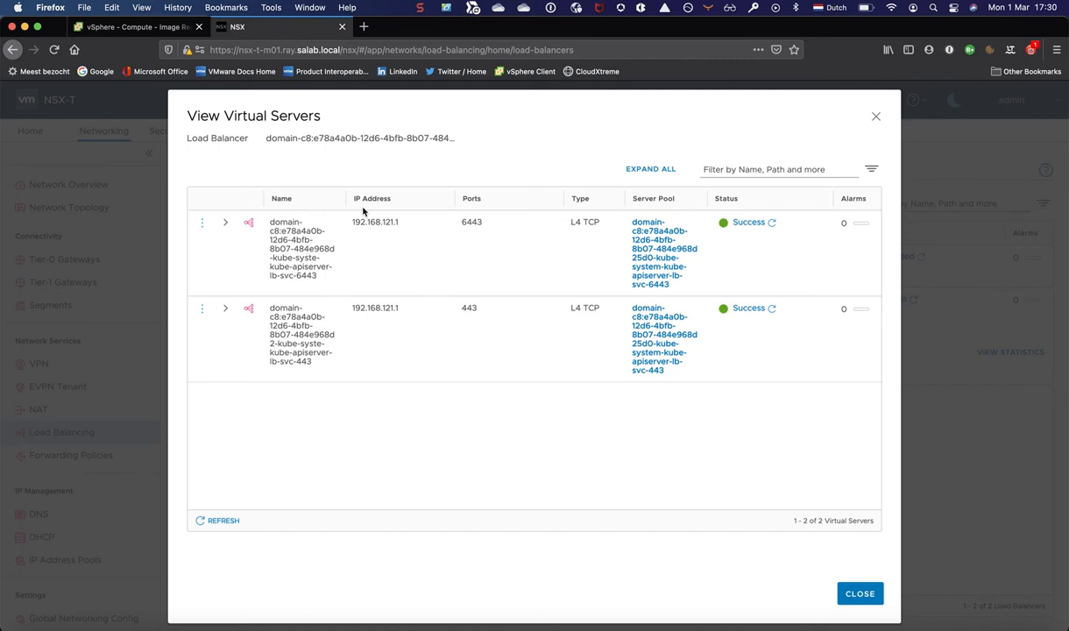
mouse_move(500, 230)
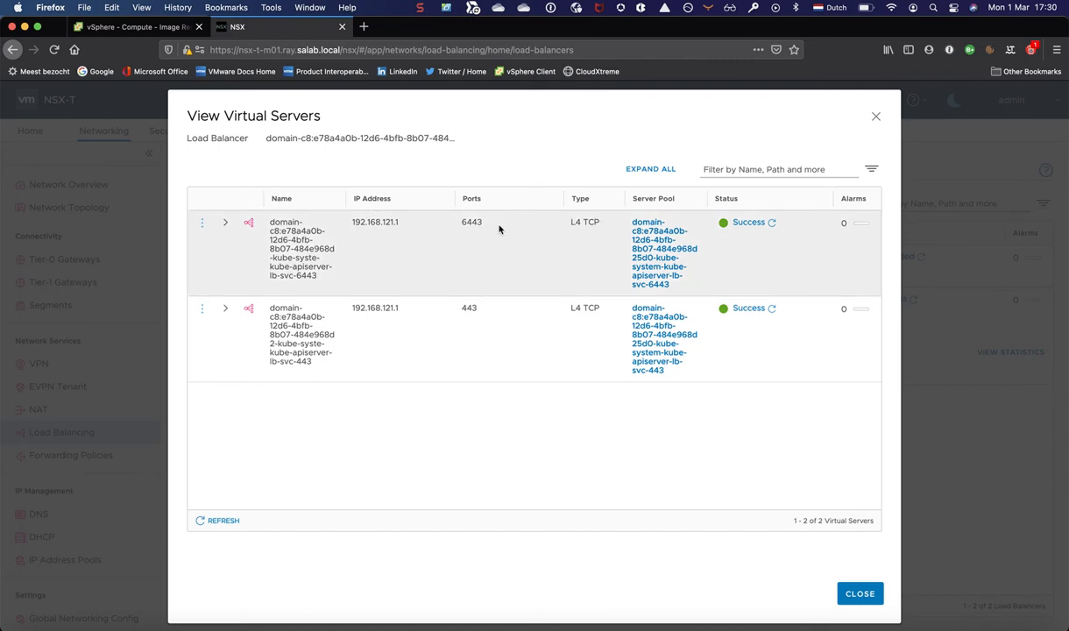
mouse_move(462, 329)
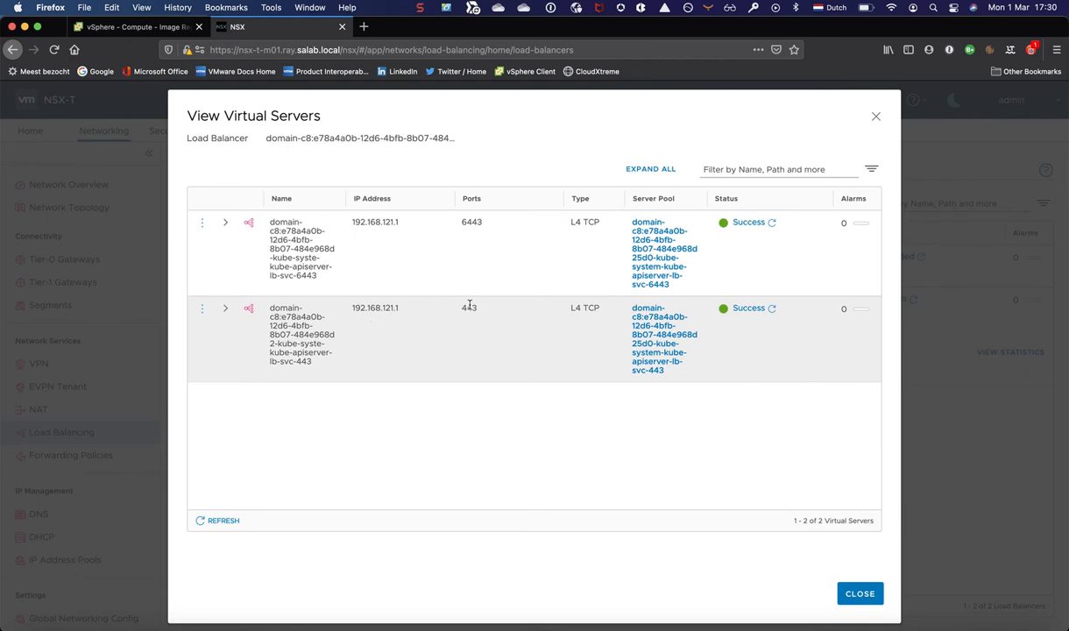
mouse_move(496, 323)
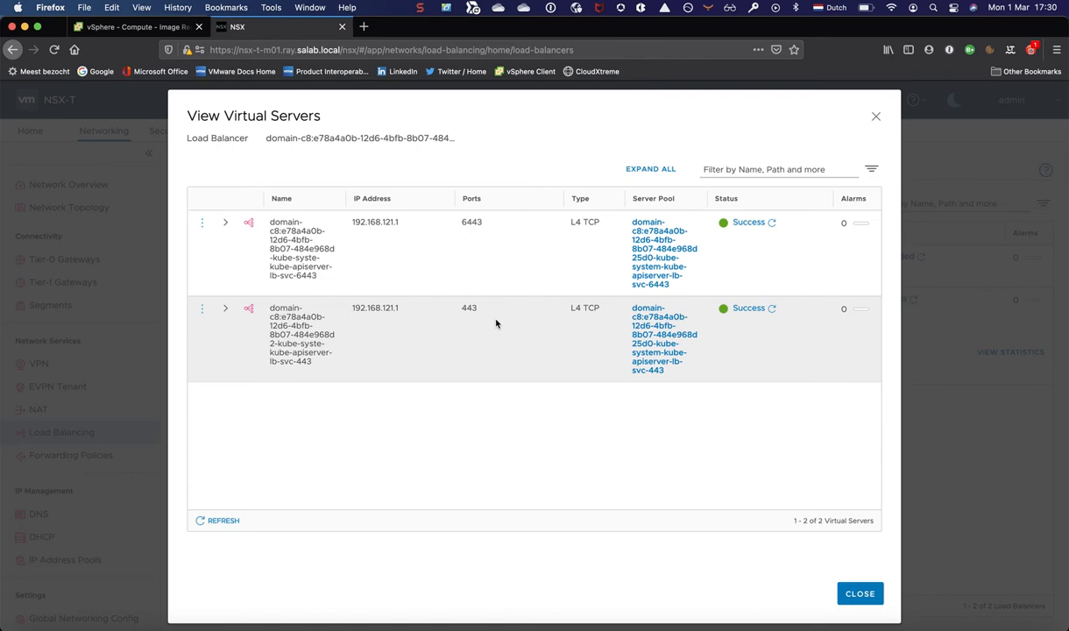
mouse_move(674, 193)
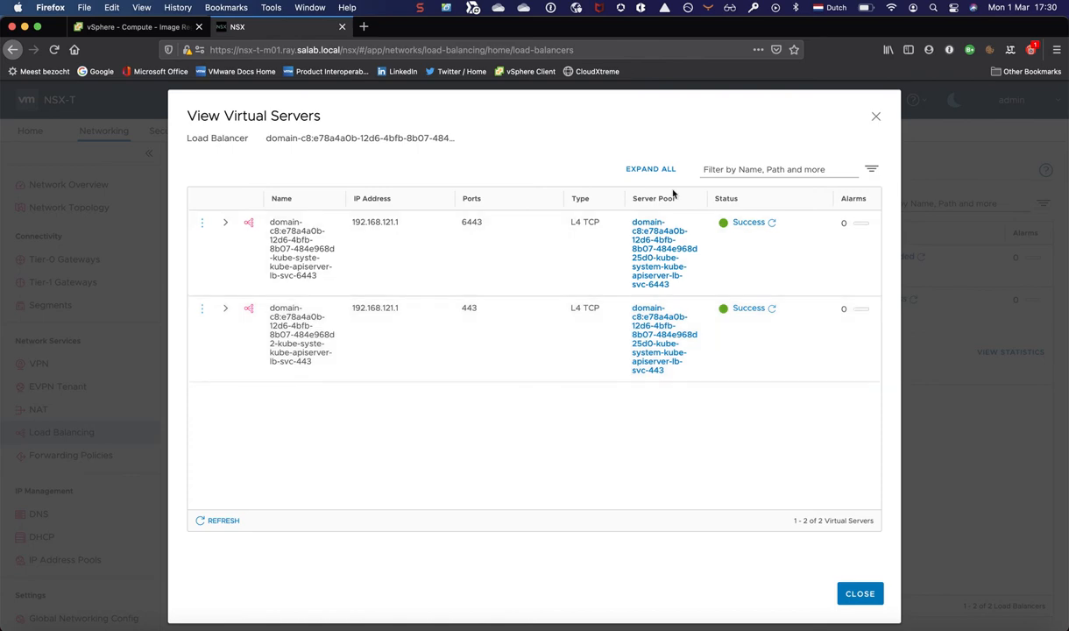
Show the kube-apiserver pool's three members at 10.244.0.2–0.4 on port 6443
click(662, 252)
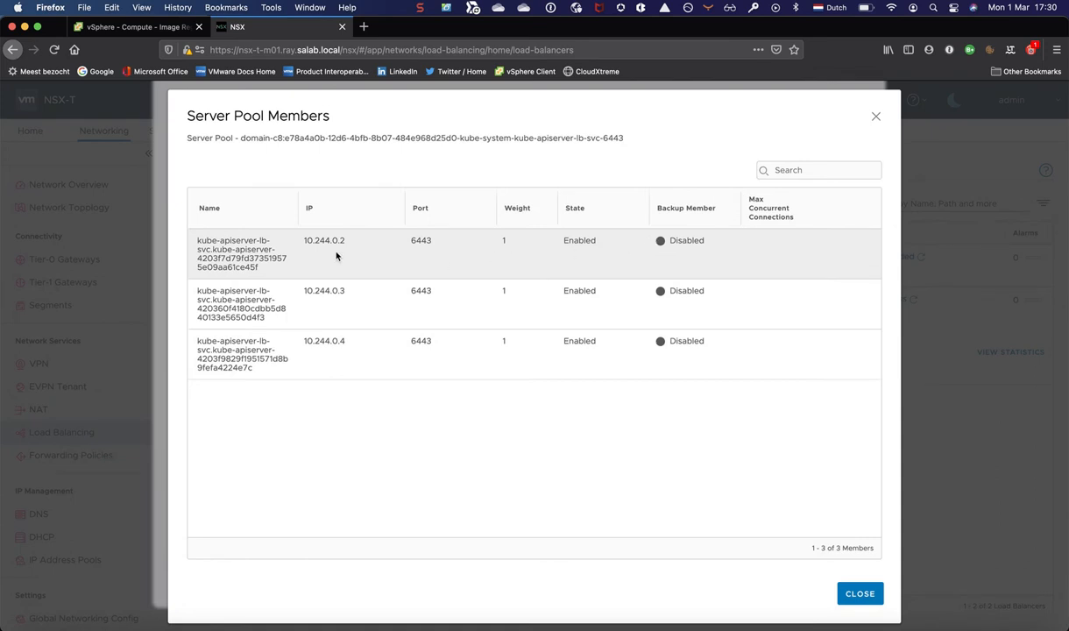
mouse_move(347, 382)
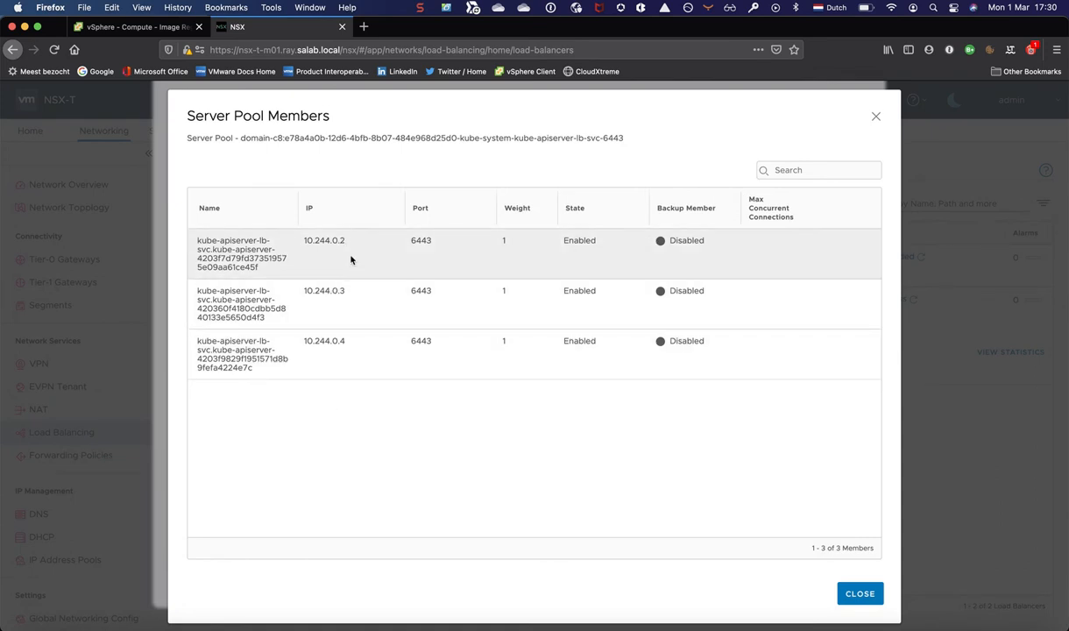
mouse_move(356, 281)
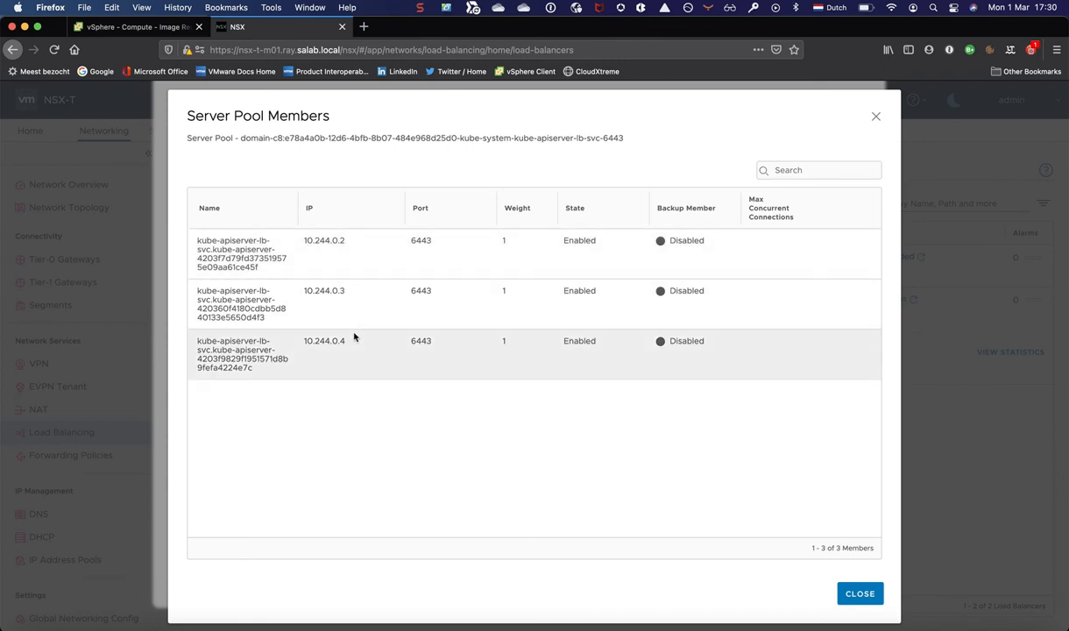
mouse_move(858, 592)
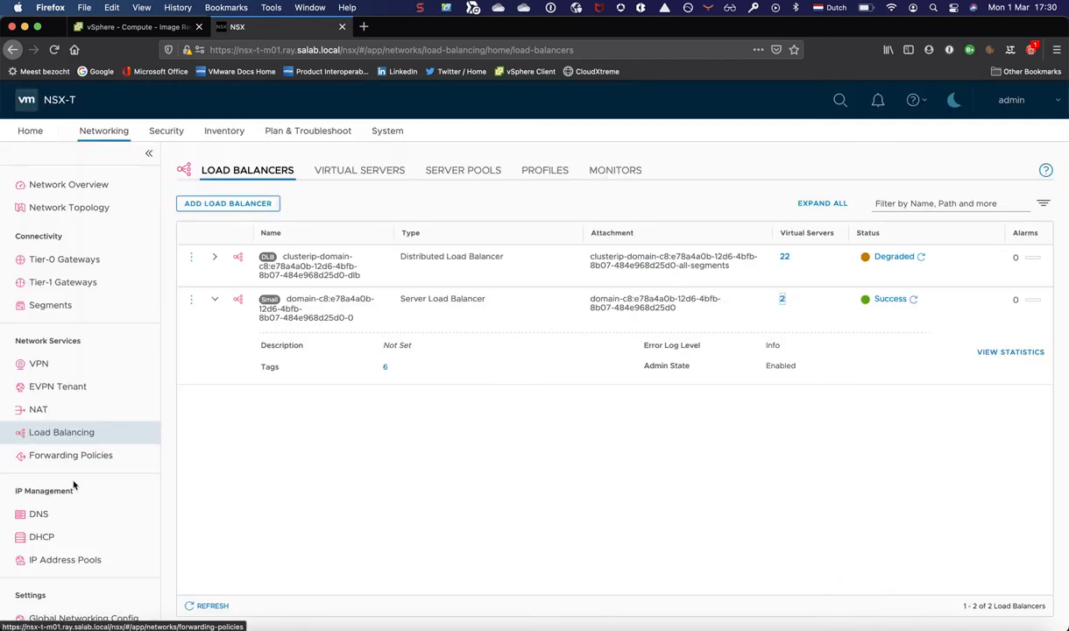
List the six IP address pools and check the 10.244.0.0/21 pod IP address block
click(65, 559)
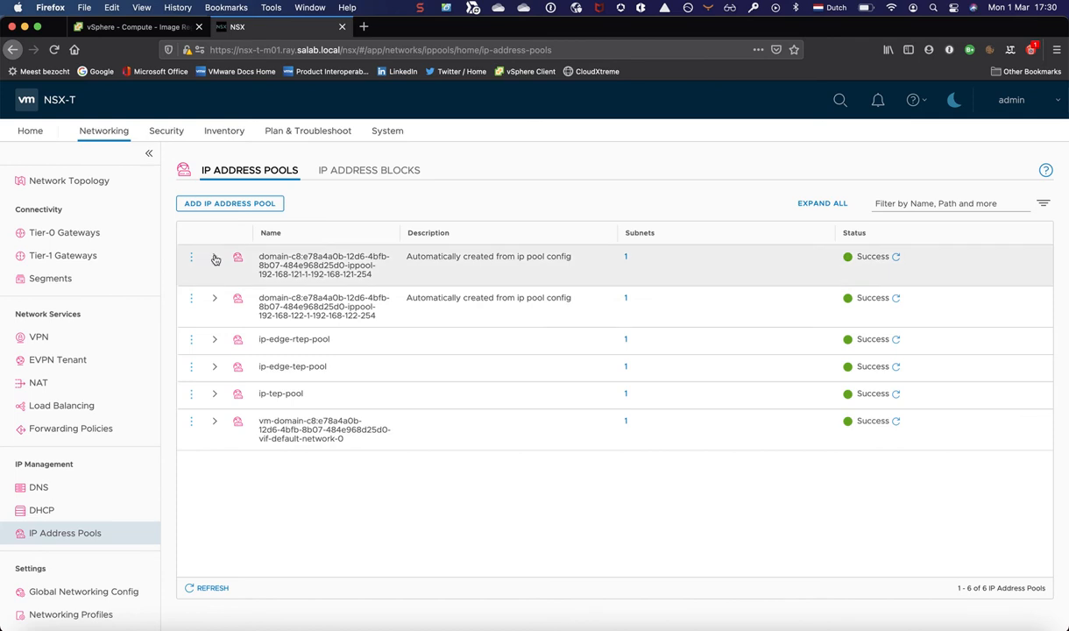
mouse_move(214, 258)
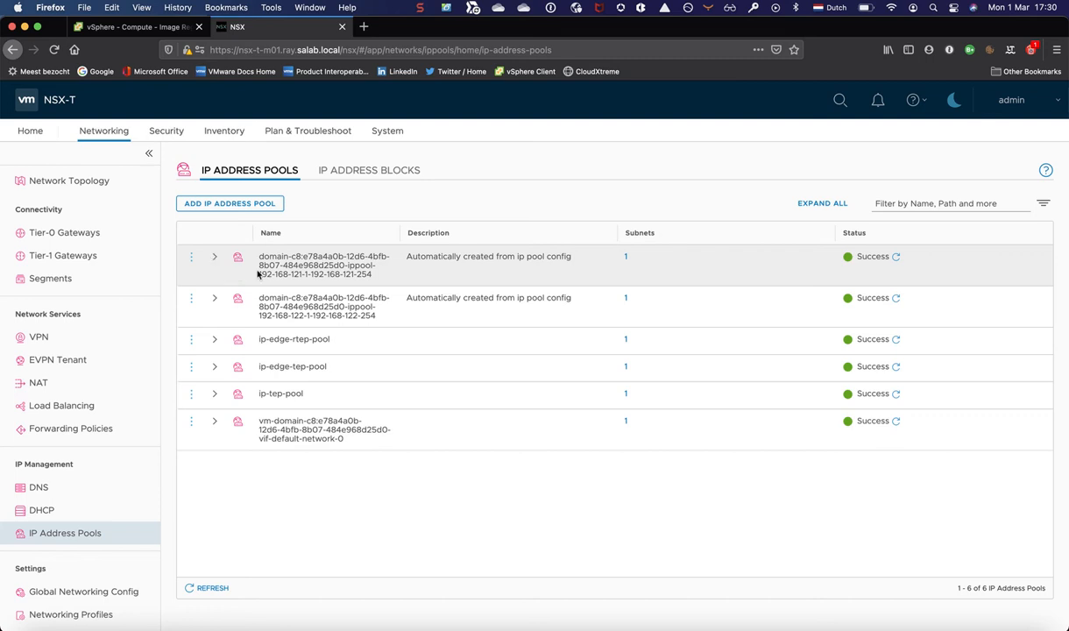
click(368, 170)
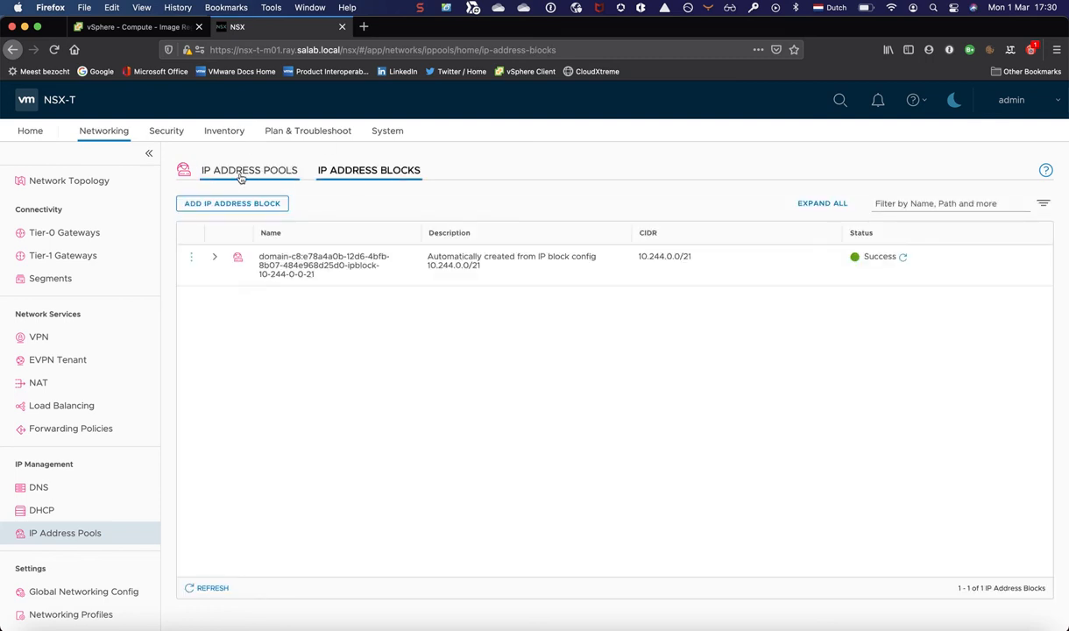
click(249, 170)
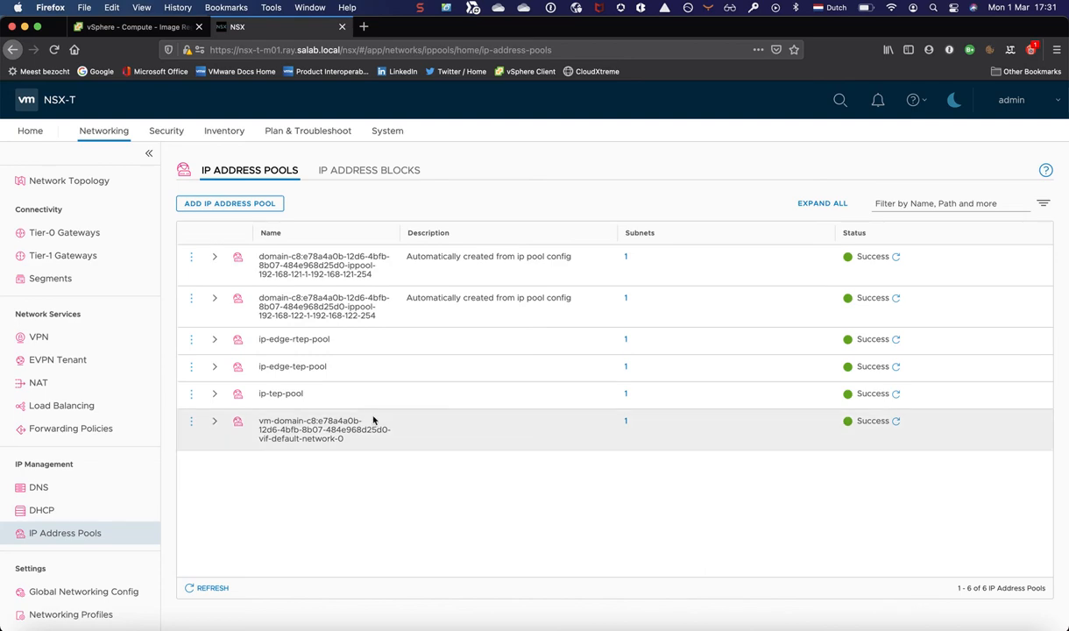
mouse_move(627, 425)
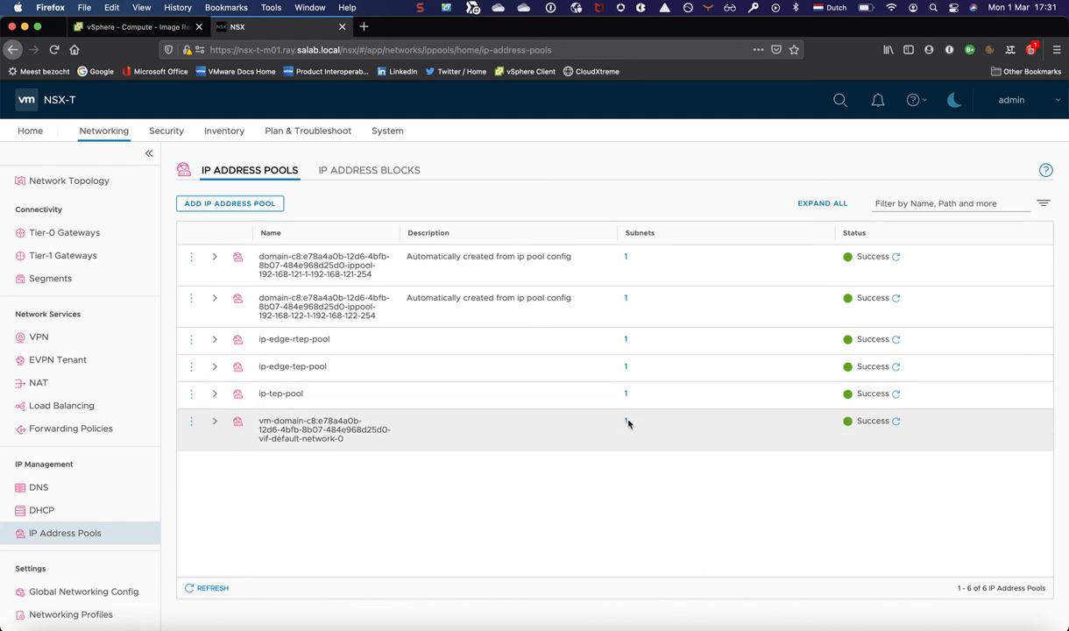
Review the default network pool's subnet and recheck the IP address blocks
click(624, 420)
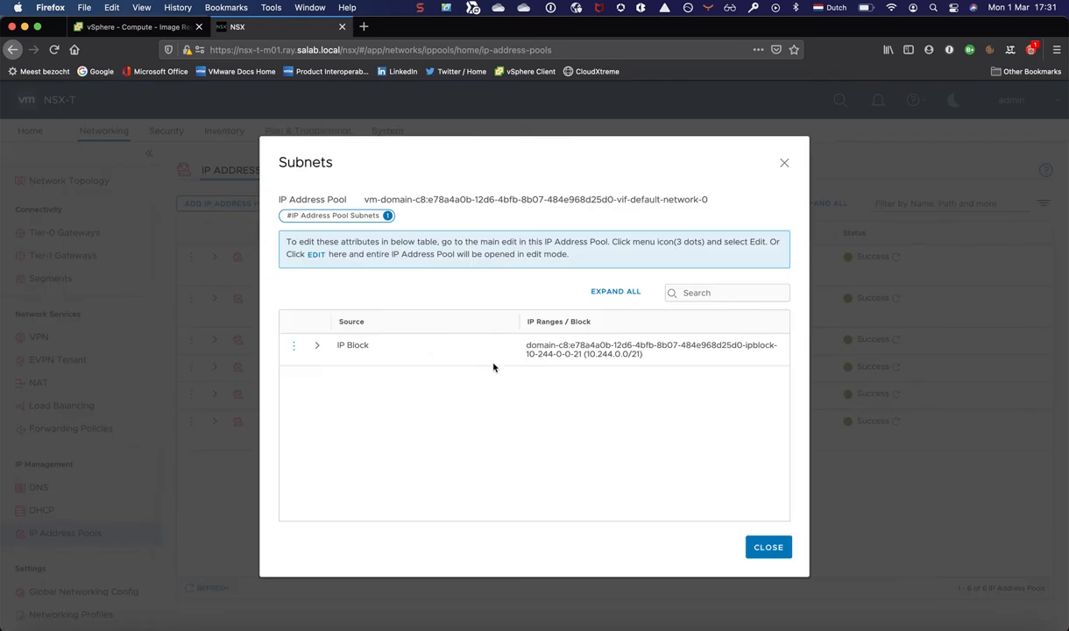
click(768, 546)
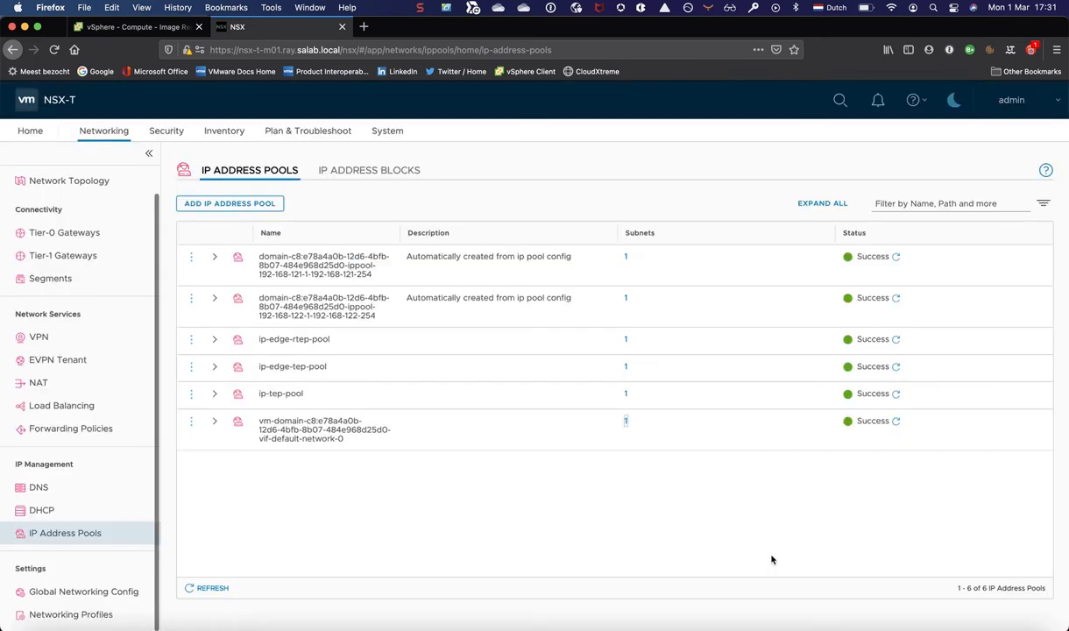
mouse_move(368, 170)
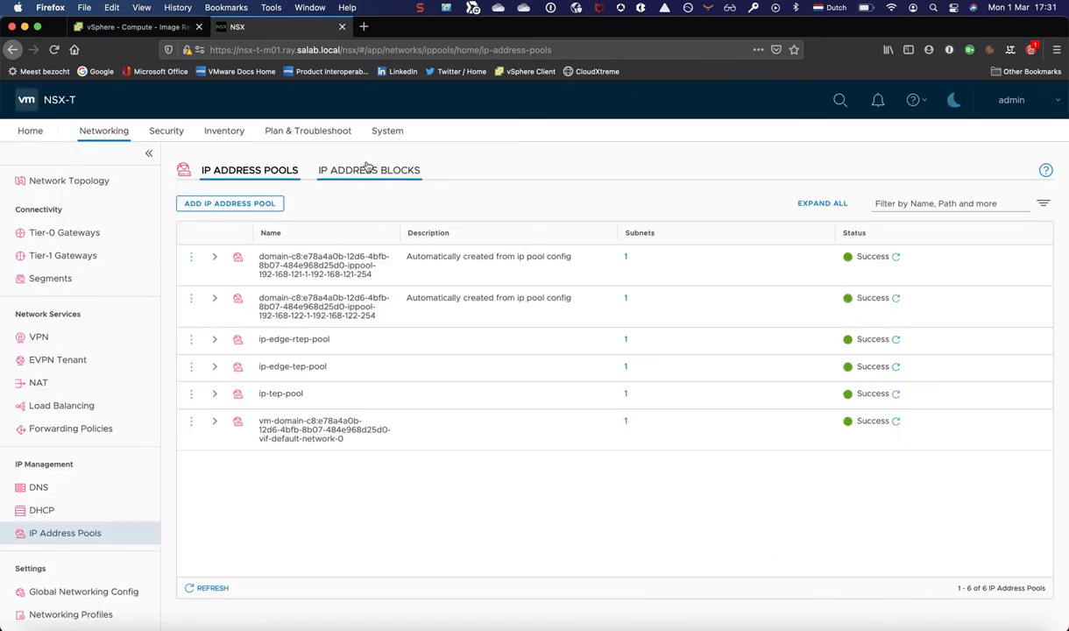
click(368, 169)
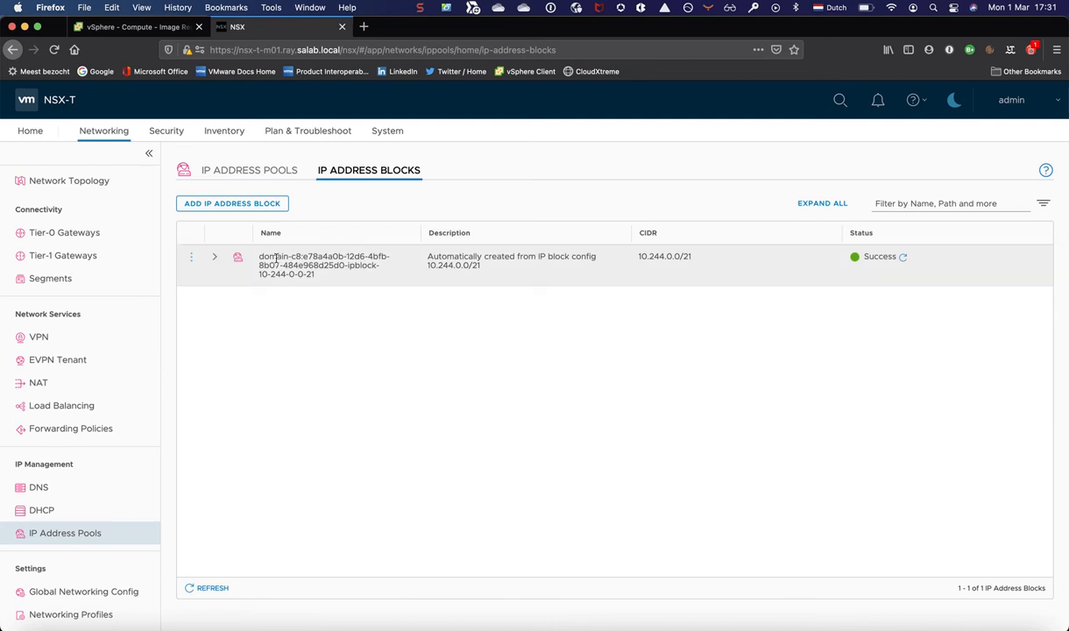
click(249, 170)
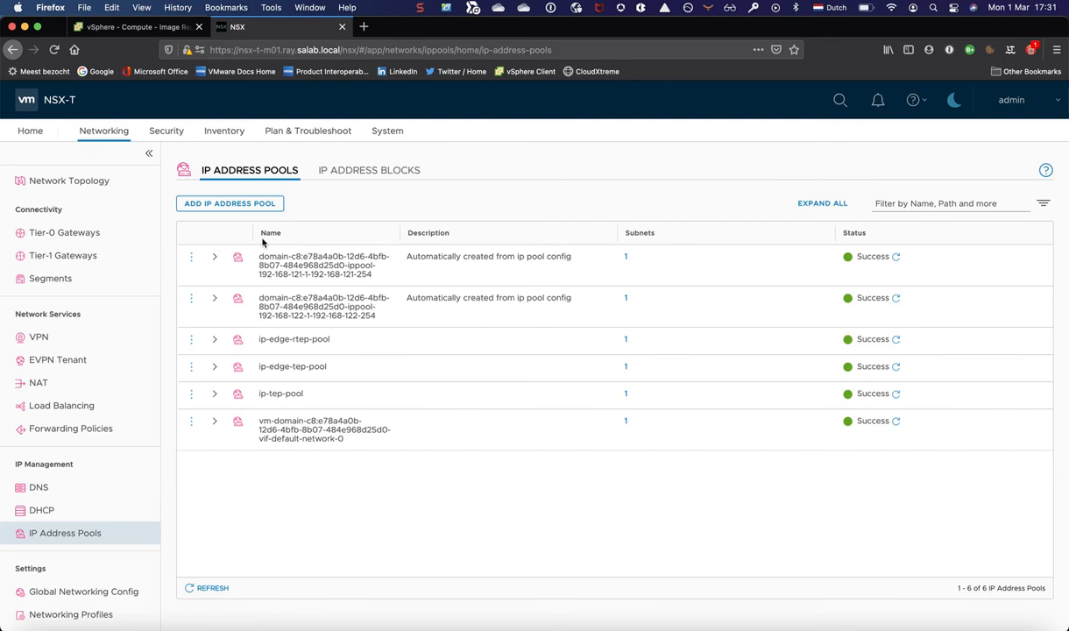
mouse_move(166, 130)
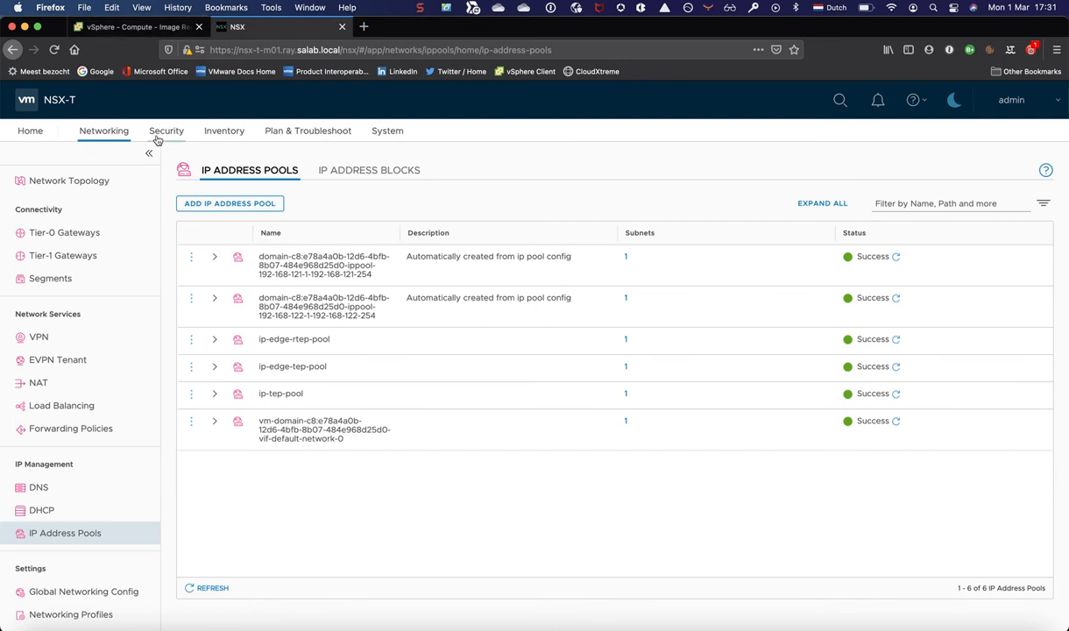
Reach the distributed firewall and expand the Supervisor ds-domain policy to see its allow and deny rules
click(166, 130)
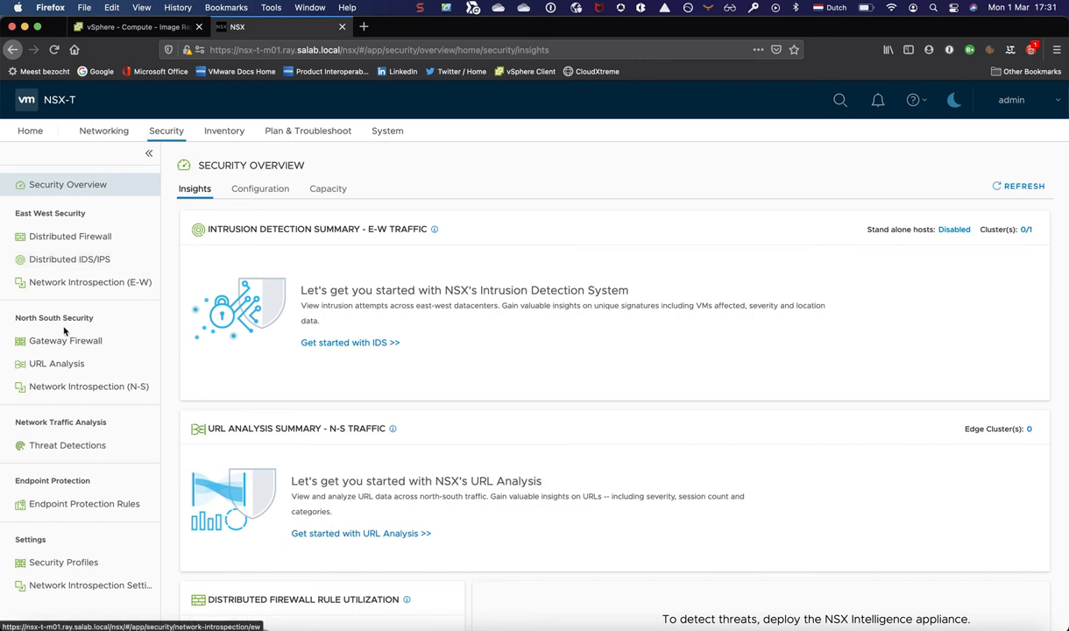
mouse_move(70, 236)
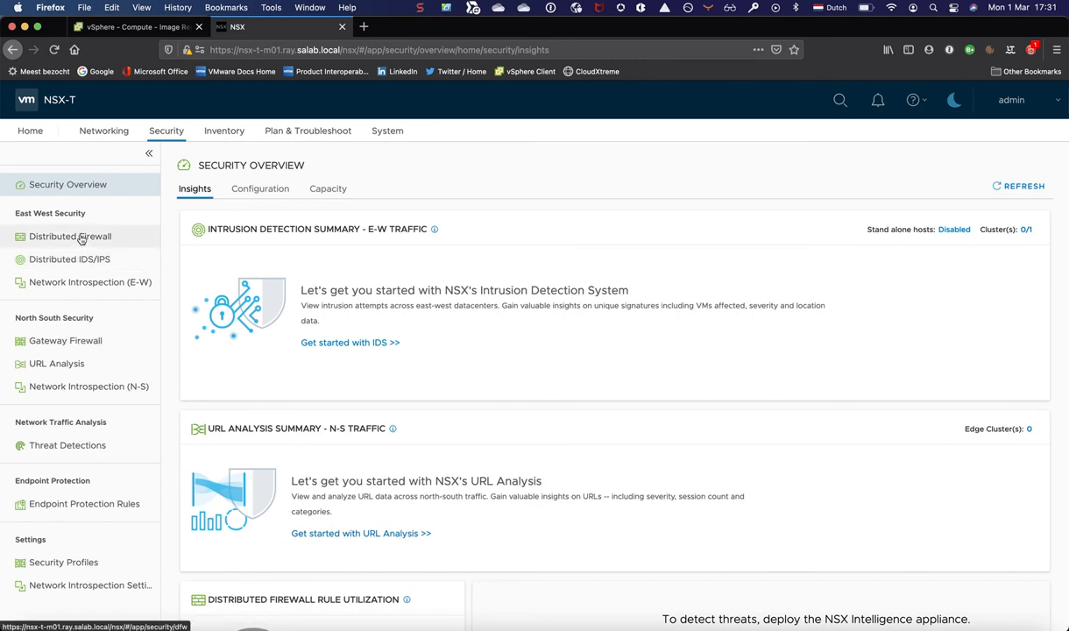
click(70, 234)
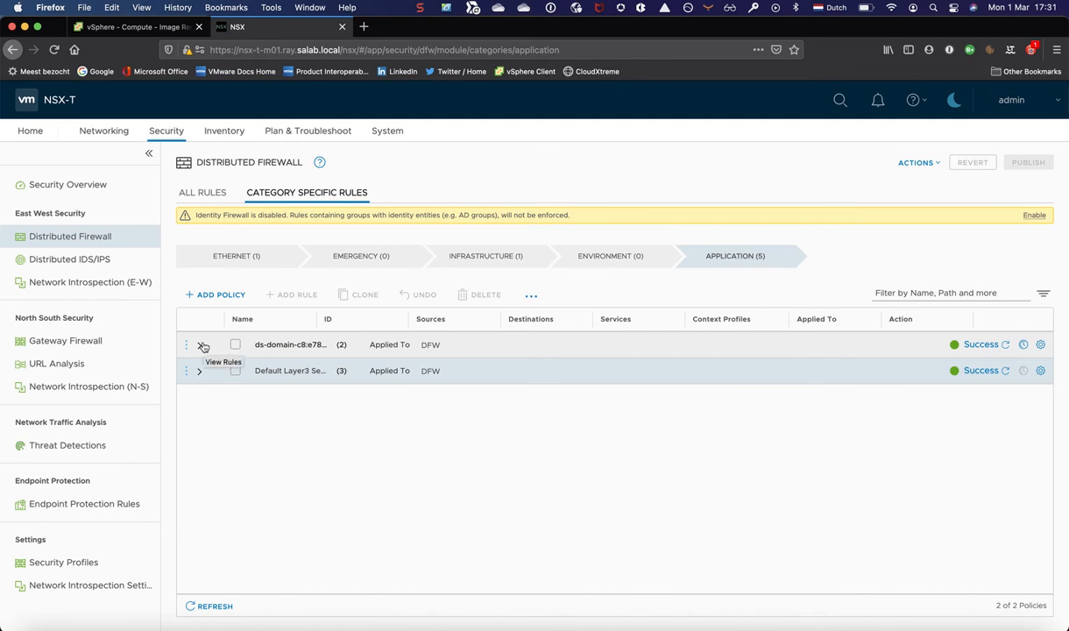
click(200, 343)
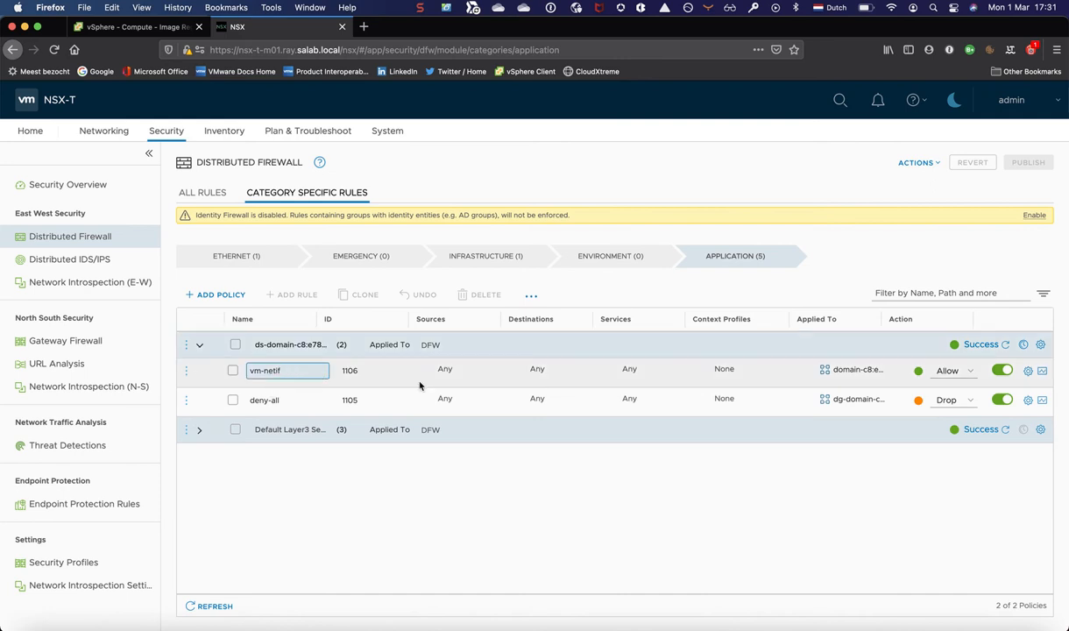
click(629, 400)
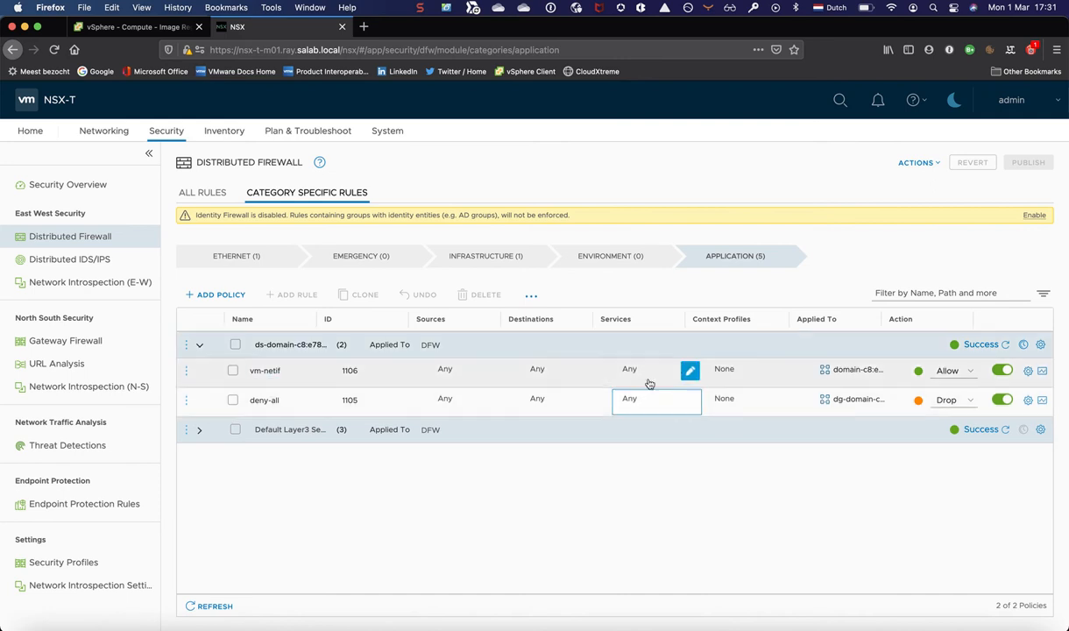
View the vm-netif rule's Applied To group members (10.244.0.2–0.4) and close the view
click(855, 368)
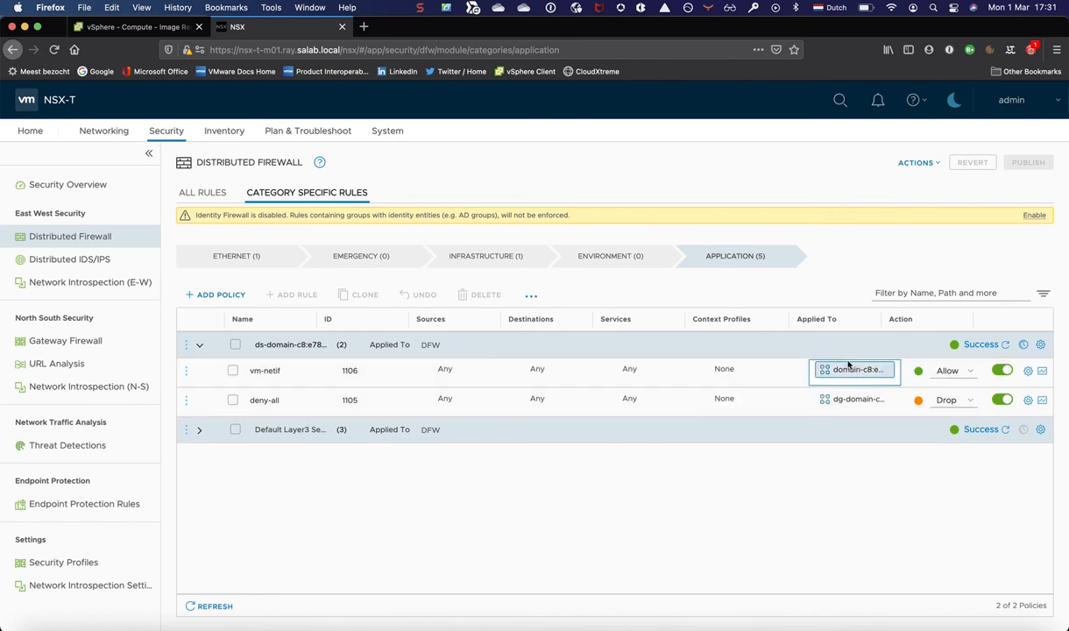
click(855, 368)
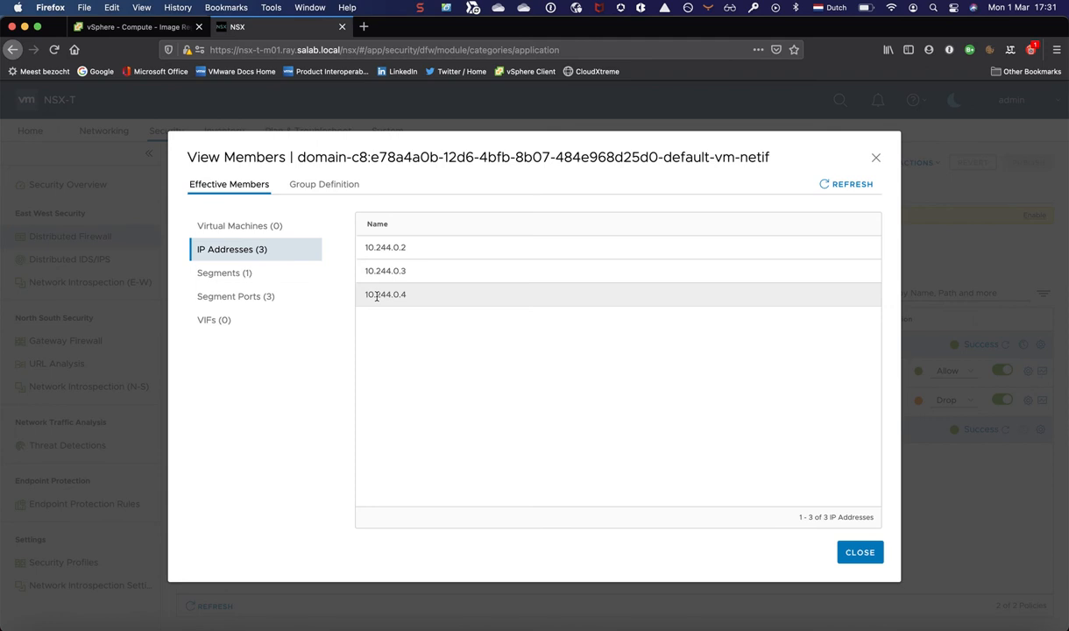
mouse_move(658, 541)
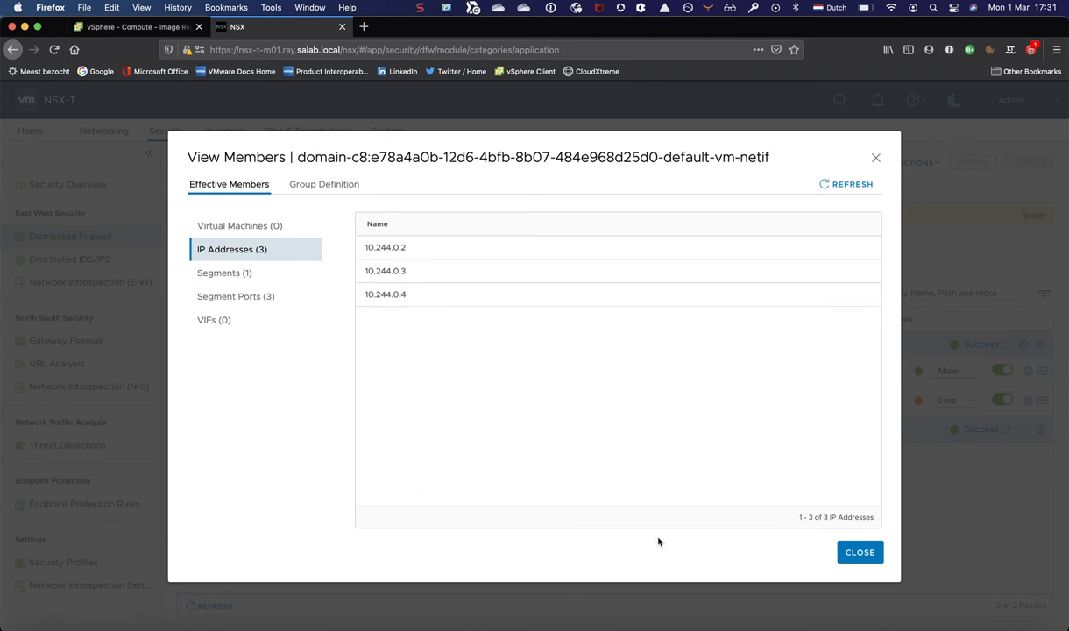
click(859, 552)
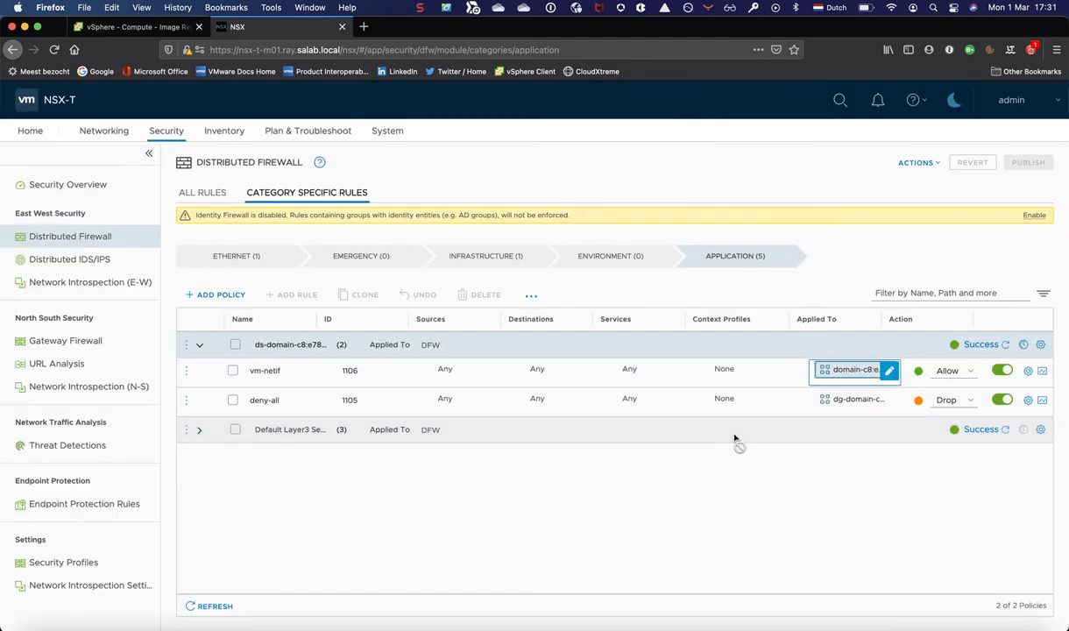
click(855, 400)
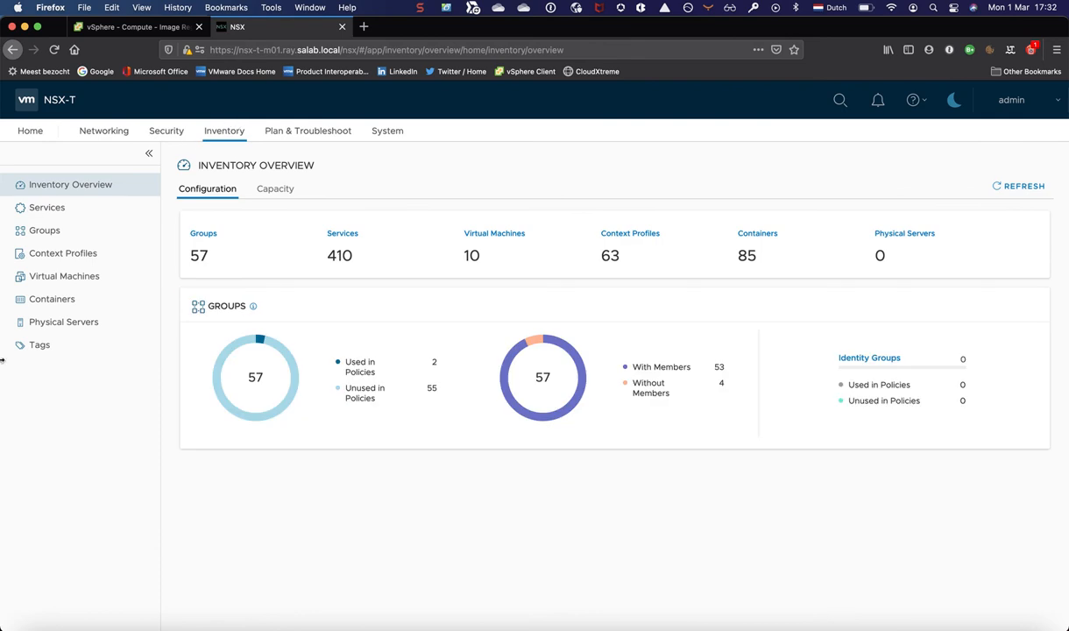
mouse_move(52, 298)
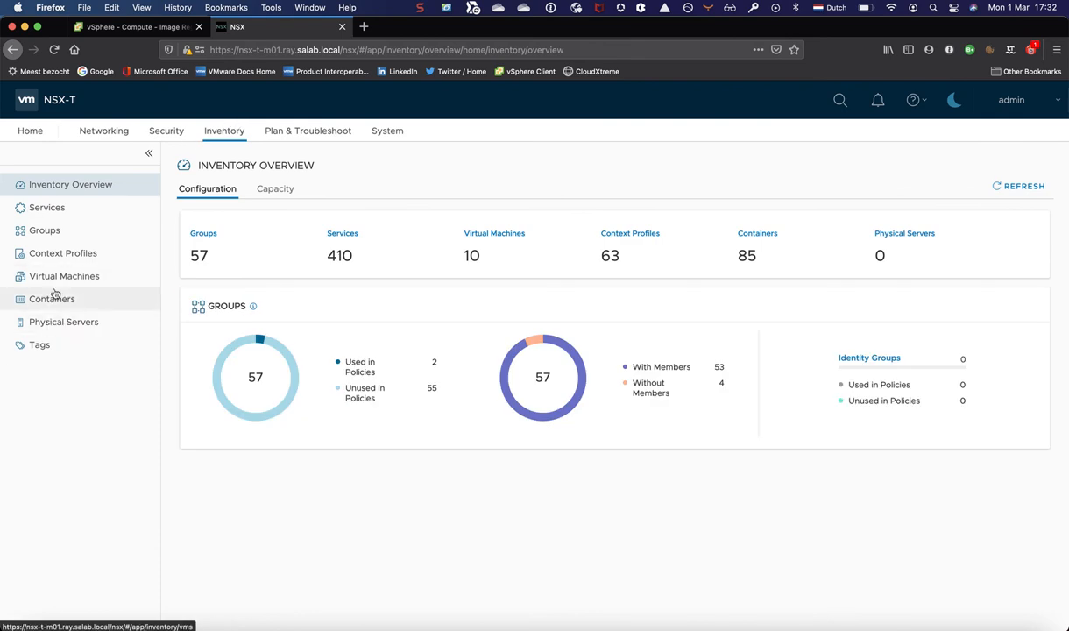
click(52, 298)
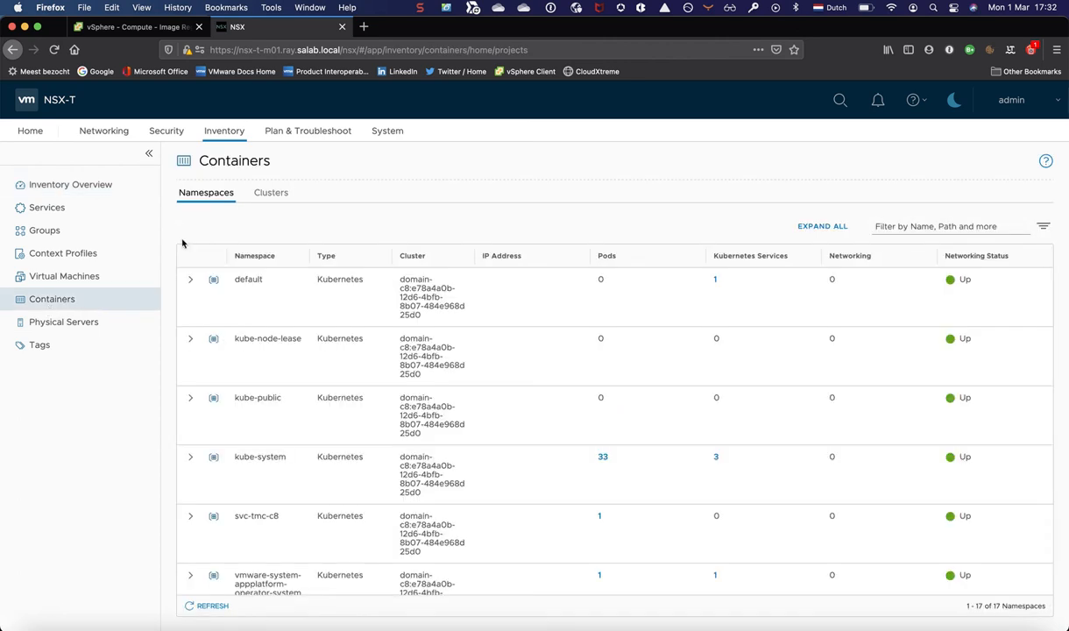
mouse_move(258, 375)
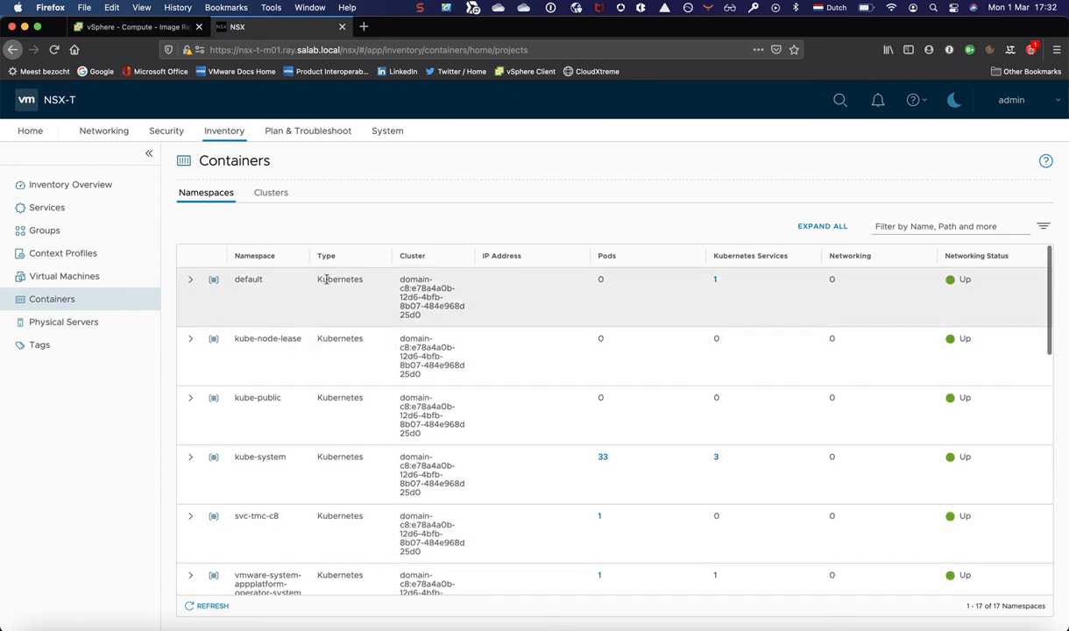
scroll(down, 3)
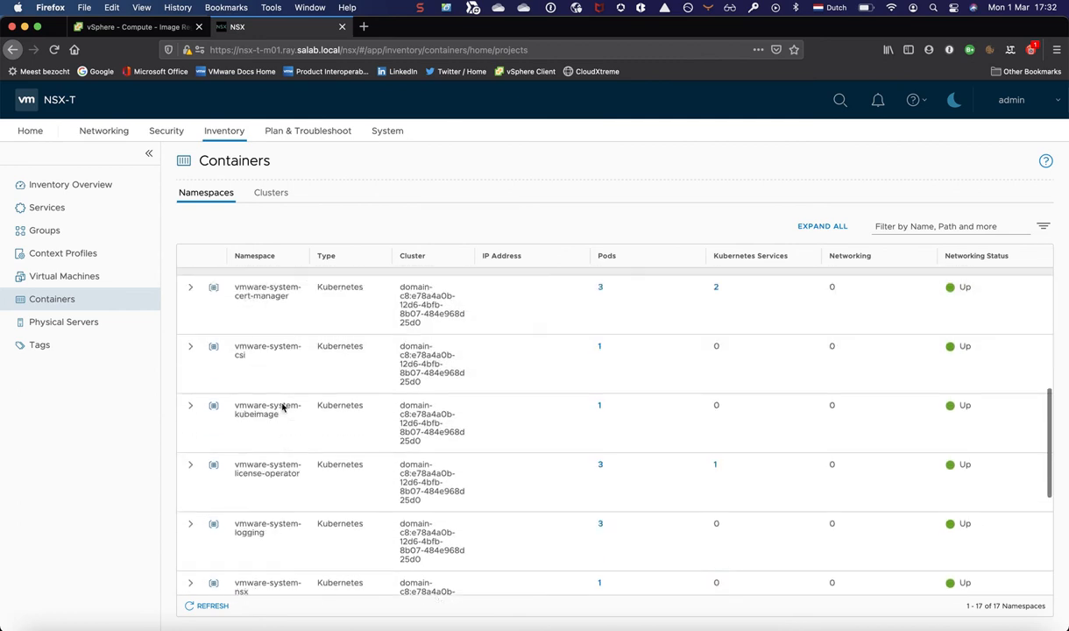
scroll(down, 3)
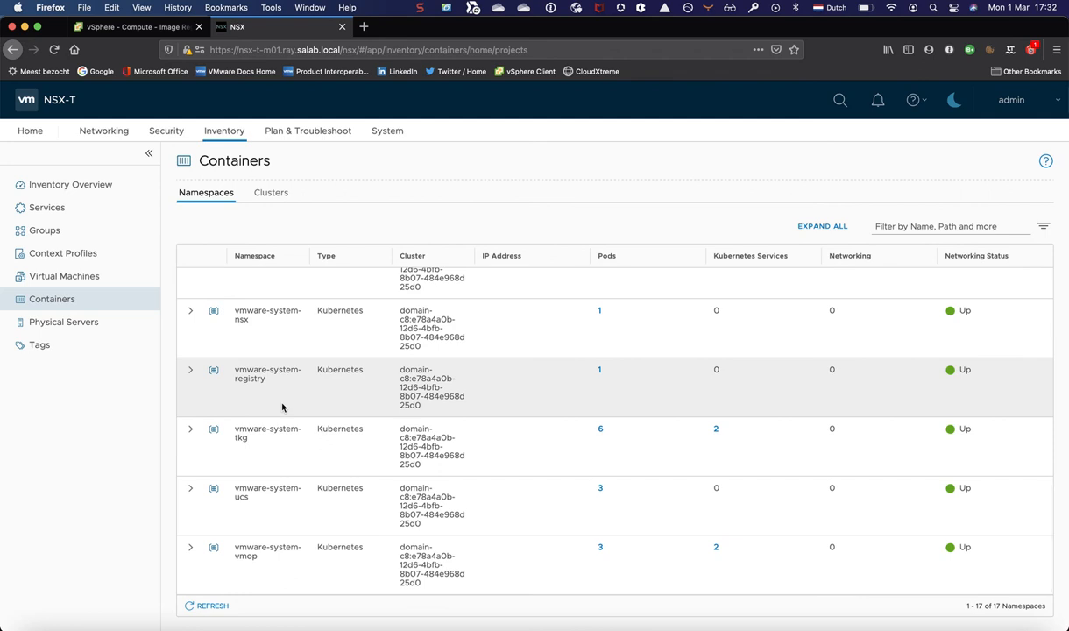
mouse_move(676, 368)
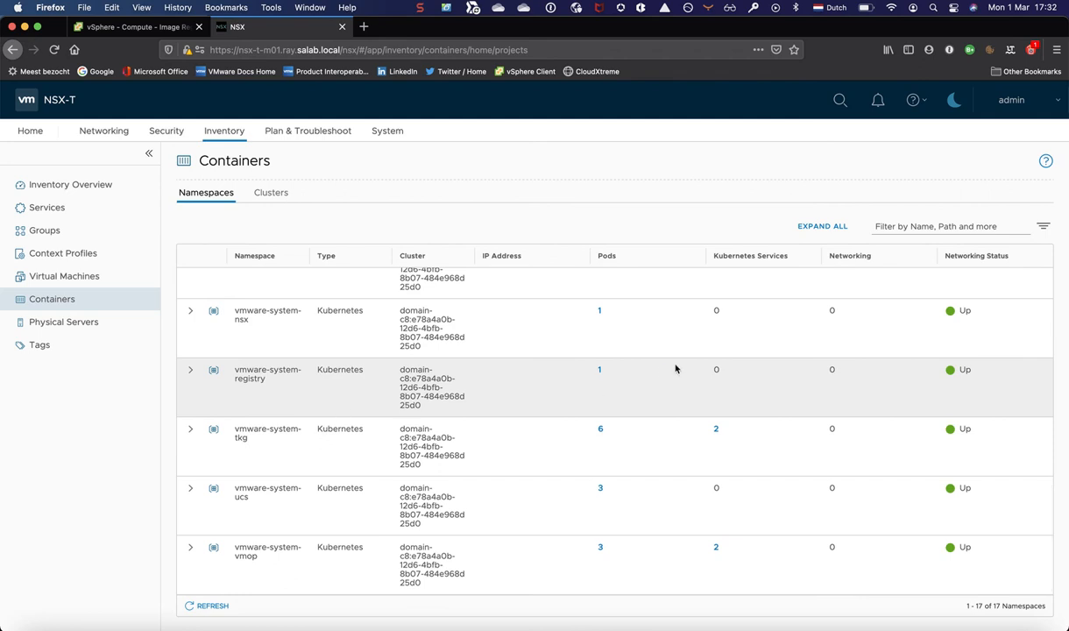
scroll(up, 3)
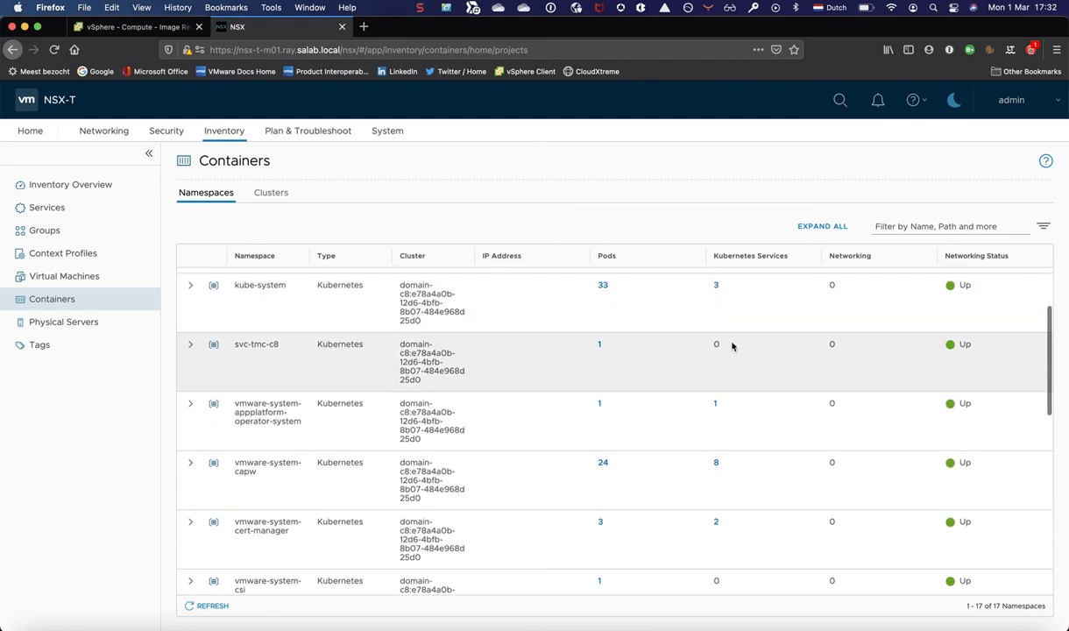
scroll(down, 3)
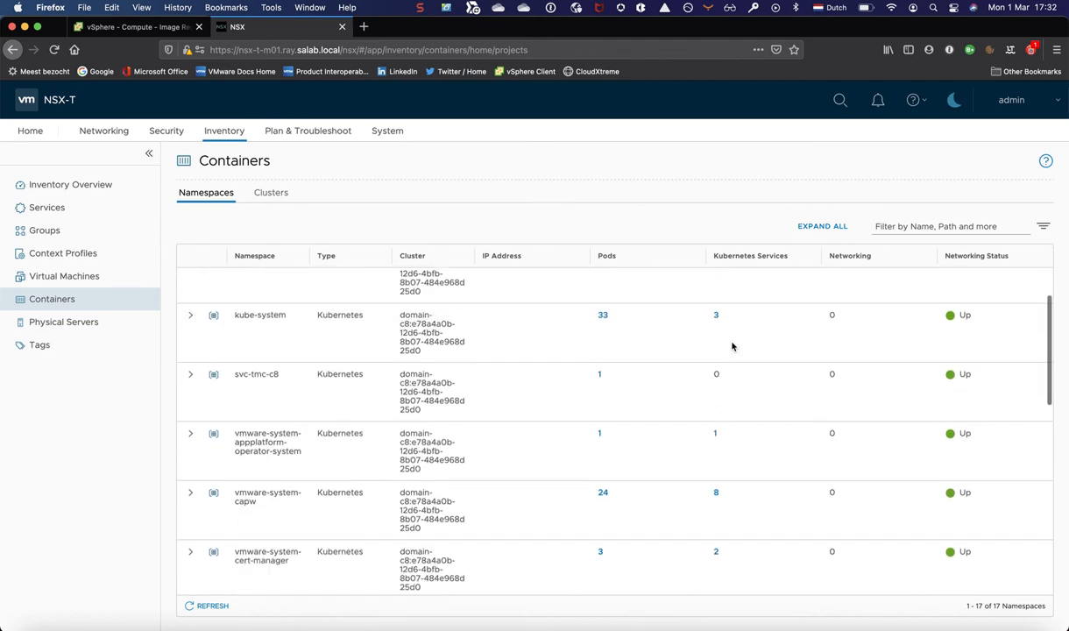
scroll(up, 3)
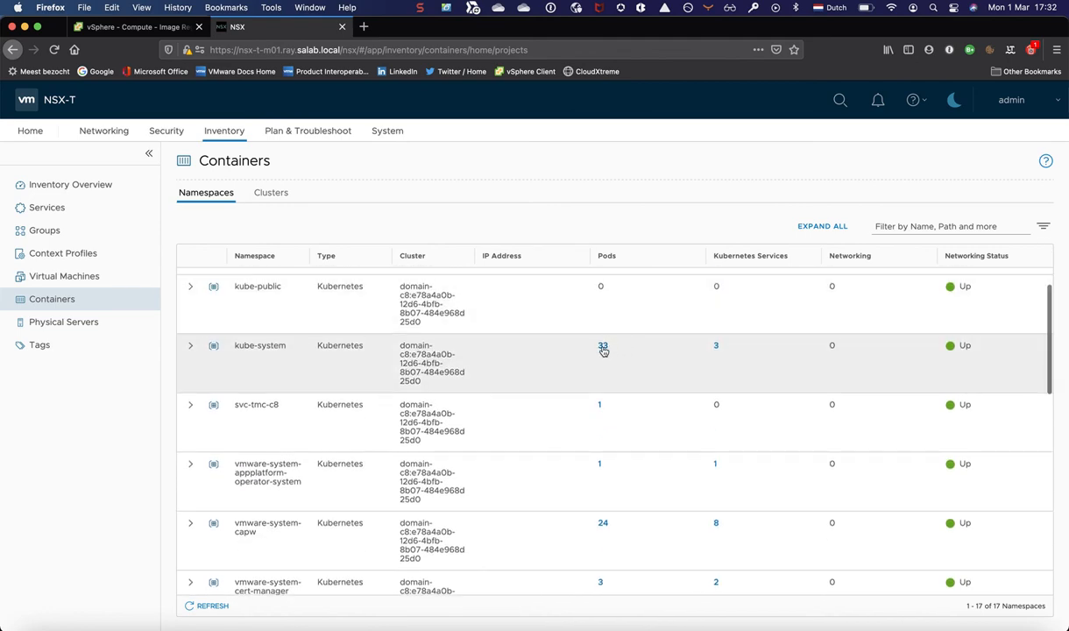
click(603, 344)
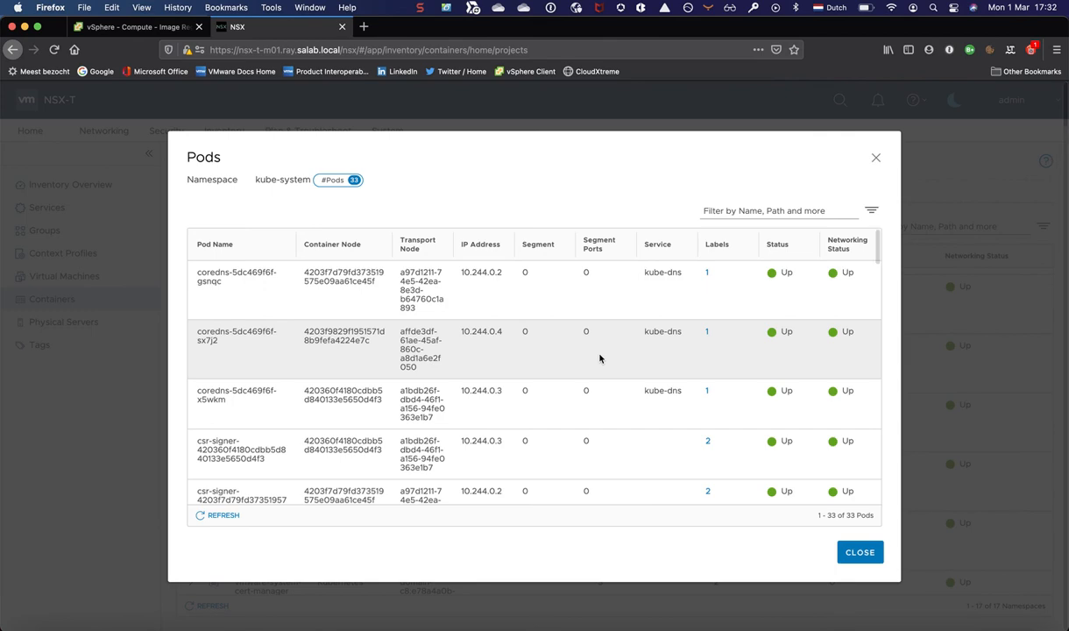
scroll(down, 3)
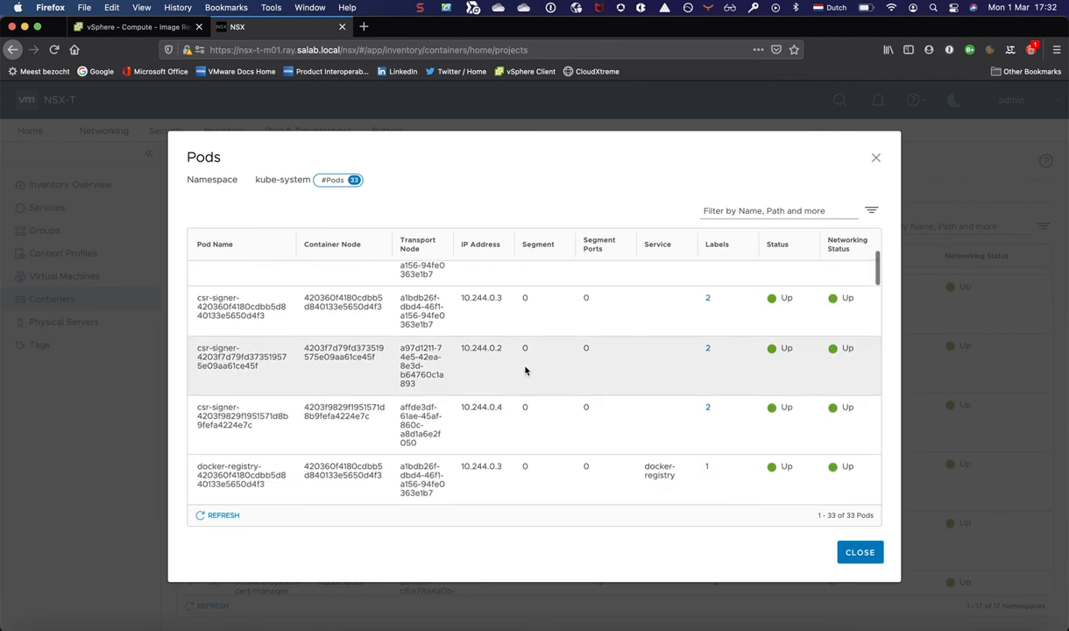
scroll(down, 3)
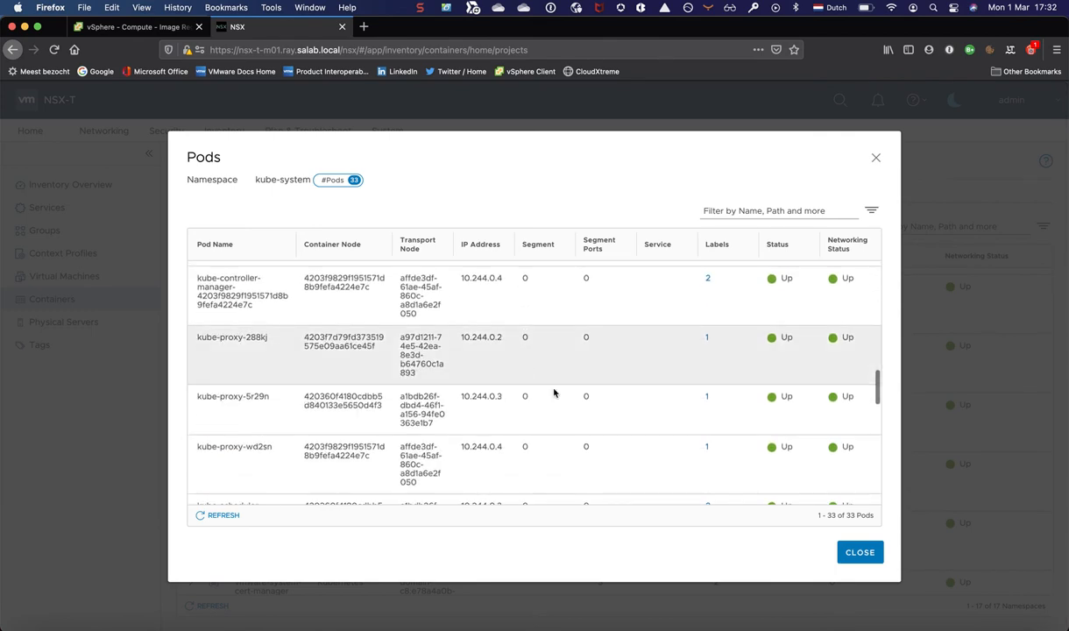
click(858, 552)
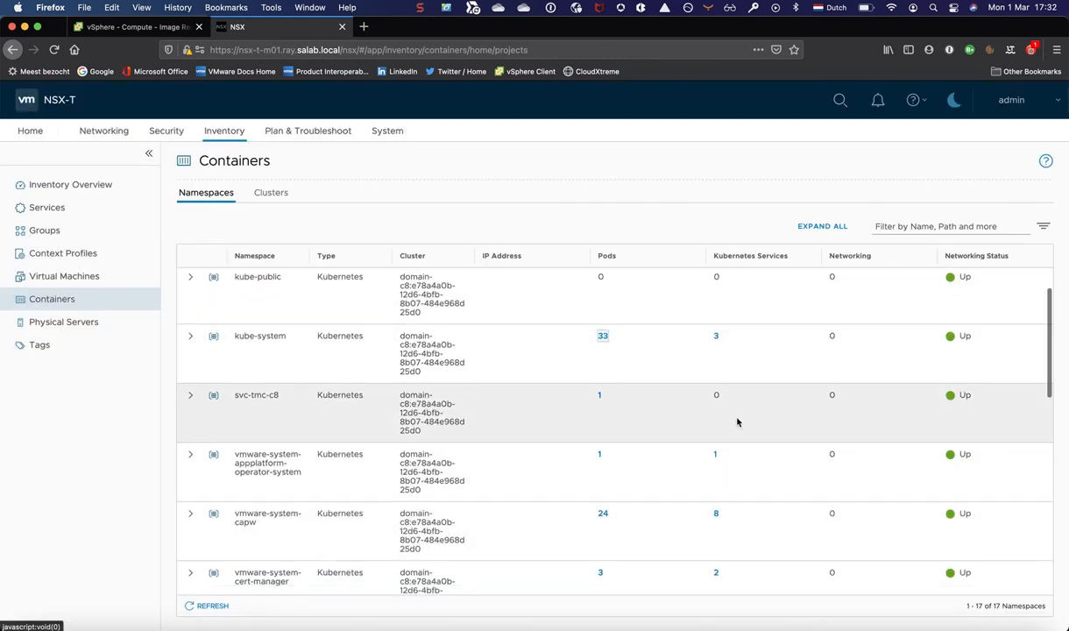
scroll(down, 3)
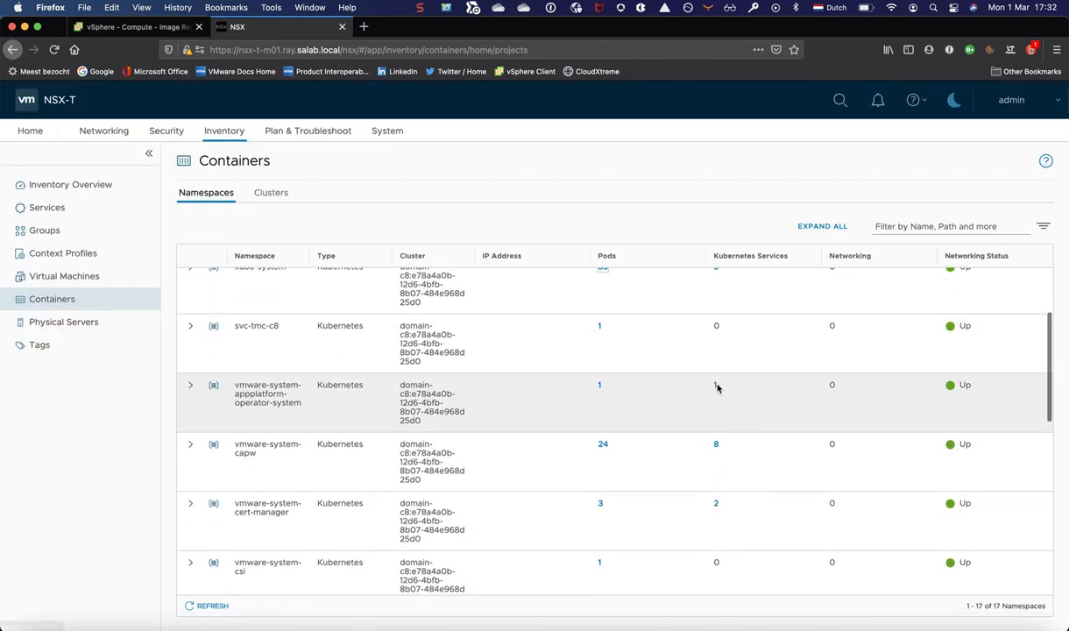
scroll(down, 3)
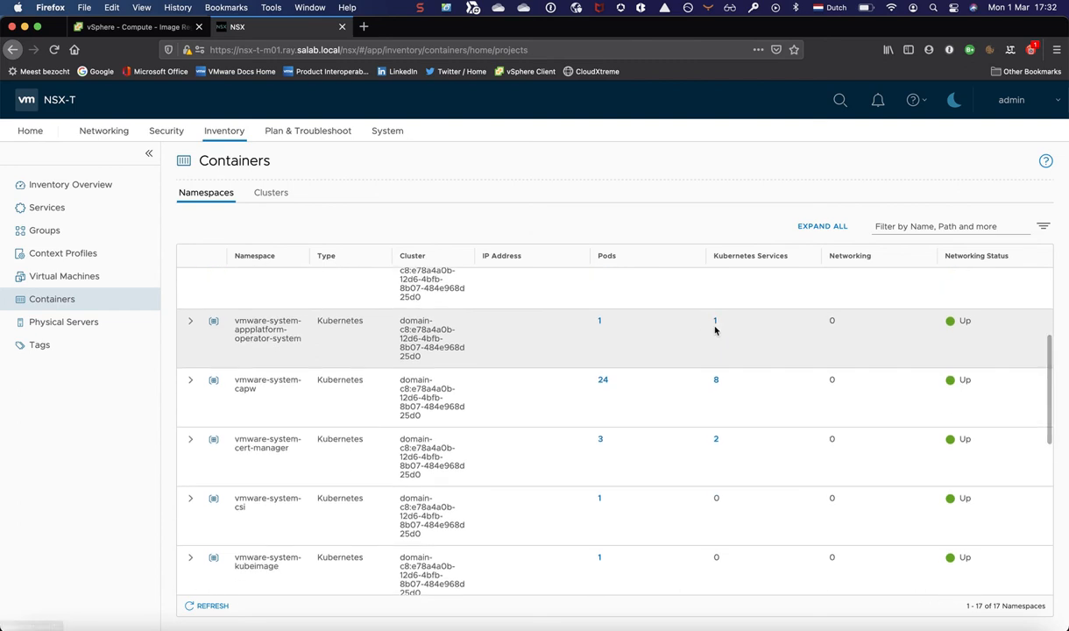
scroll(up, 3)
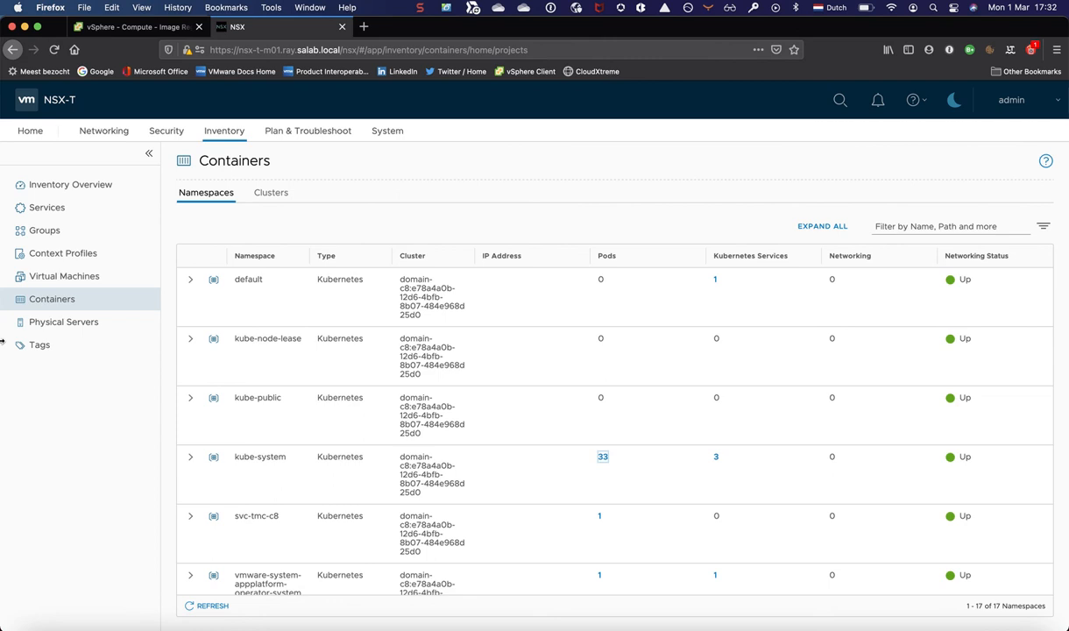
mouse_move(282, 137)
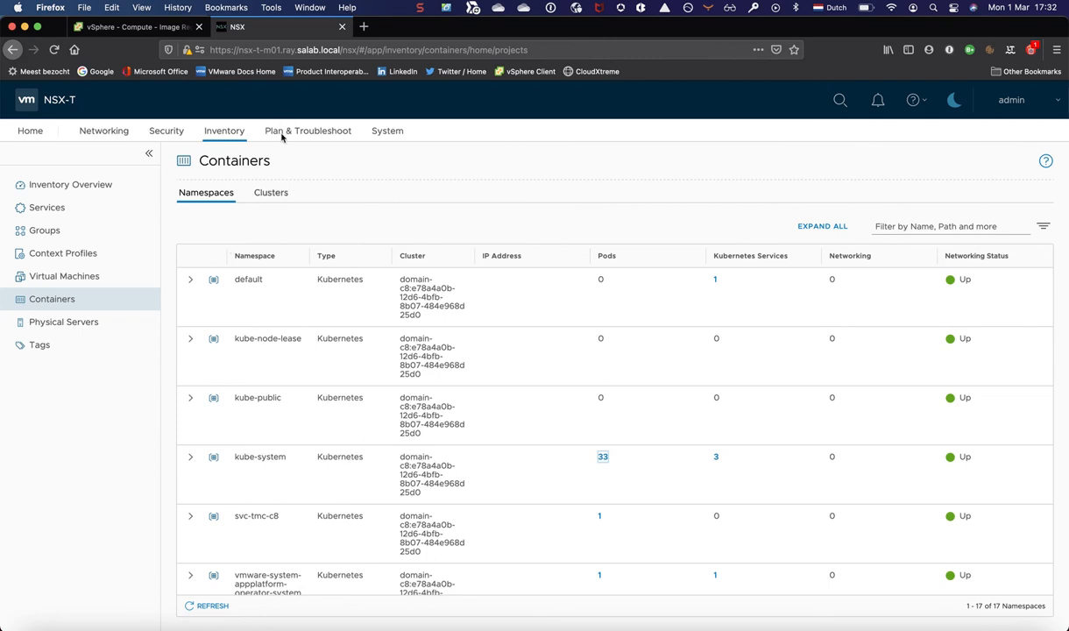
mouse_move(129, 240)
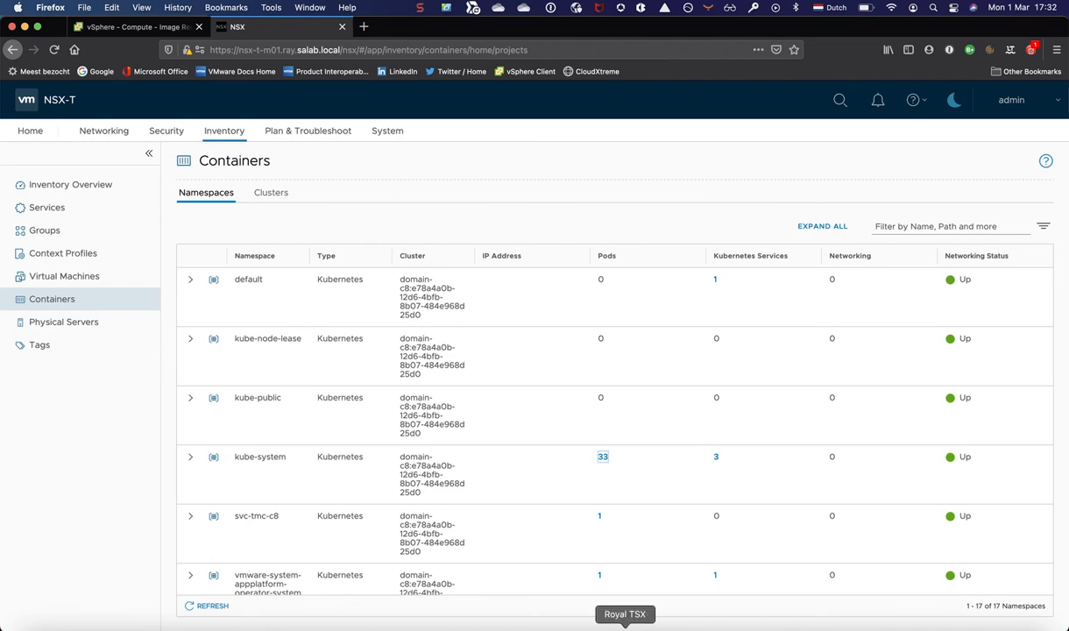
Show DC01's Kubernetes CLI Tools page in Royal TSX, scrolled to the vSphere plugin getting-started steps
click(624, 614)
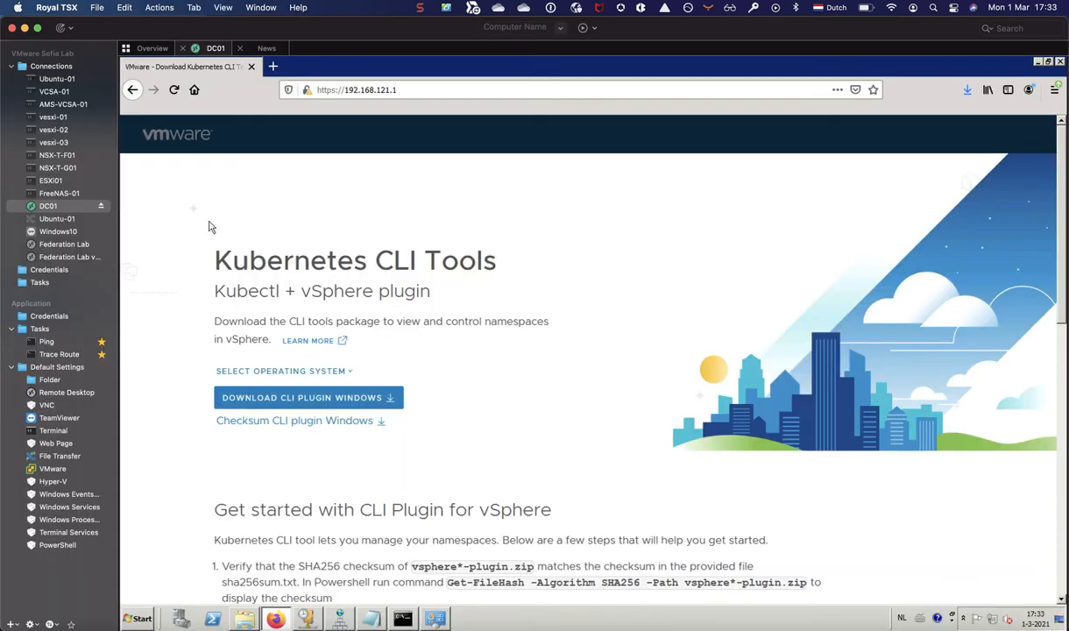
mouse_move(342, 84)
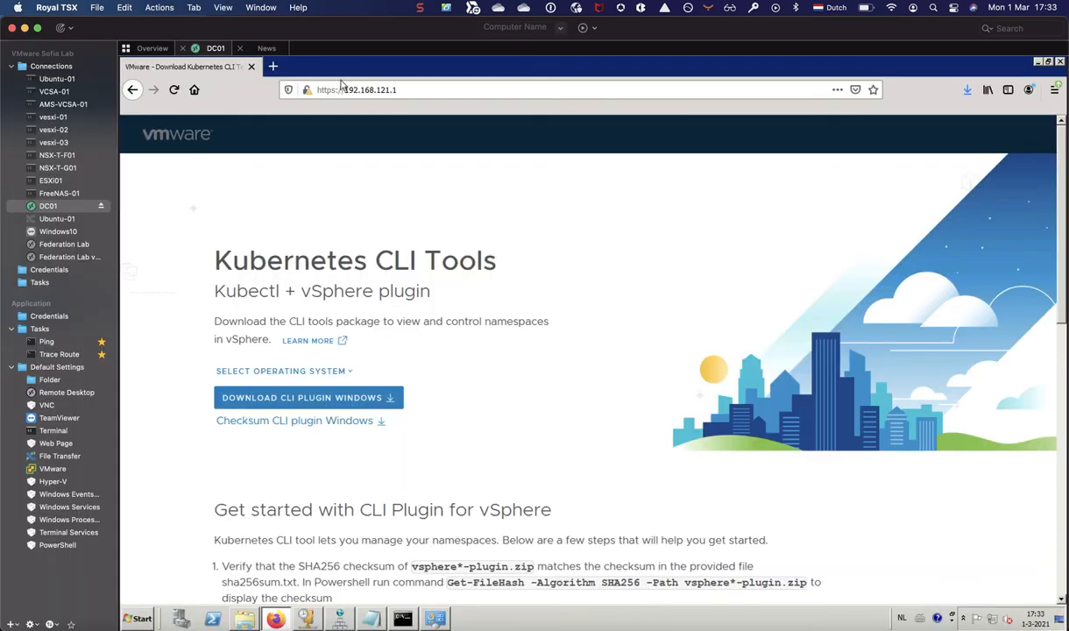
click(368, 89)
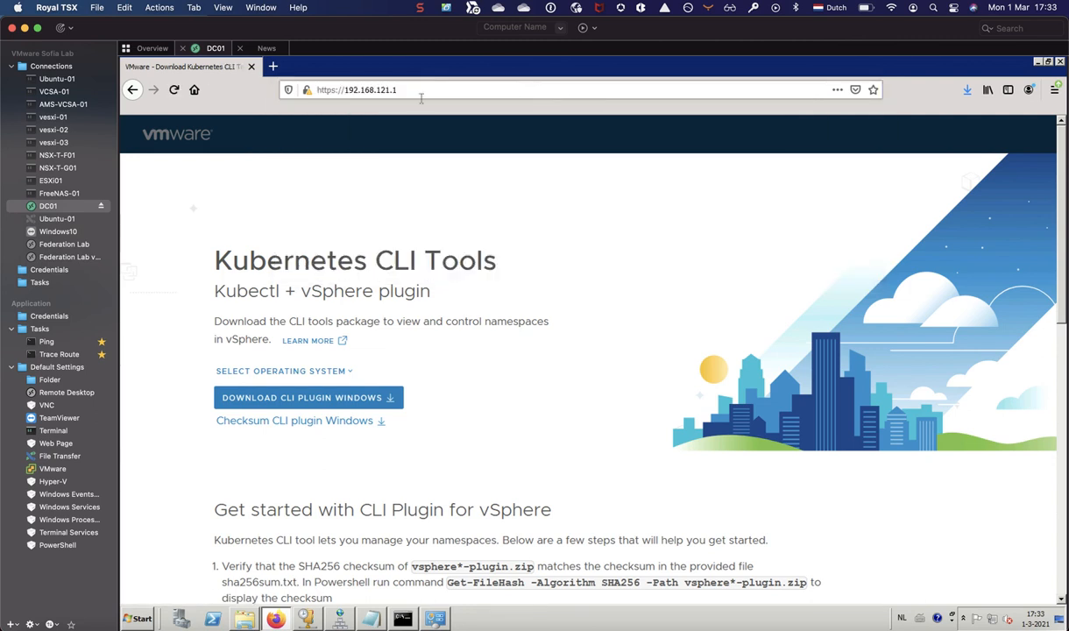
mouse_move(517, 278)
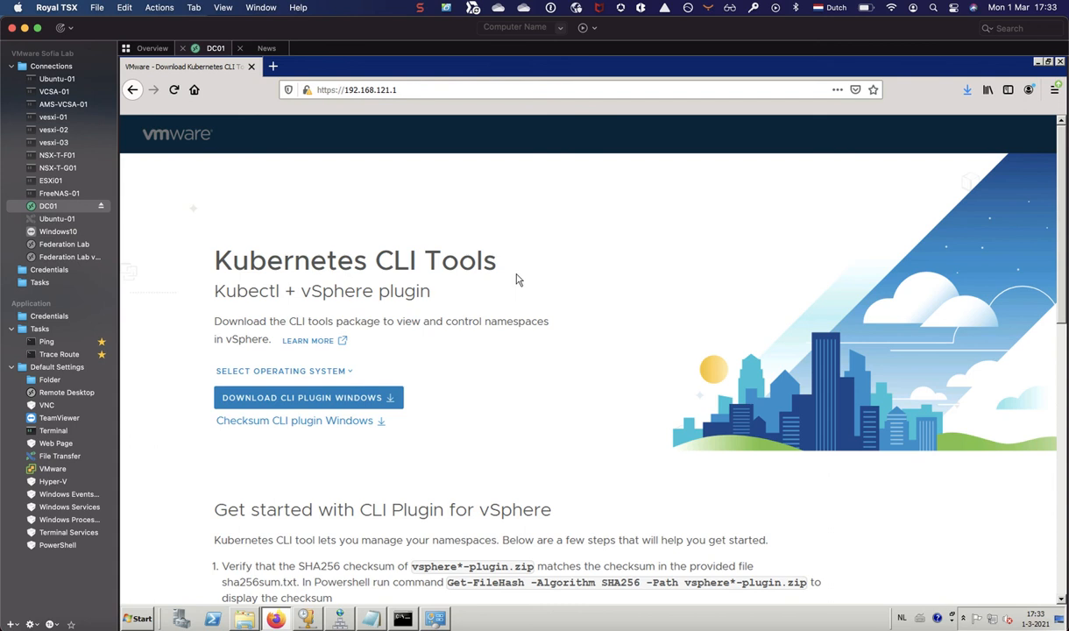
scroll(down, 3)
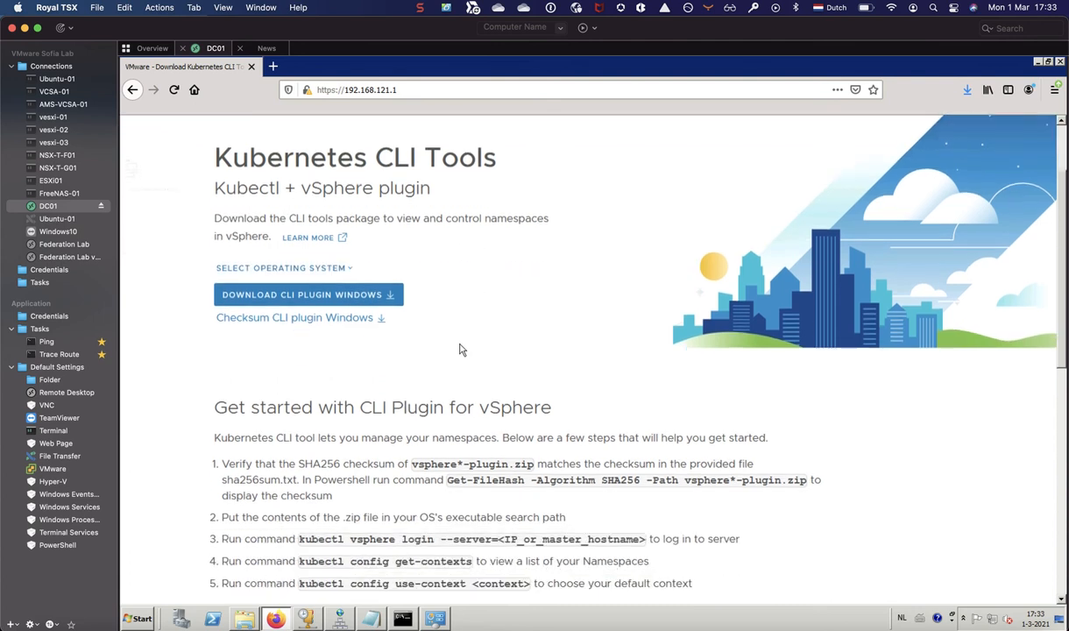
scroll(down, 3)
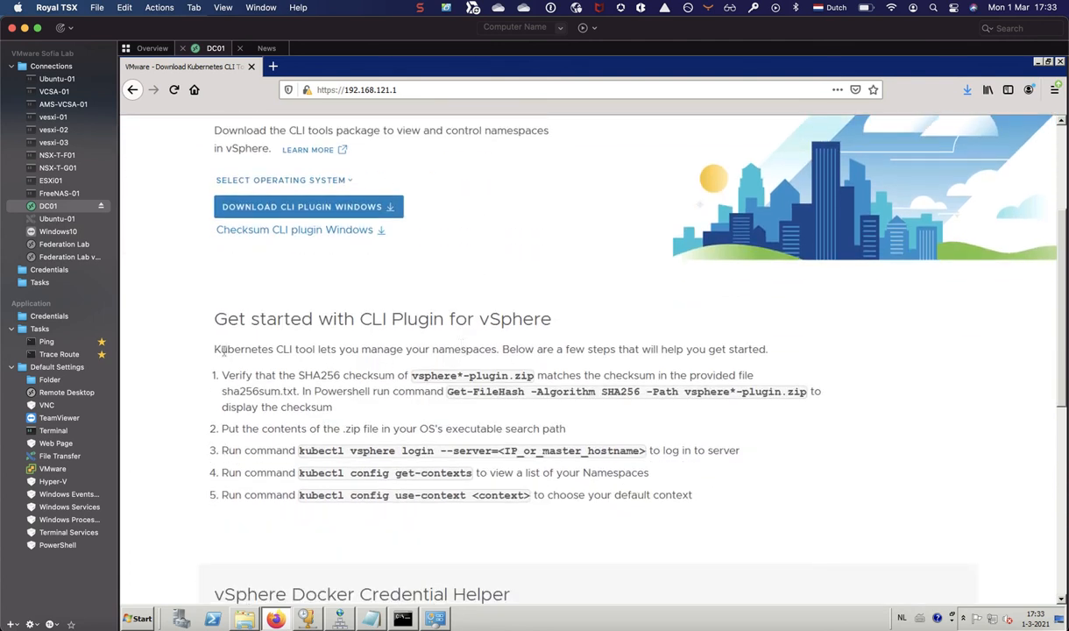
mouse_move(512, 406)
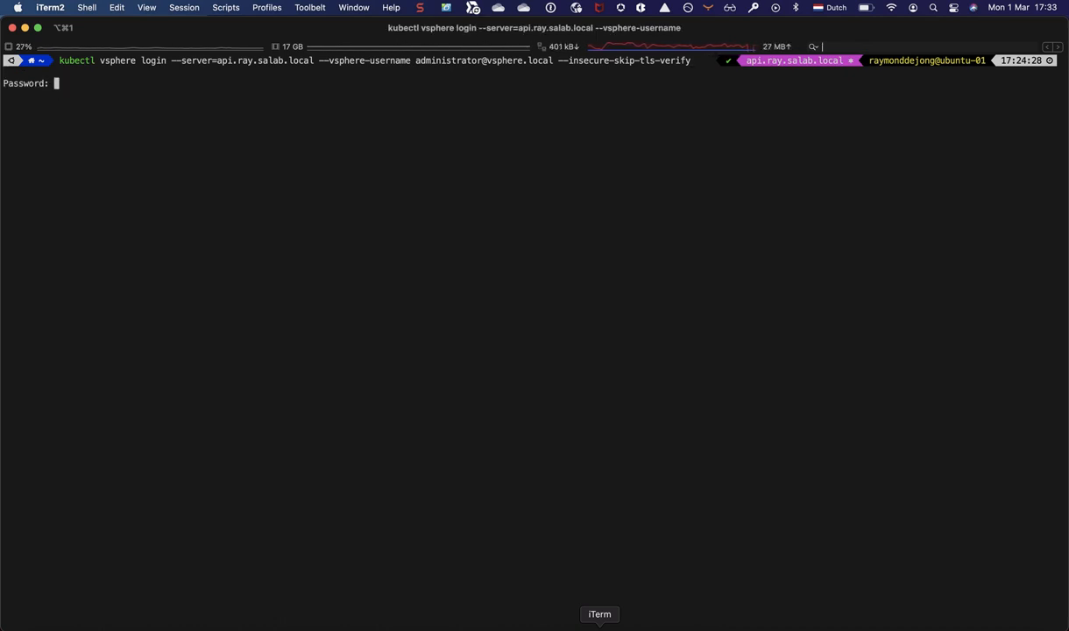
Finish the kubectl vsphere login and switch to the api.ray.salab.local context
key(Return)
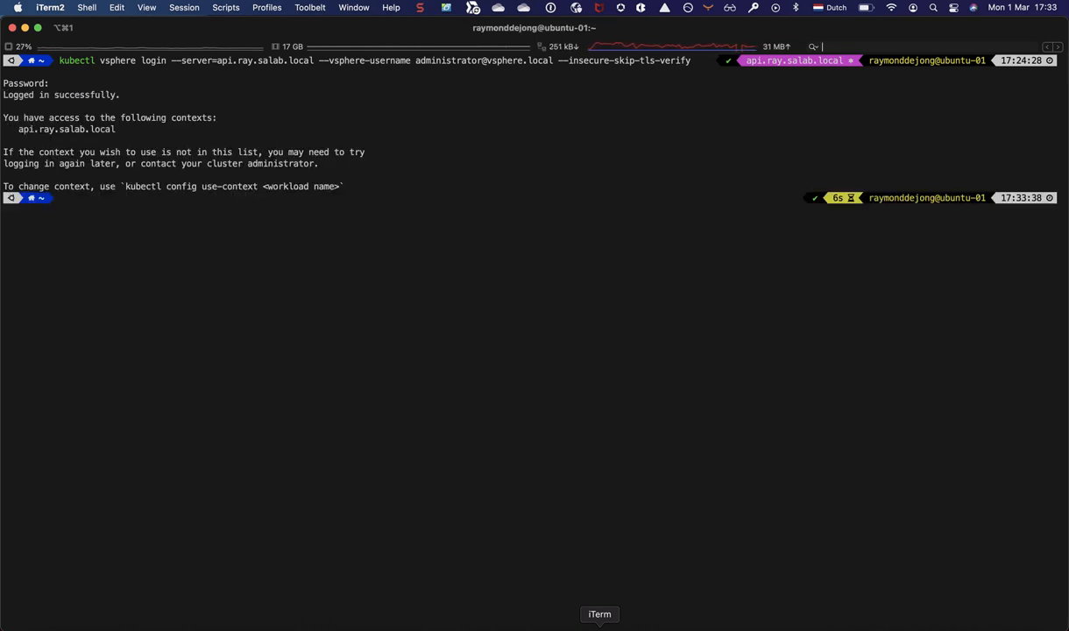
text(clear)
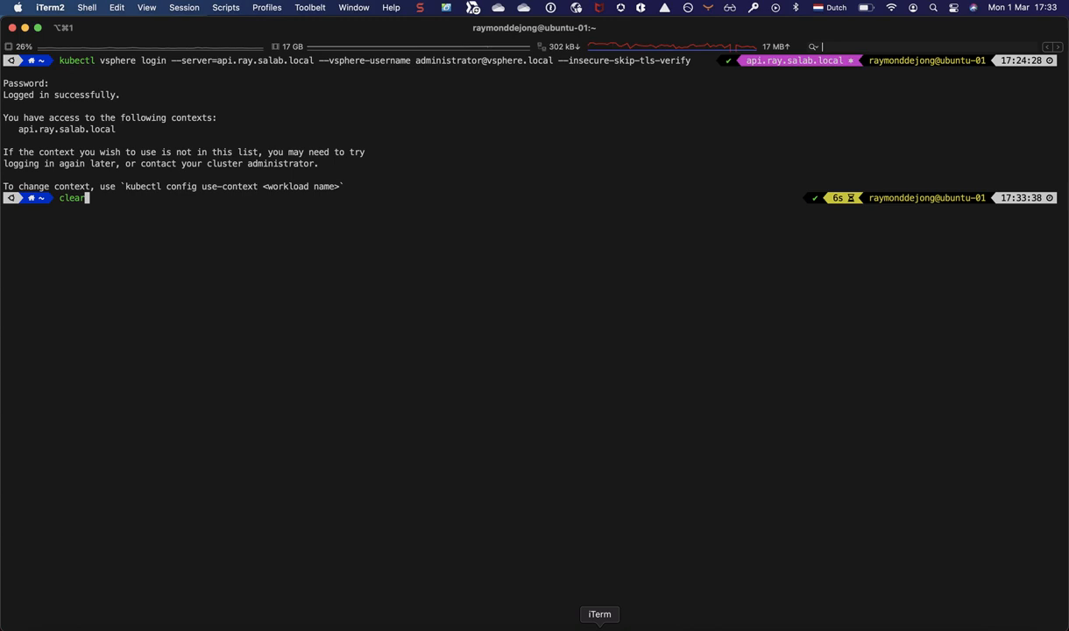
key(Up)
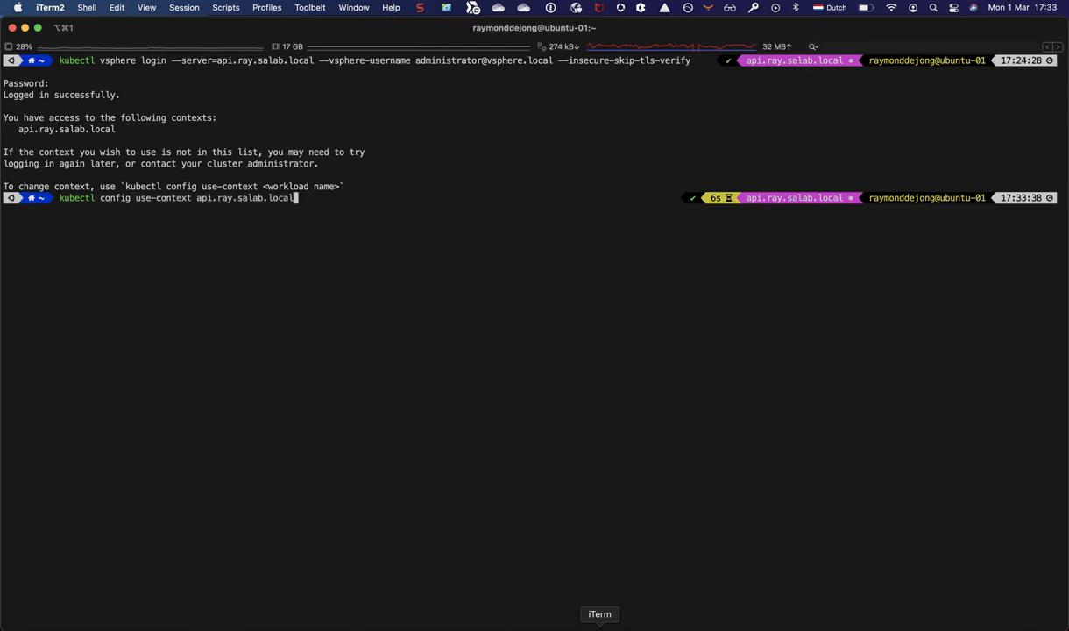
key(Return)
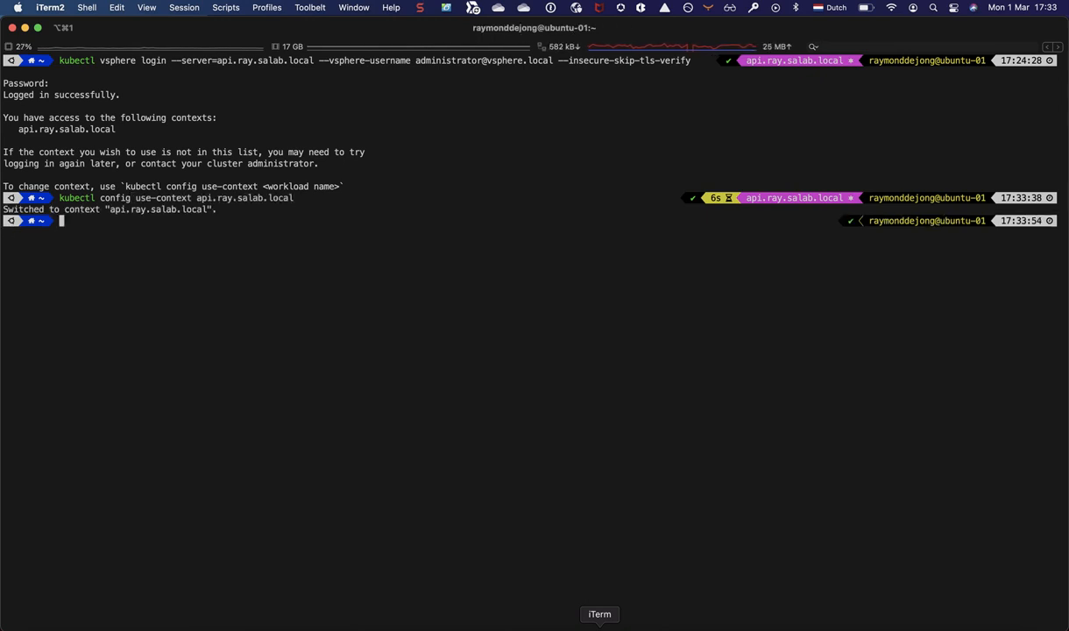
text(kubectl config use-context api.ray.salab.local)
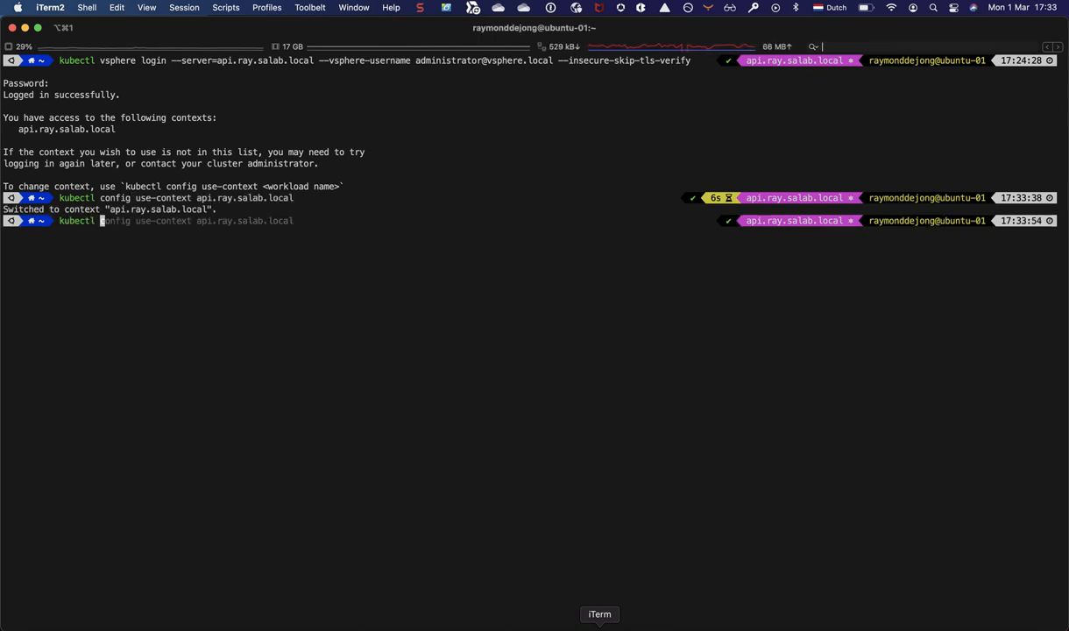
List the cluster's seven nodes in wide format with kubectl get nodes -o wide
text(get nodes -o wide)
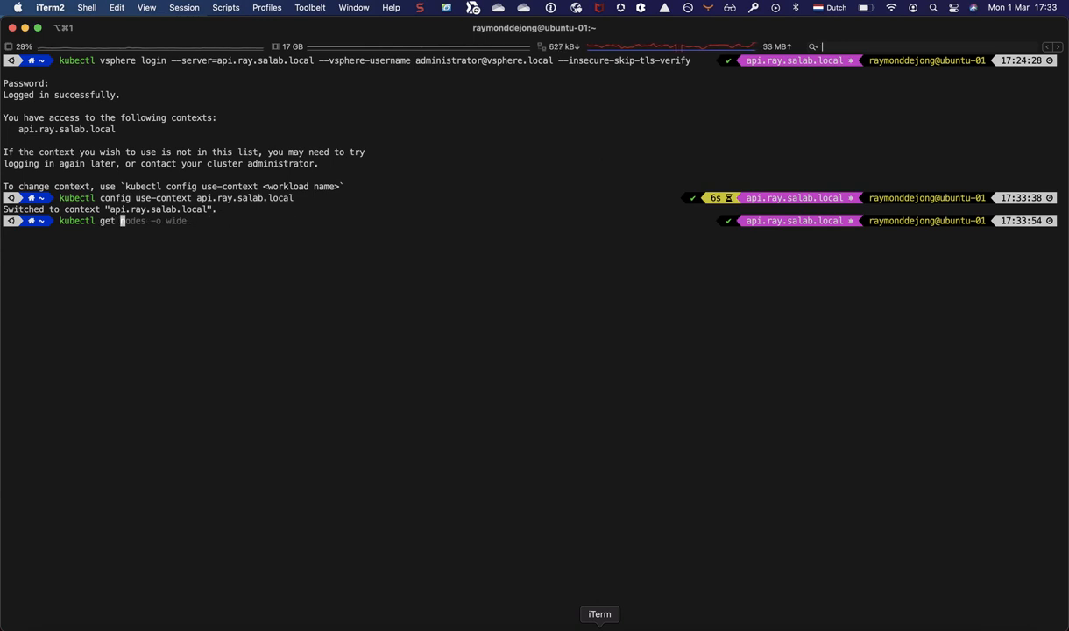
key(Return)
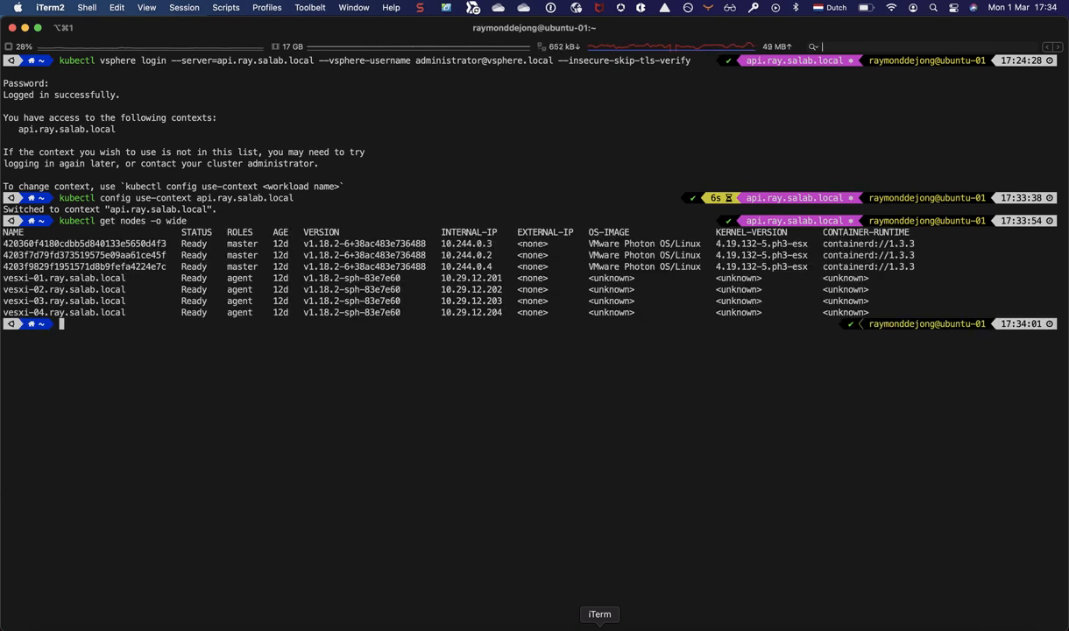